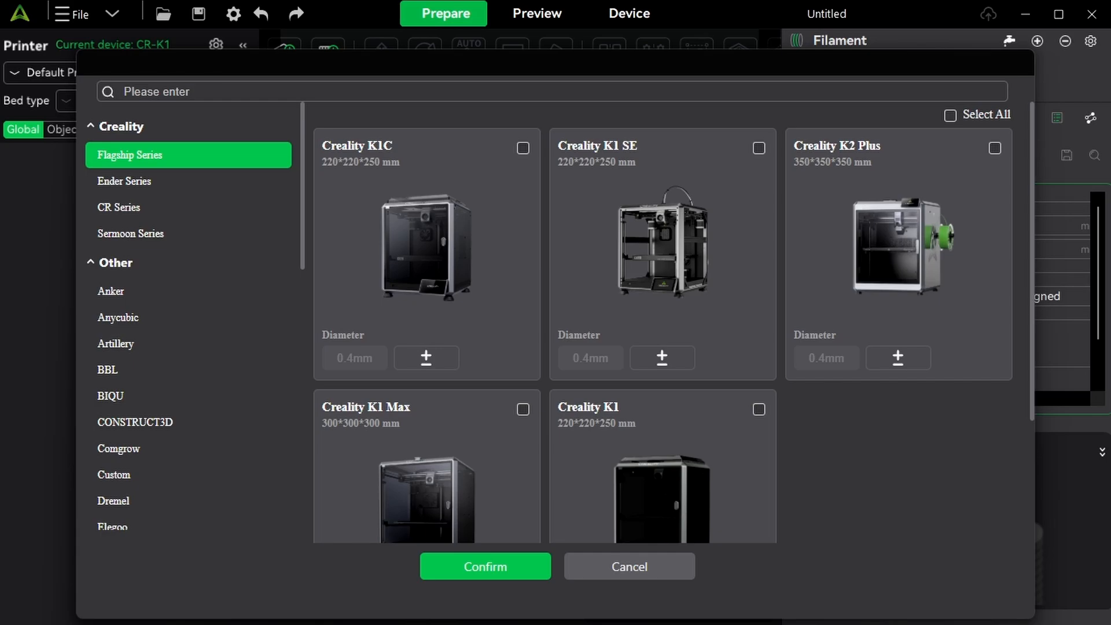
{"action": "mouse_move", "coordinate": [763, 326]}
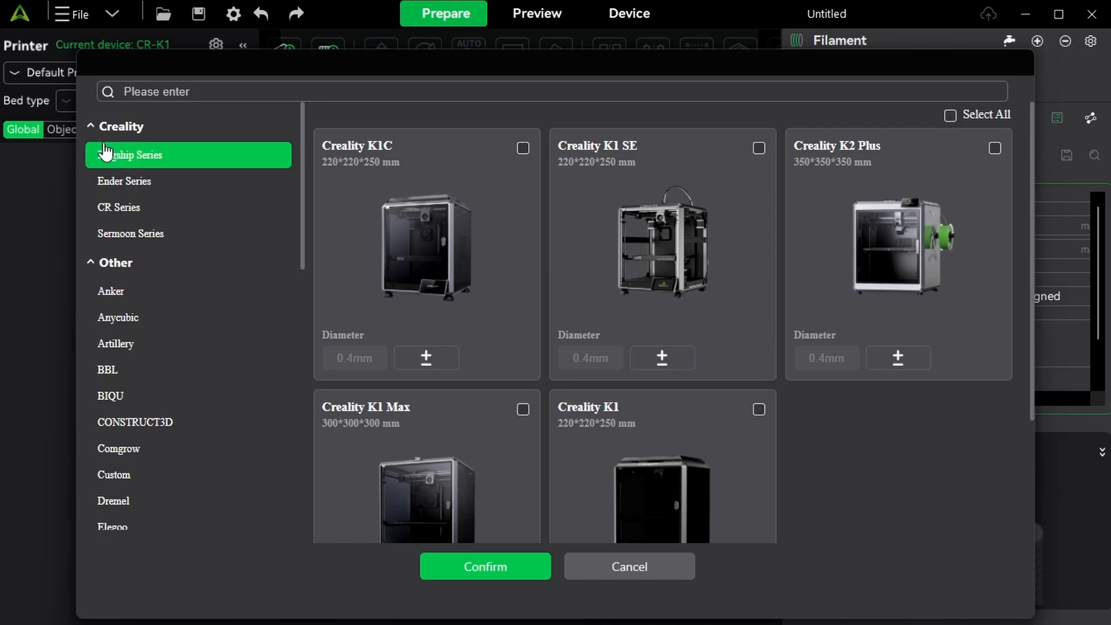
{"action": "mouse_move", "coordinate": [142, 183]}
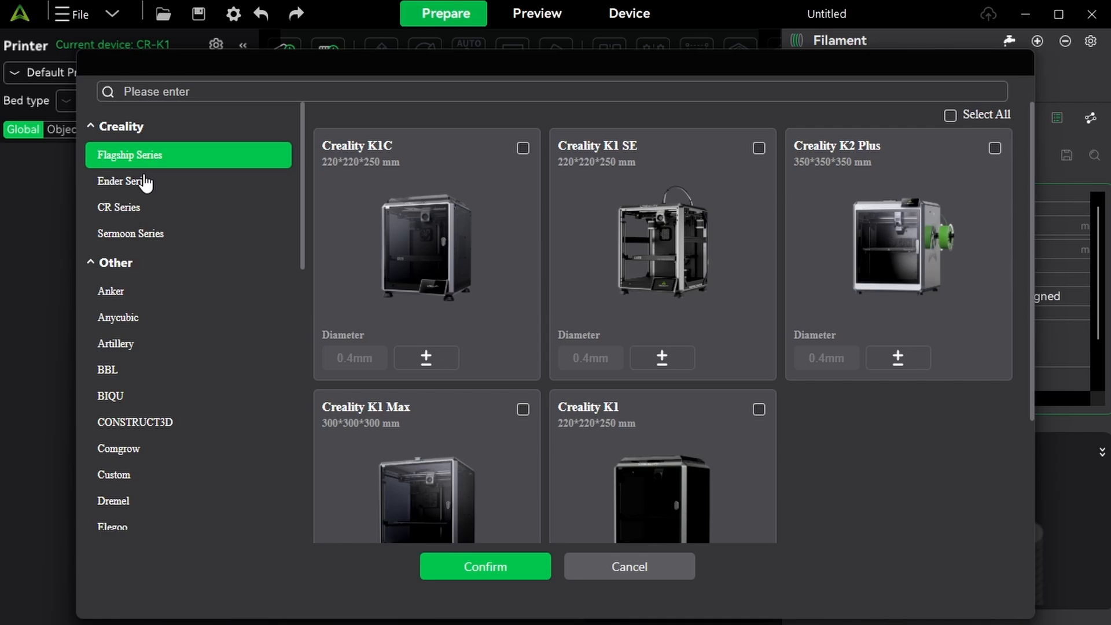
{"action": "mouse_move", "coordinate": [237, 161]}
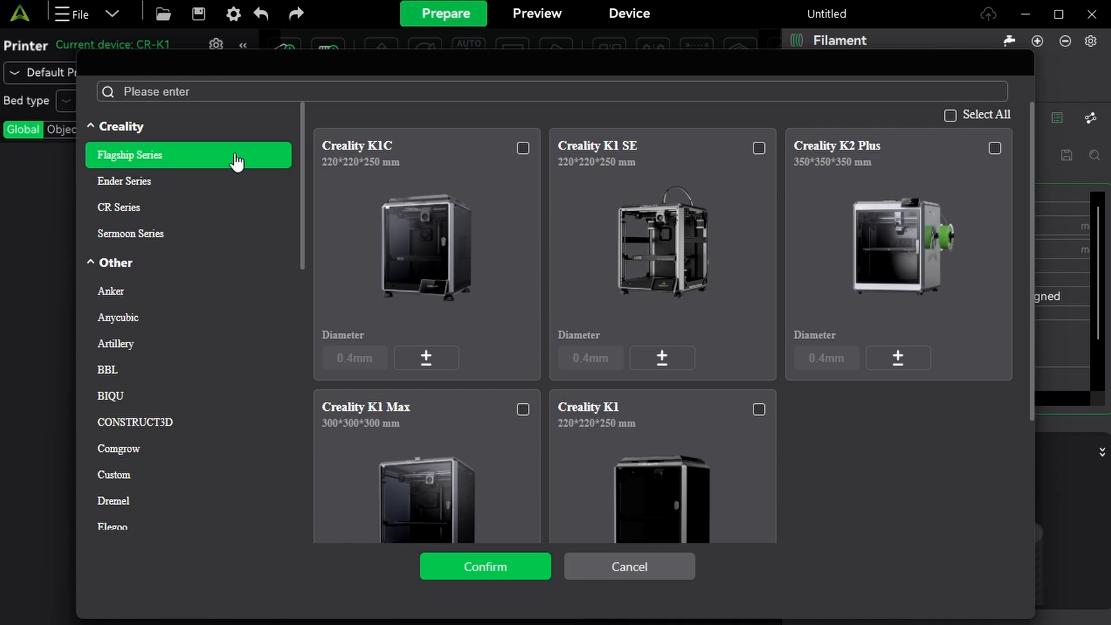
{"action": "mouse_move", "coordinate": [416, 284]}
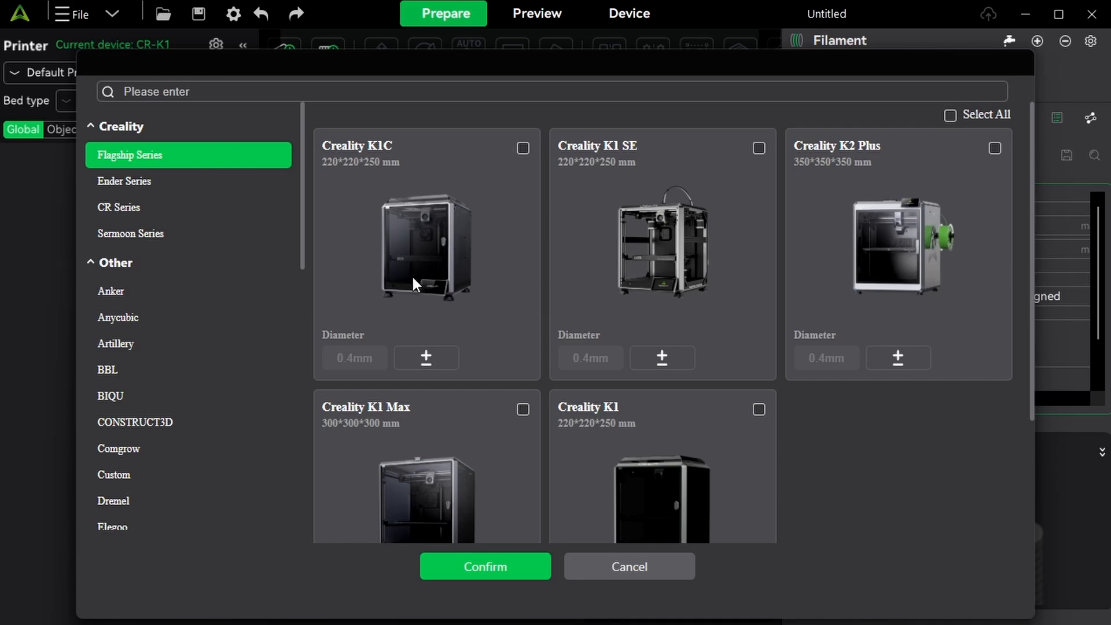
Step: Tick the Creality K1 with its 0.4 mm nozzle in the Flagship Series list
{"action": "scroll", "scroll_direction": "down", "scroll_amount": 3}
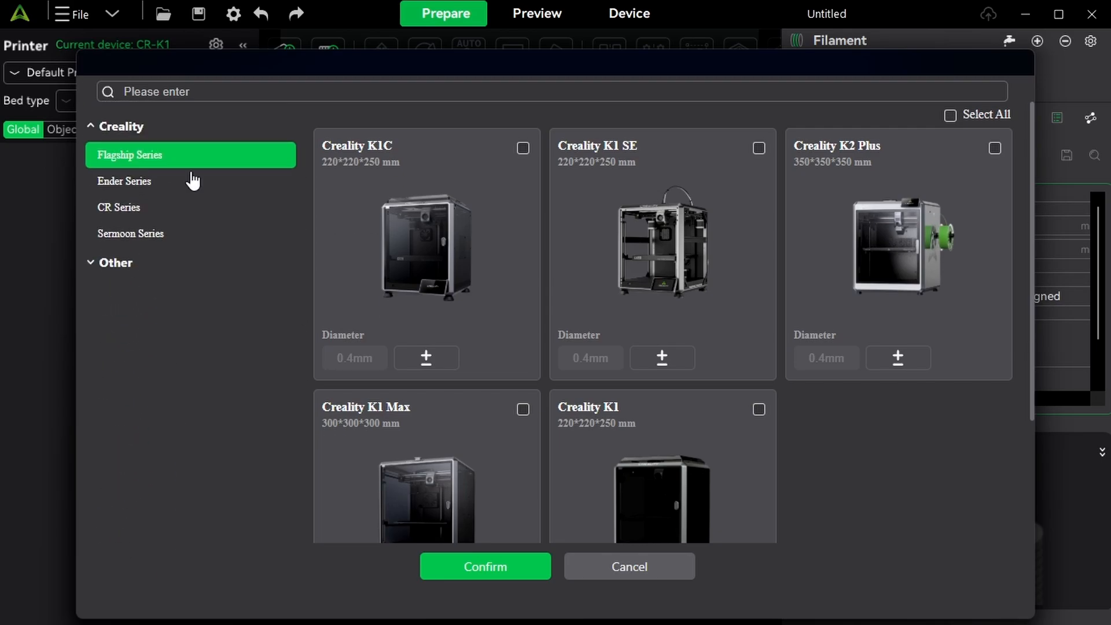
{"action": "mouse_move", "coordinate": [723, 261]}
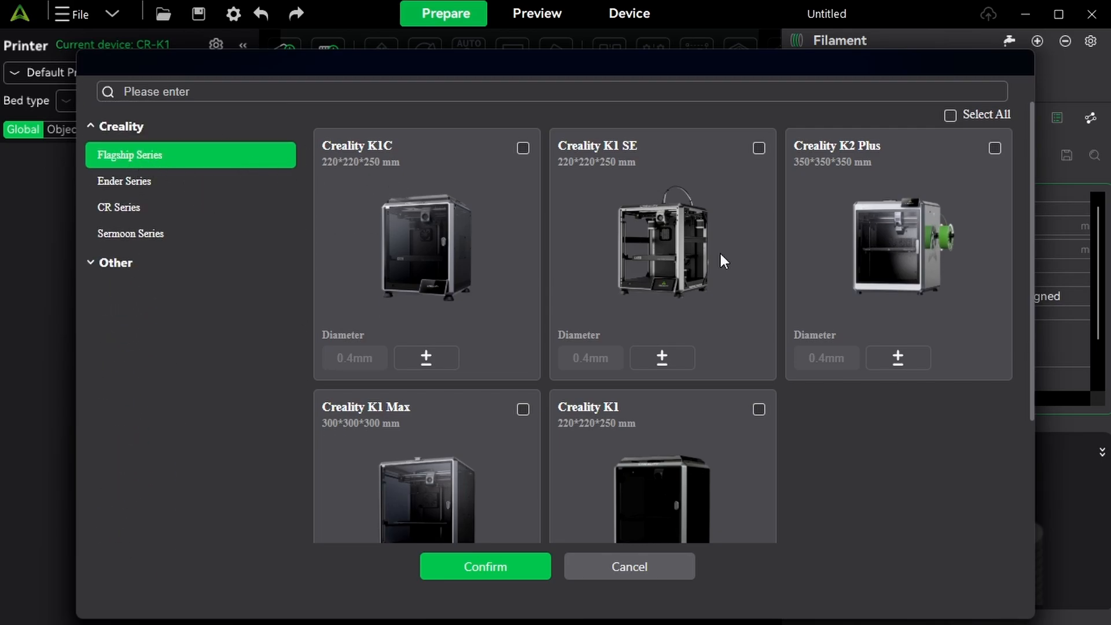
{"action": "scroll", "scroll_direction": "down", "scroll_amount": 3}
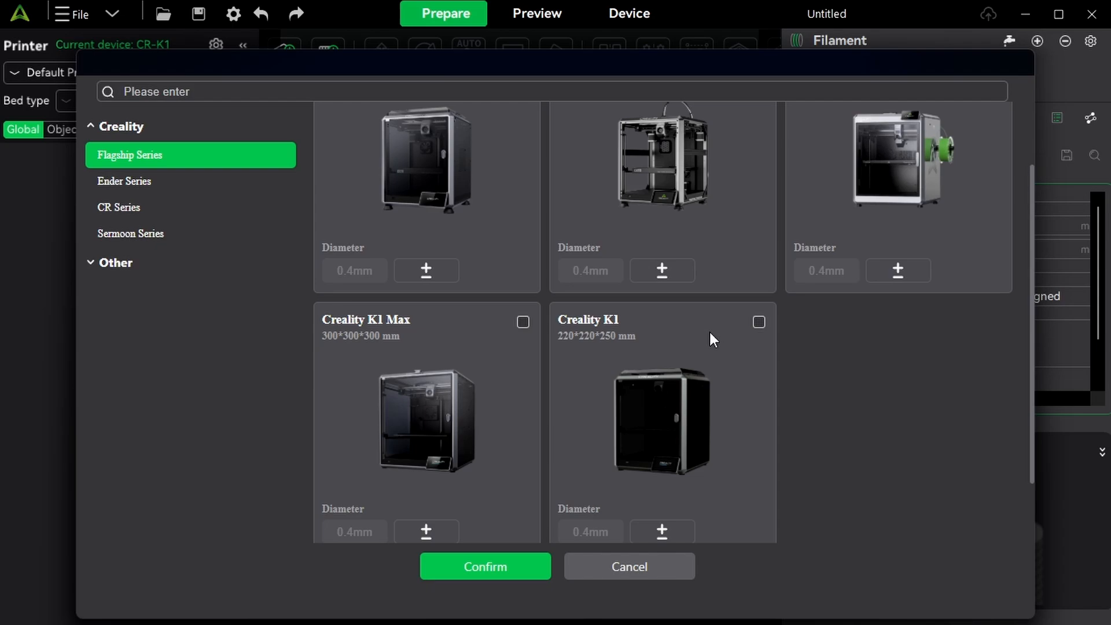
{"action": "scroll", "scroll_direction": "up", "scroll_amount": 3}
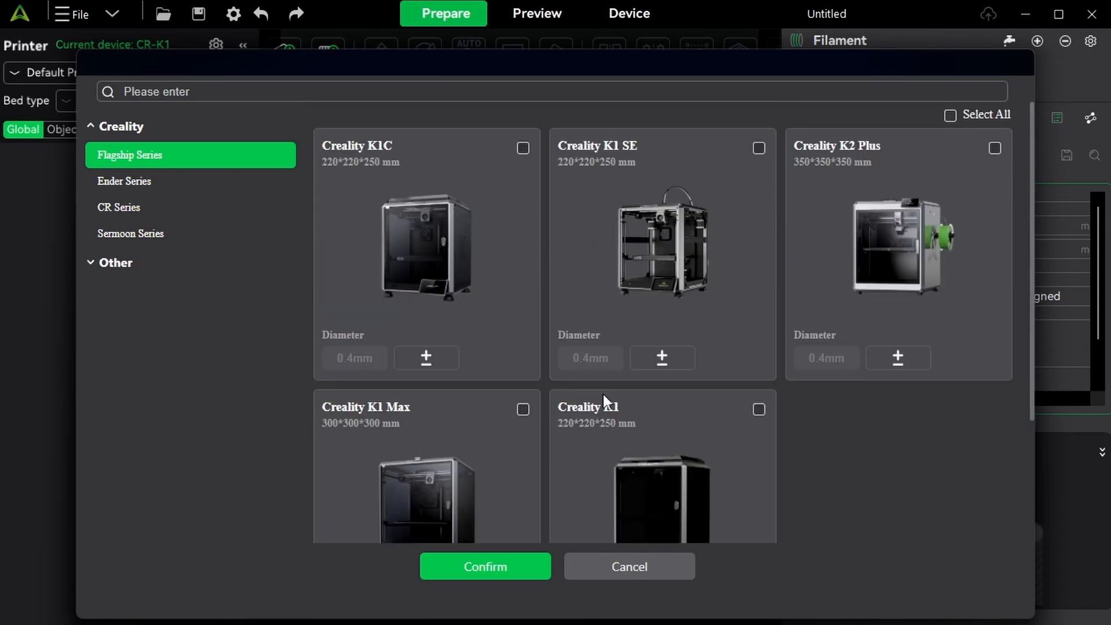
{"action": "left_click", "coordinate": [758, 323]}
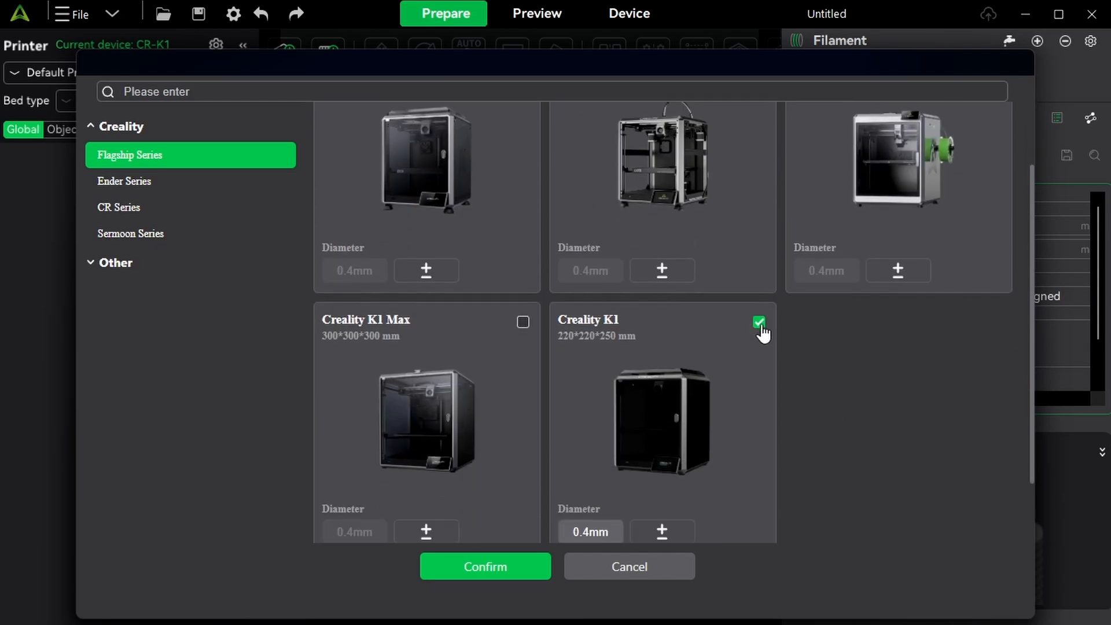
Step: In the Ender Series, tick the Ender-3 V3 KE and Ender-3 V3 Plus (0.4 mm nozzles)
{"action": "left_click", "coordinate": [124, 180]}
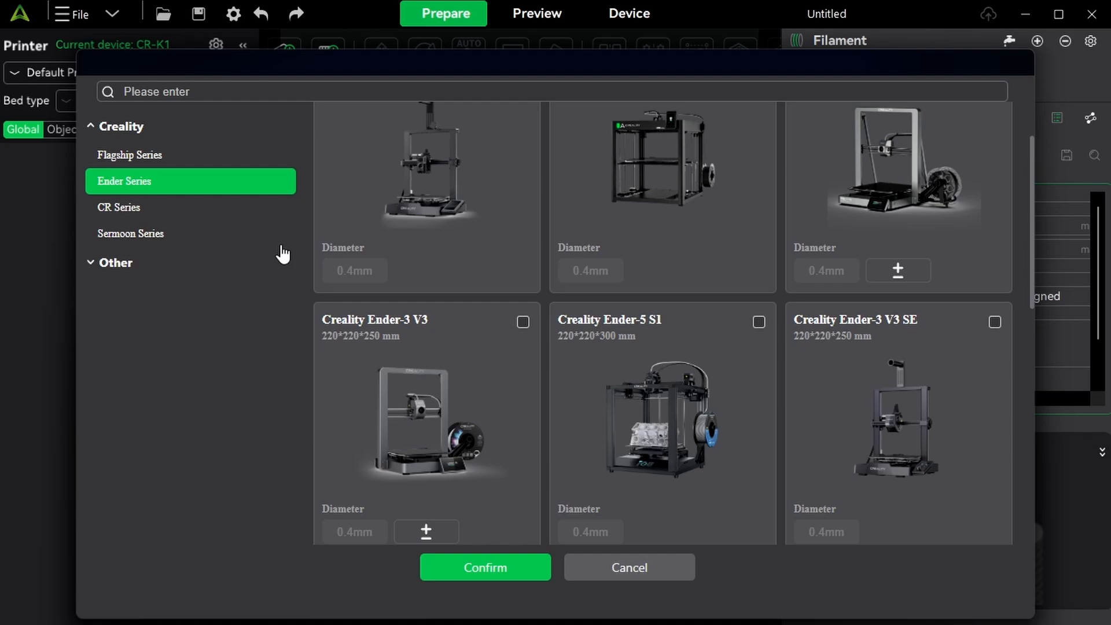
{"action": "scroll", "scroll_direction": "up", "scroll_amount": 3}
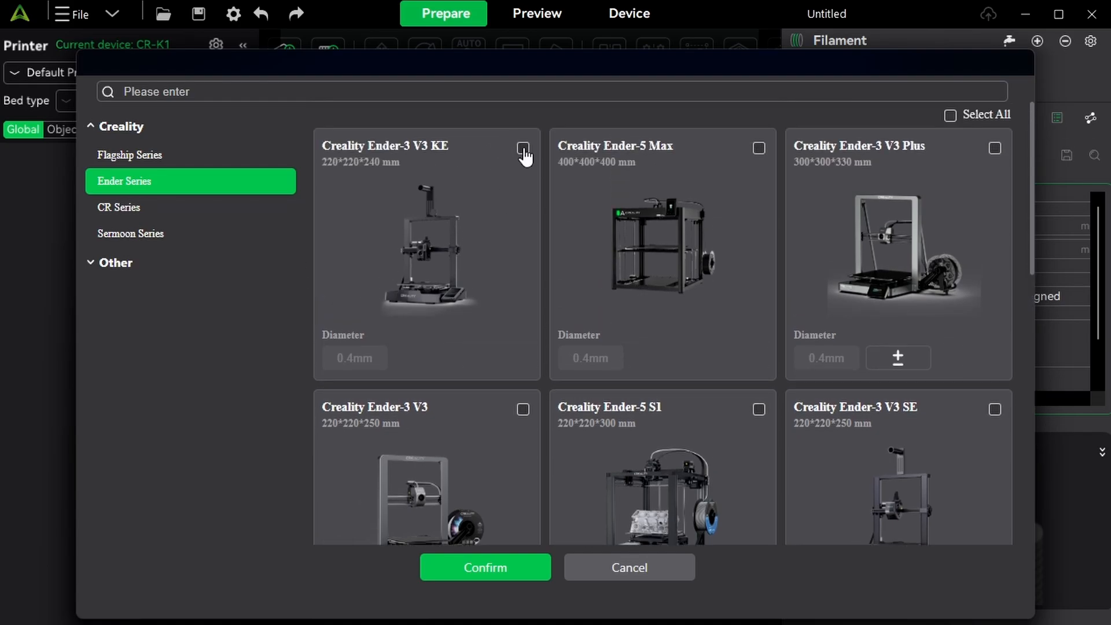
{"action": "left_click", "coordinate": [523, 148]}
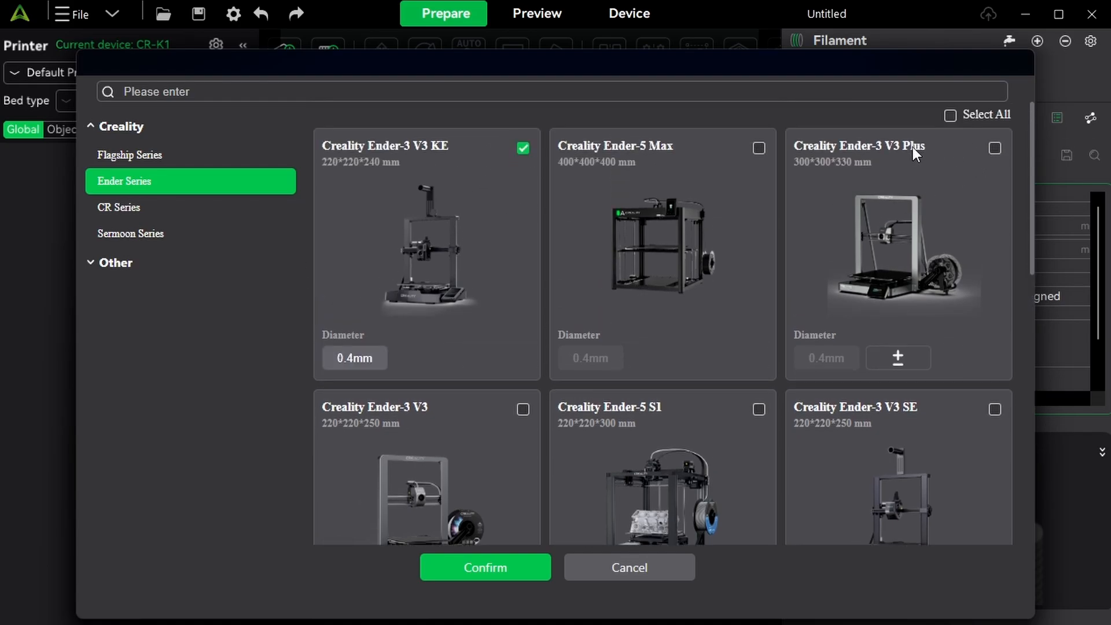
{"action": "scroll", "scroll_direction": "down", "scroll_amount": 3}
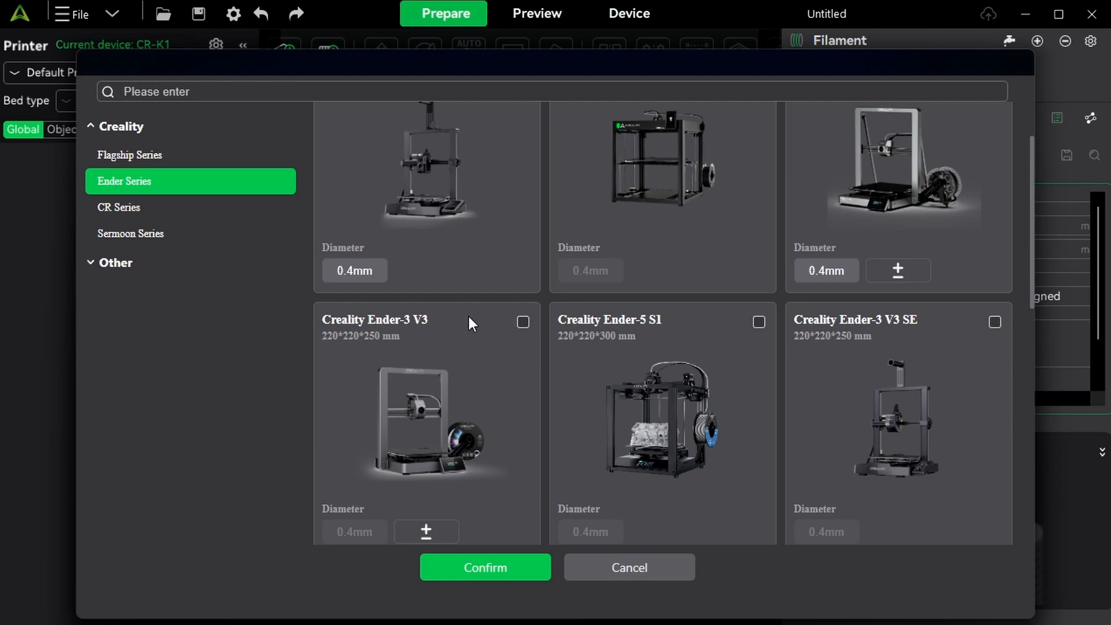
{"action": "scroll", "scroll_direction": "down", "scroll_amount": 3}
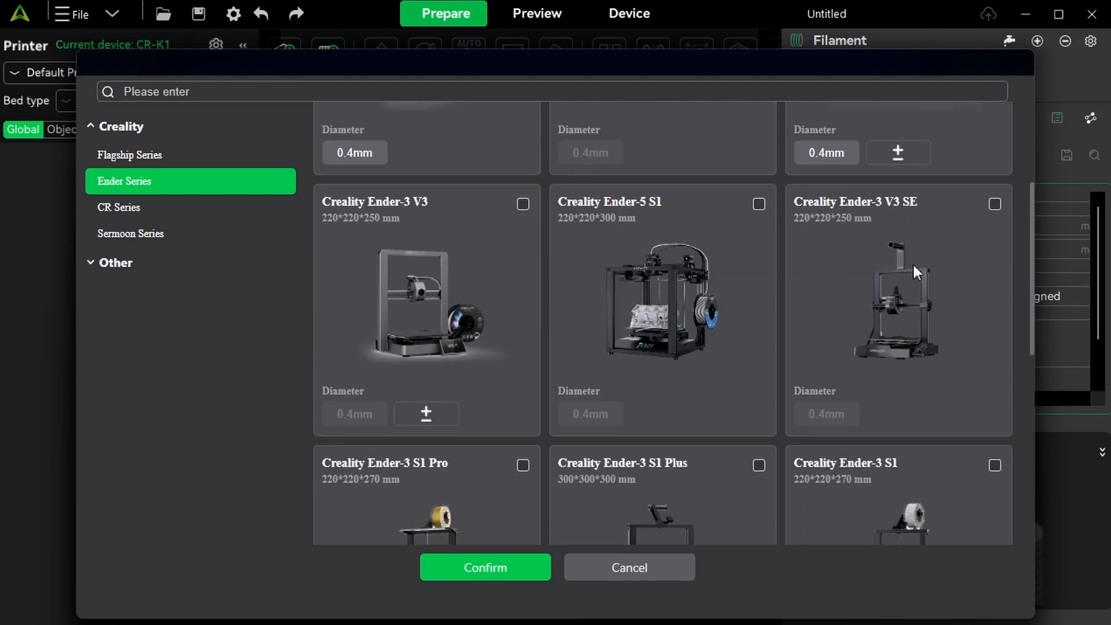
{"action": "scroll", "scroll_direction": "down", "scroll_amount": 3}
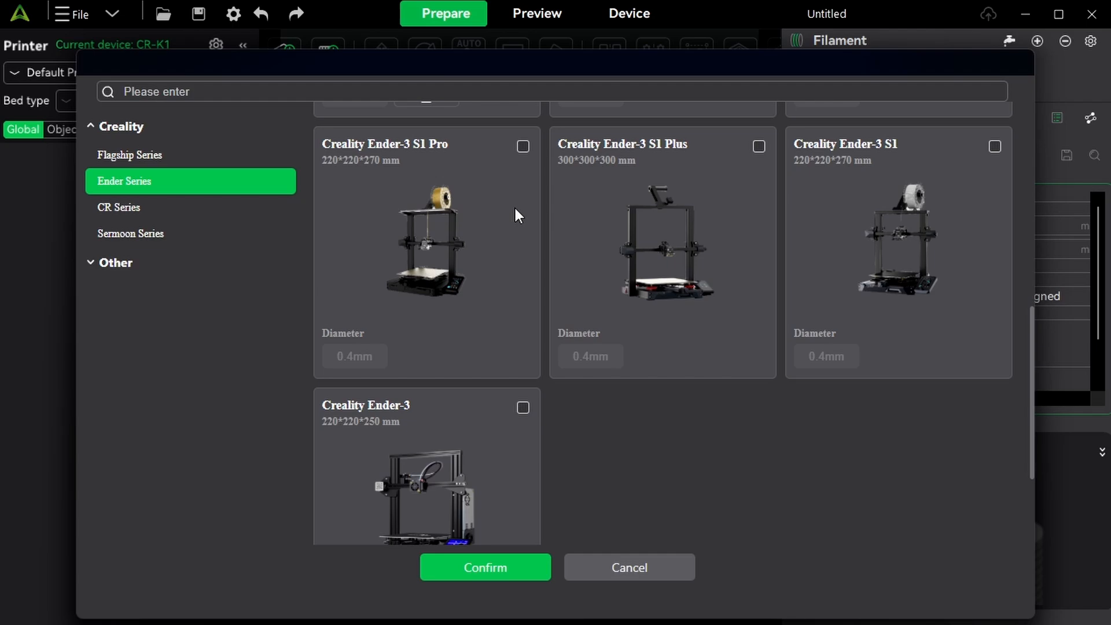
{"action": "mouse_move", "coordinate": [446, 159]}
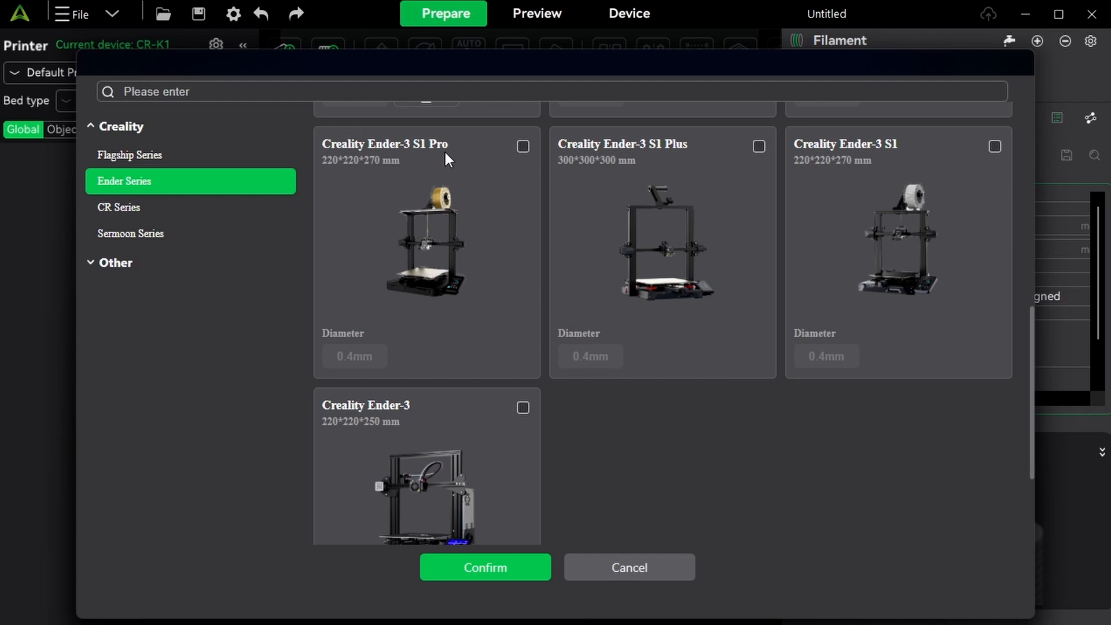
{"action": "mouse_move", "coordinate": [878, 166]}
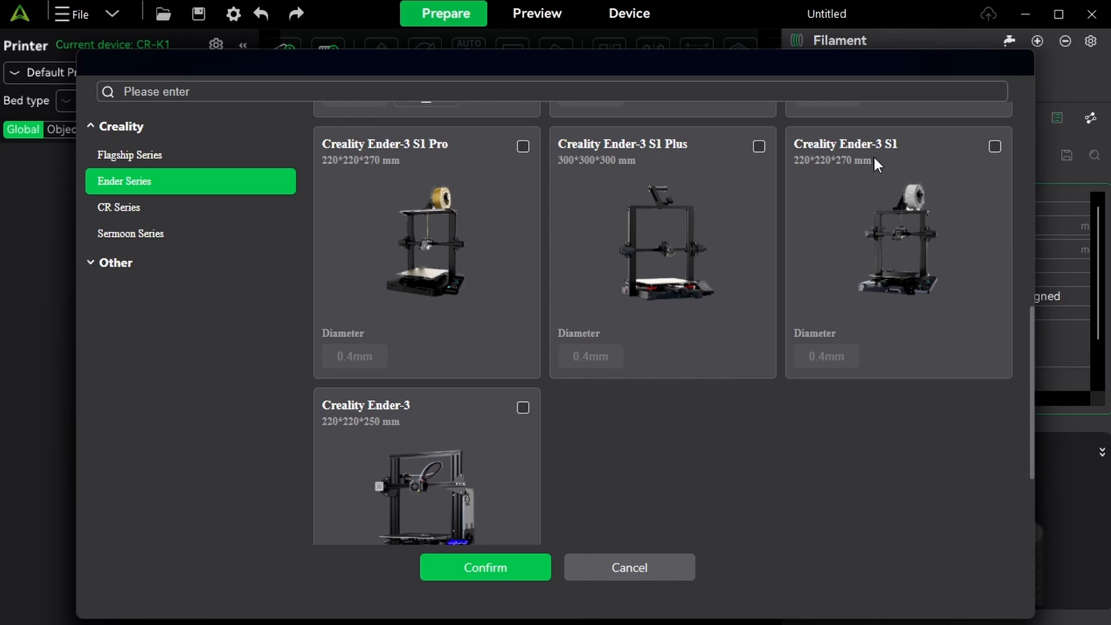
{"action": "scroll", "scroll_direction": "down", "scroll_amount": 3}
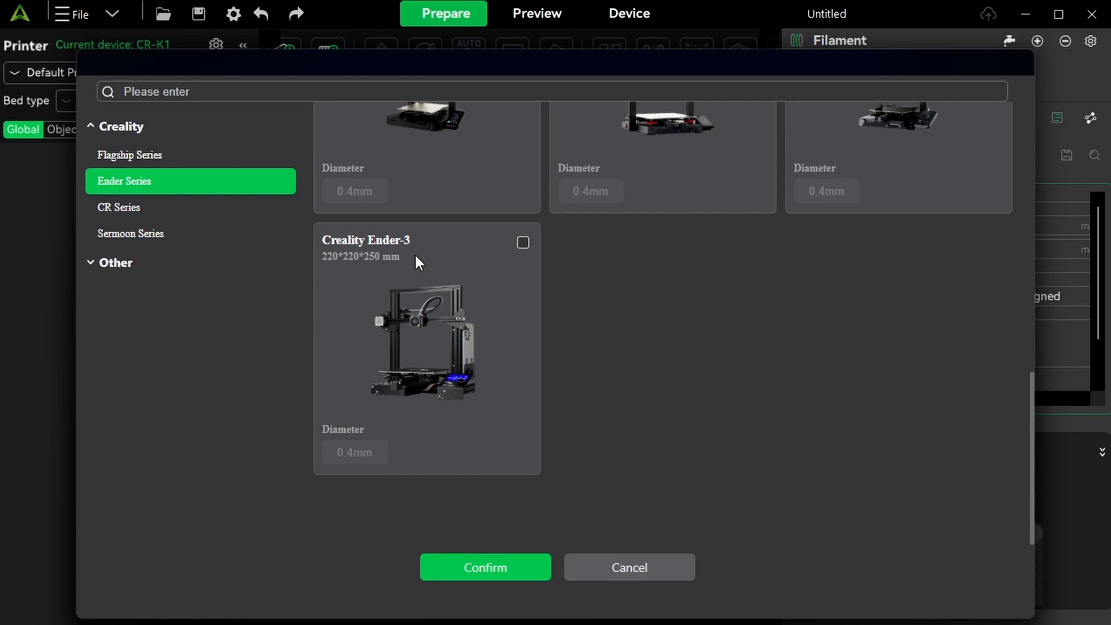
{"action": "mouse_move", "coordinate": [542, 236]}
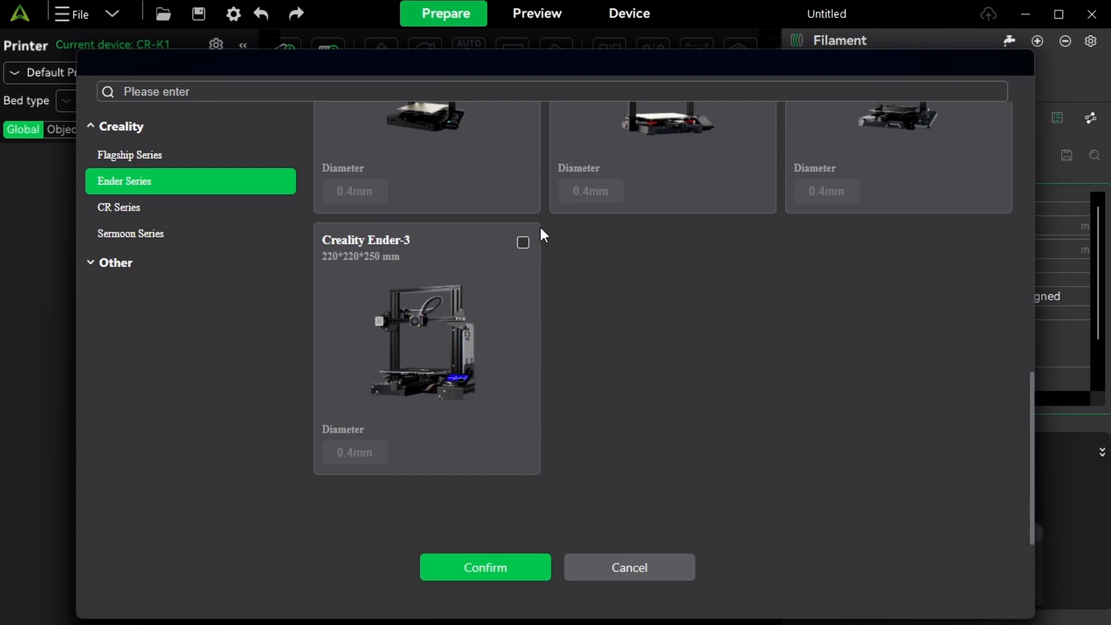
{"action": "mouse_move", "coordinate": [454, 406]}
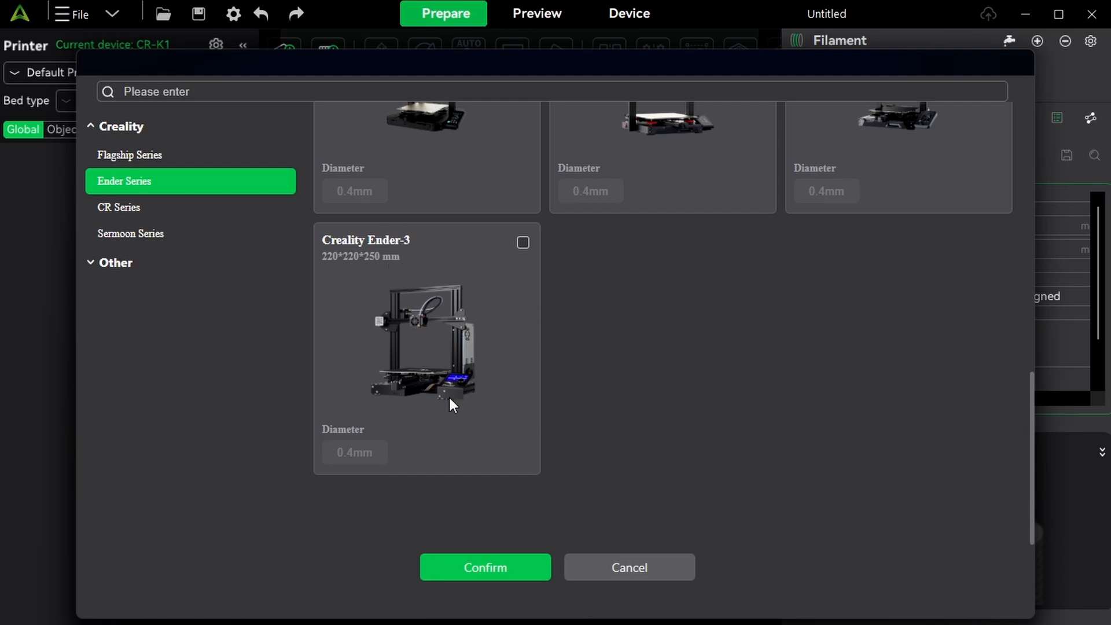
{"action": "scroll", "scroll_direction": "up", "scroll_amount": 3}
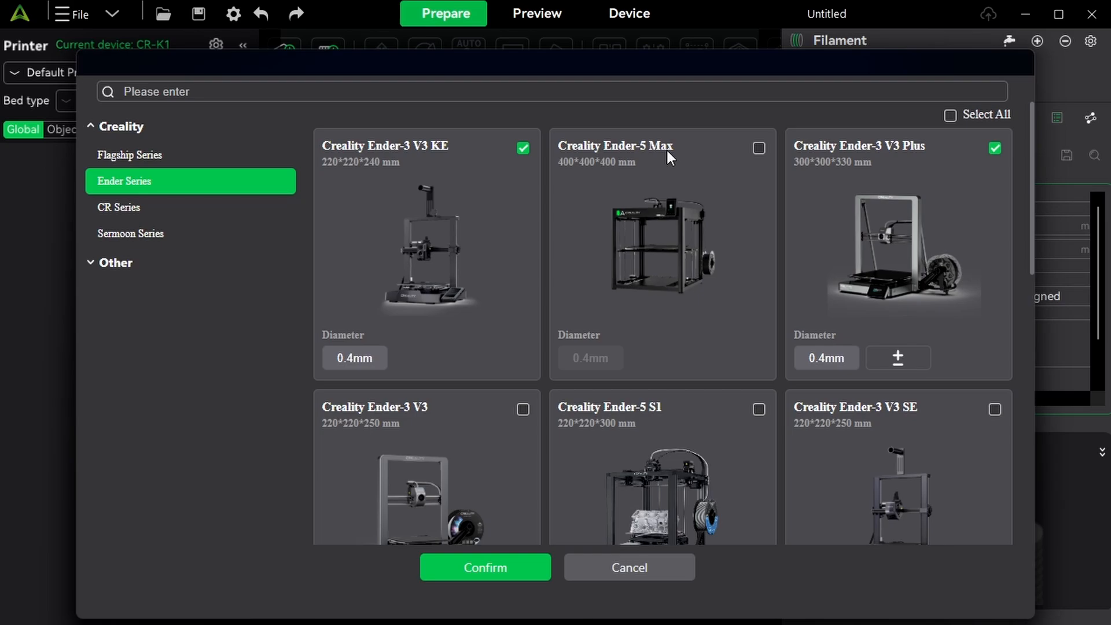
{"action": "mouse_move", "coordinate": [634, 208]}
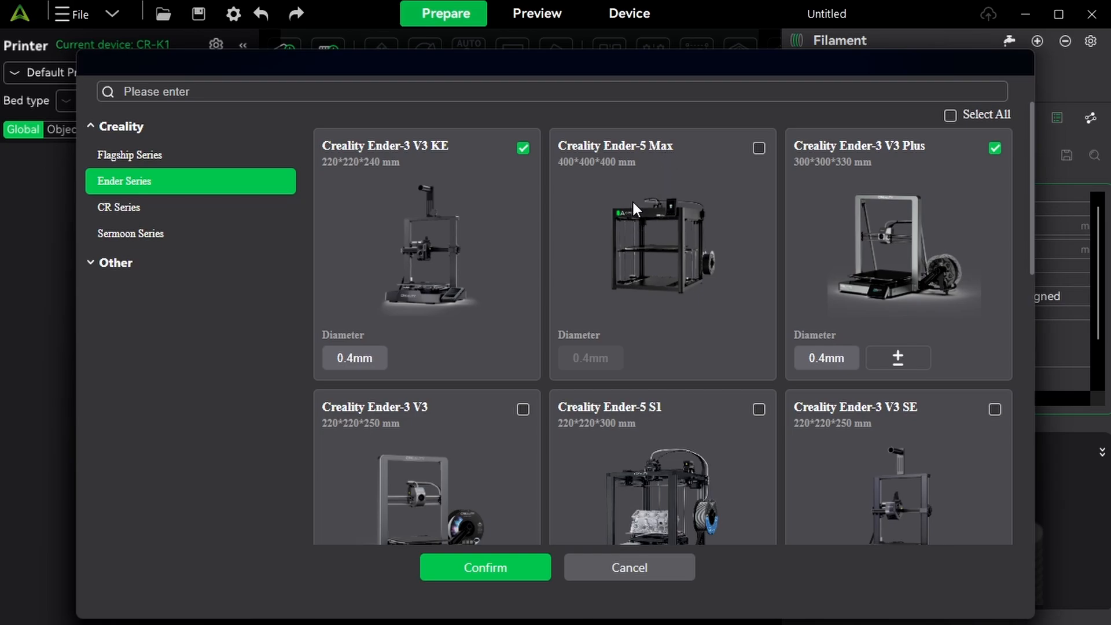
{"action": "mouse_move", "coordinate": [570, 180]}
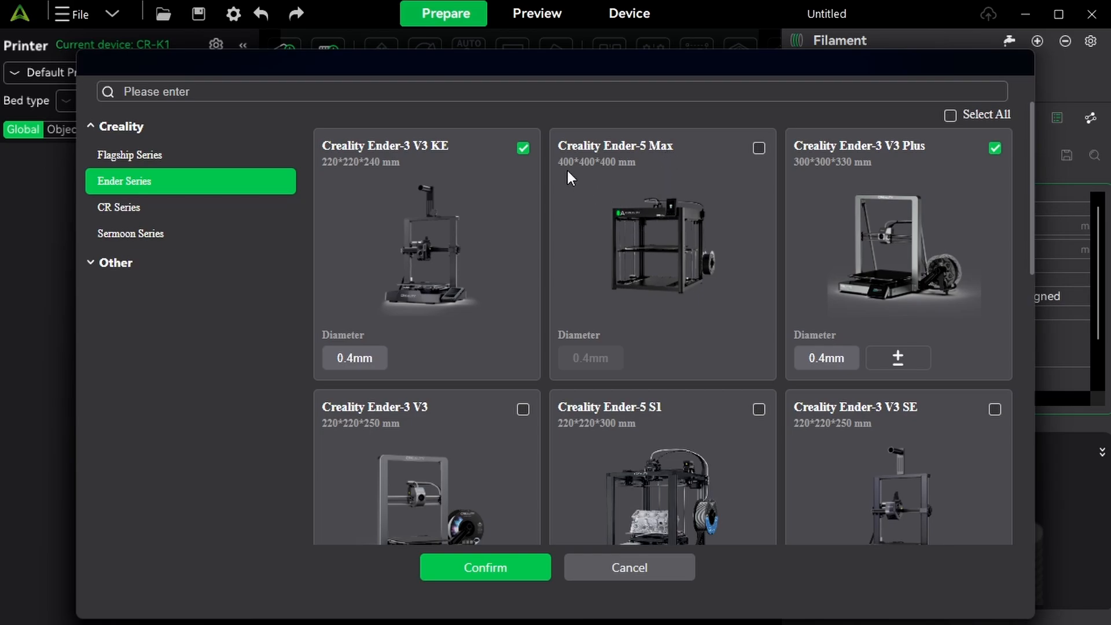
Step: Browse the CR and Sermoon series, then expand Other brands and show Prusa models
{"action": "left_click", "coordinate": [124, 207]}
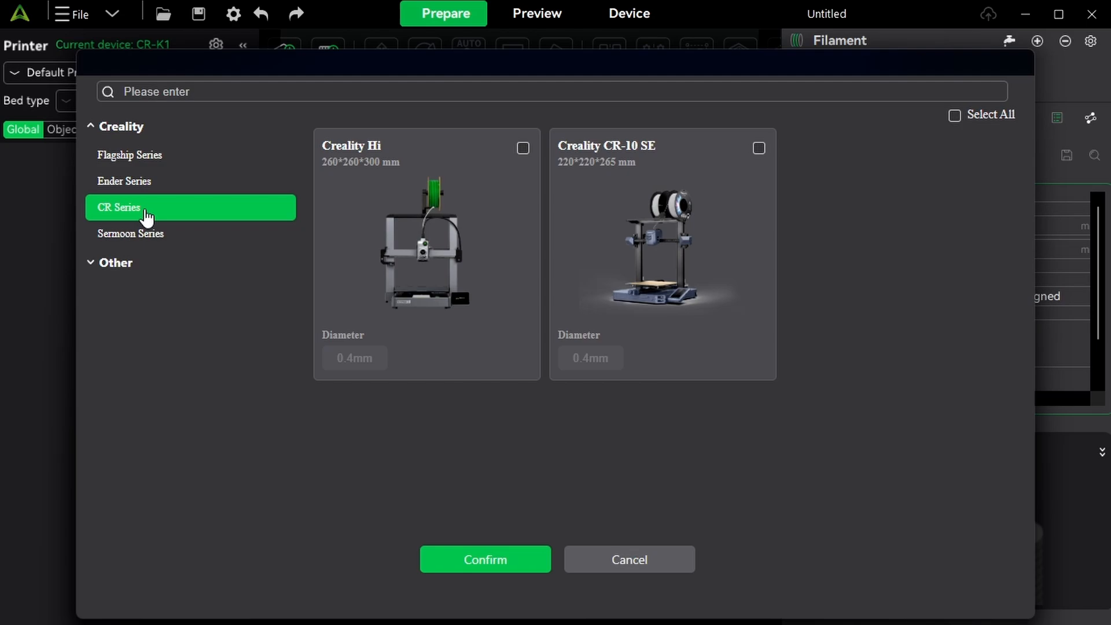
{"action": "mouse_move", "coordinate": [344, 252]}
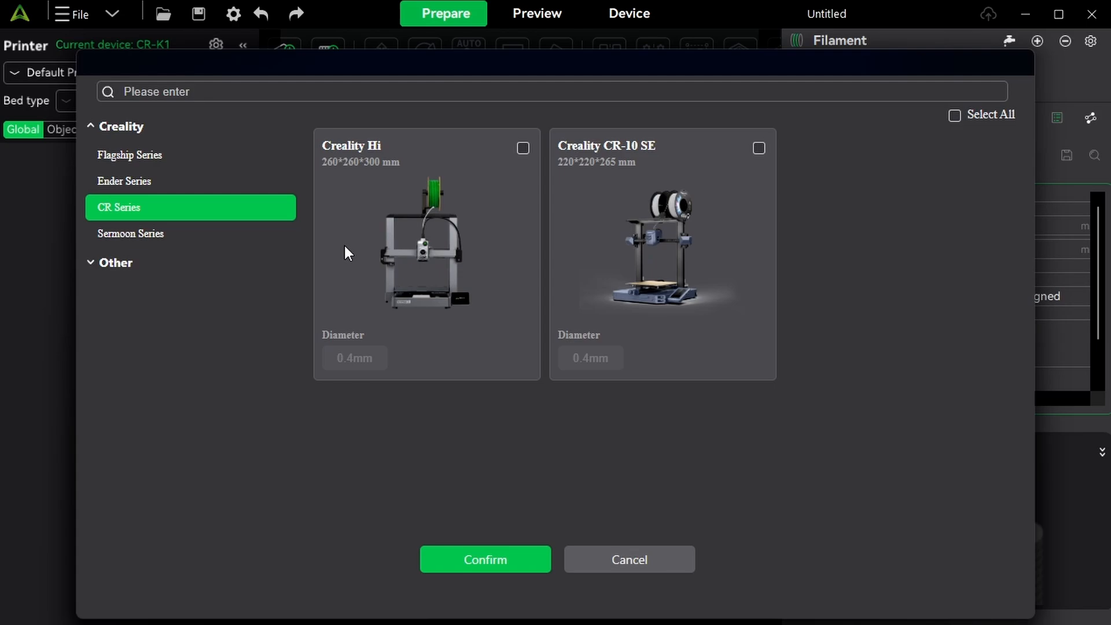
{"action": "mouse_move", "coordinate": [304, 352]}
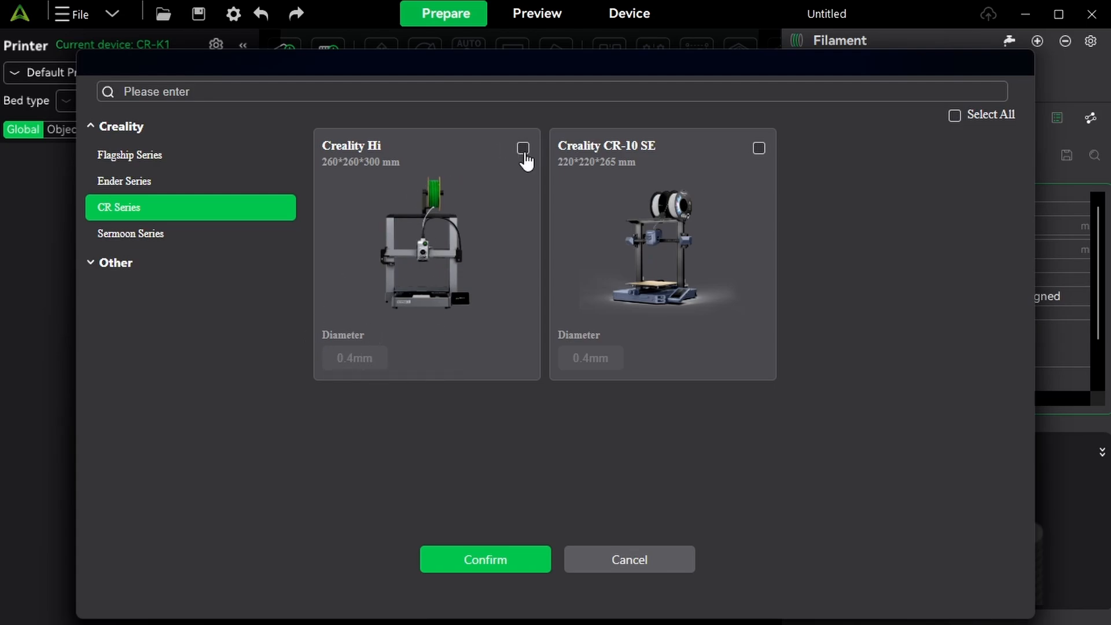
{"action": "mouse_move", "coordinate": [477, 153]}
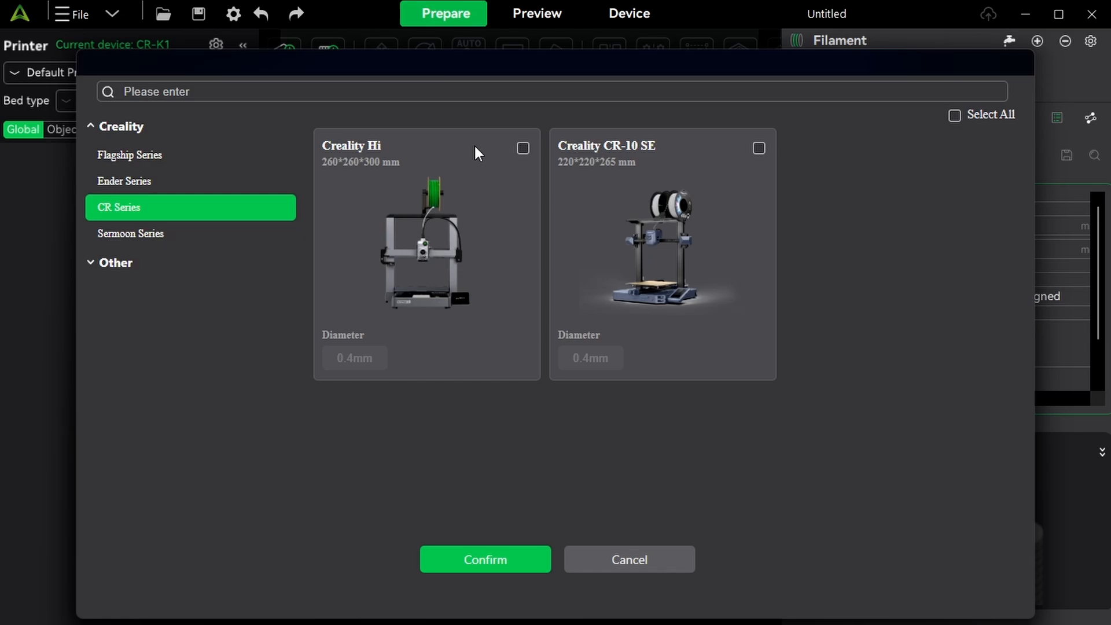
{"action": "left_click", "coordinate": [522, 148]}
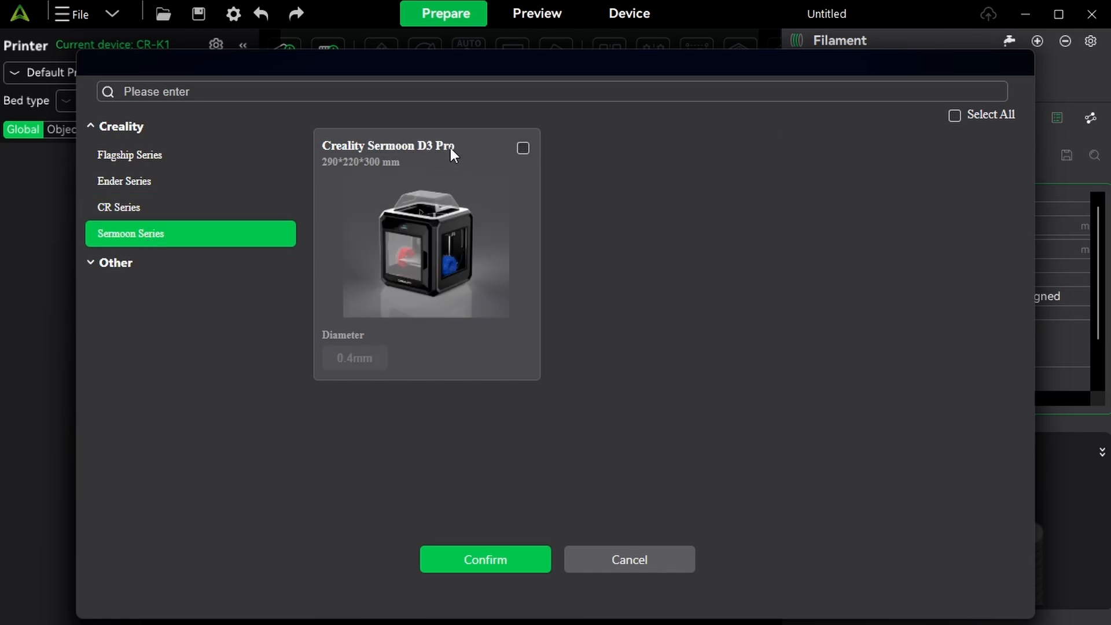
{"action": "left_click", "coordinate": [116, 262]}
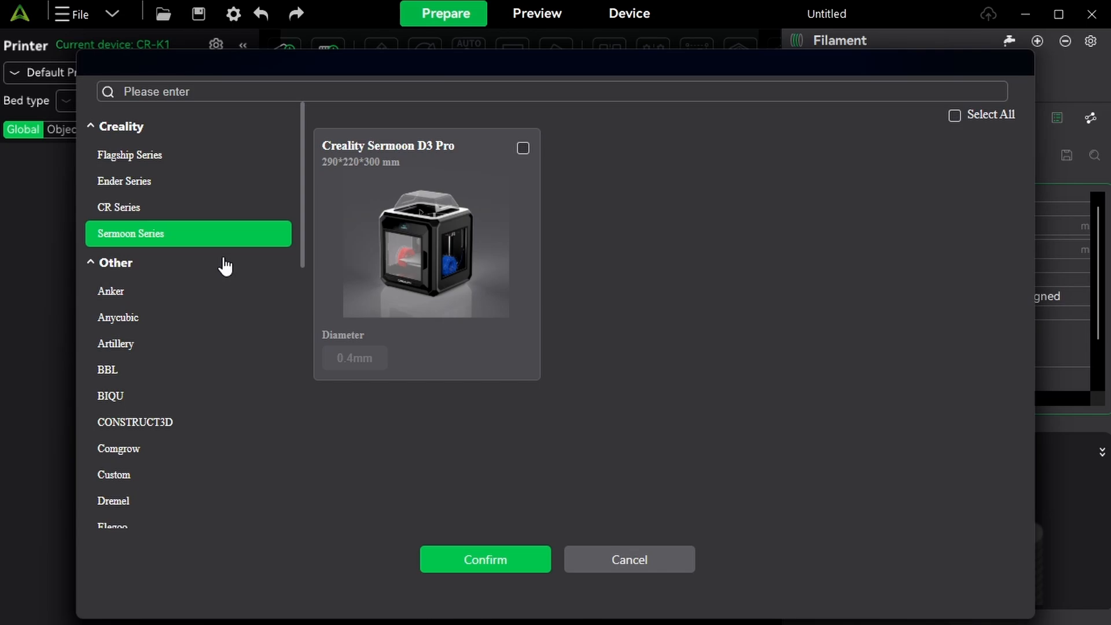
{"action": "scroll", "scroll_direction": "down", "scroll_amount": 3}
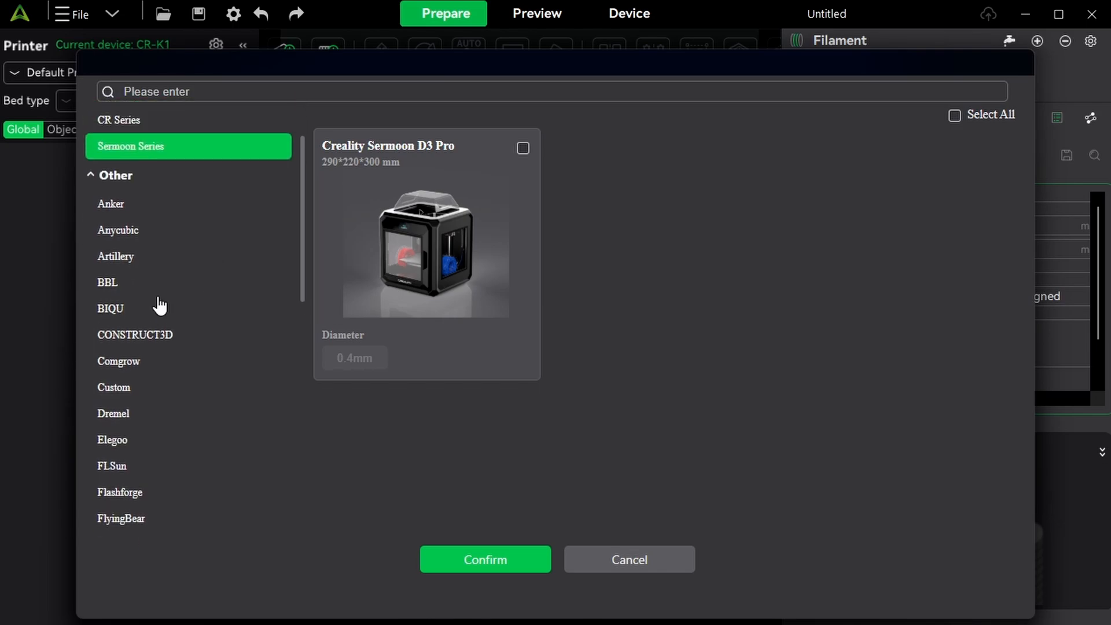
{"action": "left_click", "coordinate": [134, 335]}
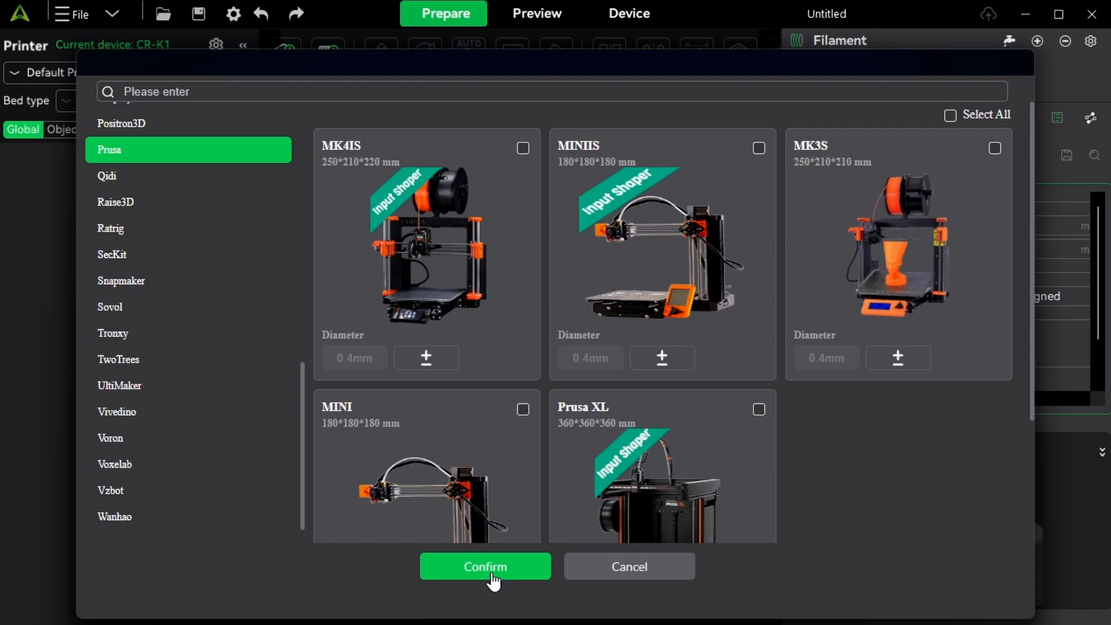
Step: Confirm the printer selection, making the Ender-3 V3 KE 0.4 nozzle preset active
{"action": "left_click", "coordinate": [486, 566]}
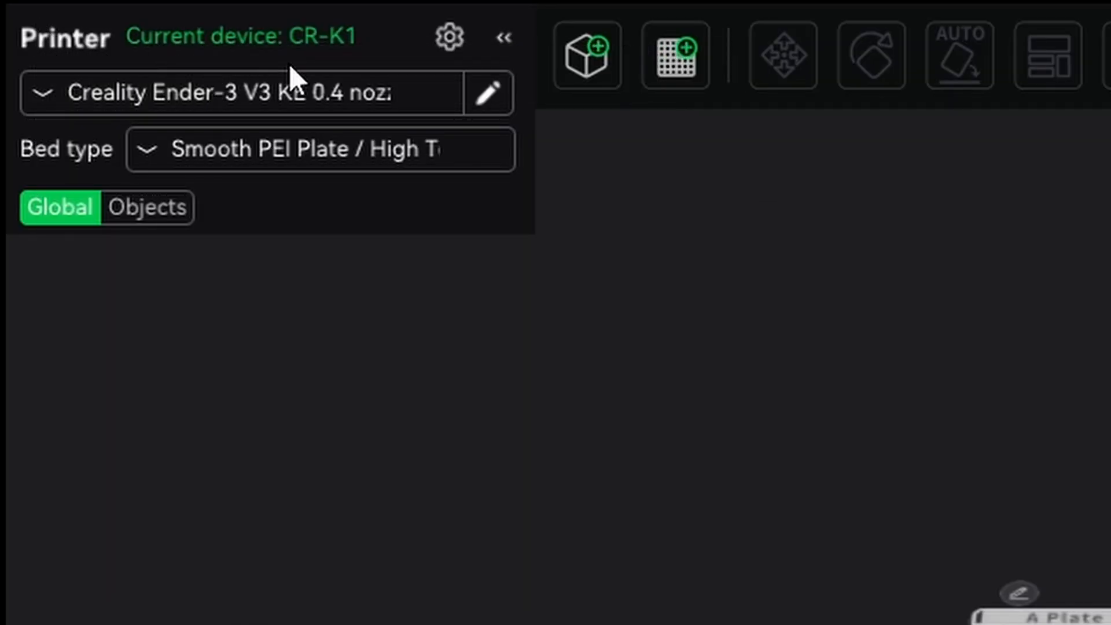
{"action": "mouse_move", "coordinate": [365, 60]}
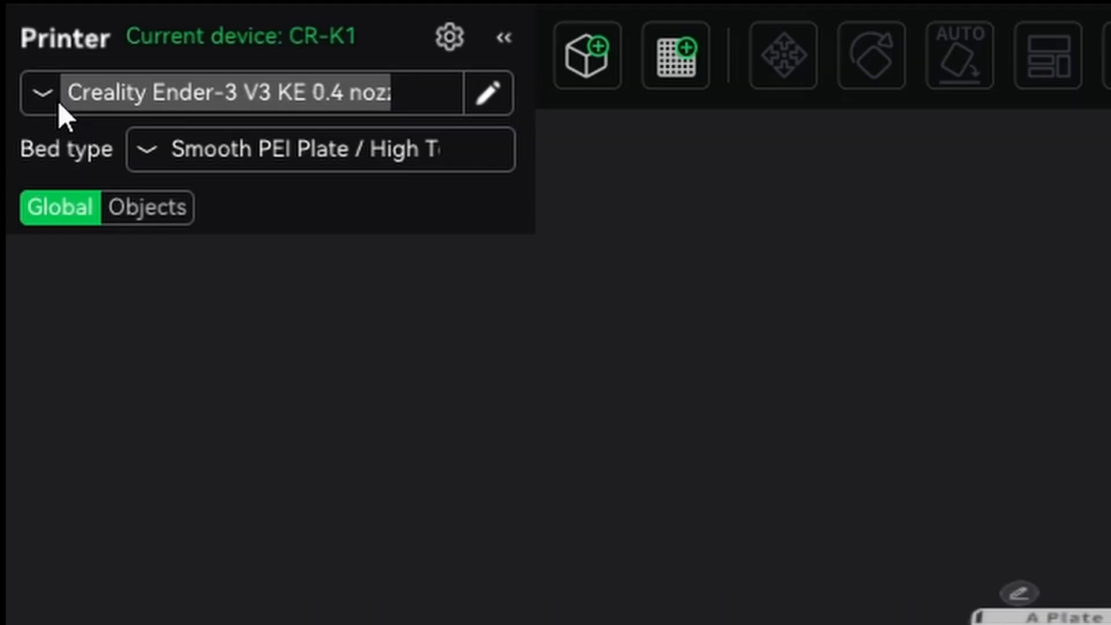
{"action": "mouse_move", "coordinate": [262, 110]}
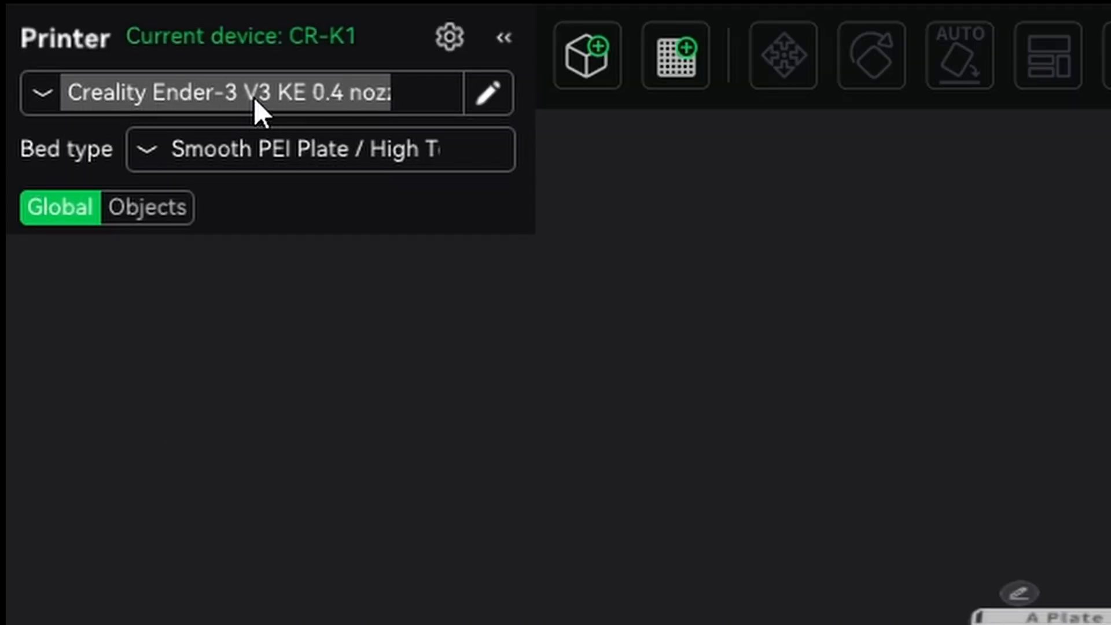
{"action": "mouse_move", "coordinate": [389, 121]}
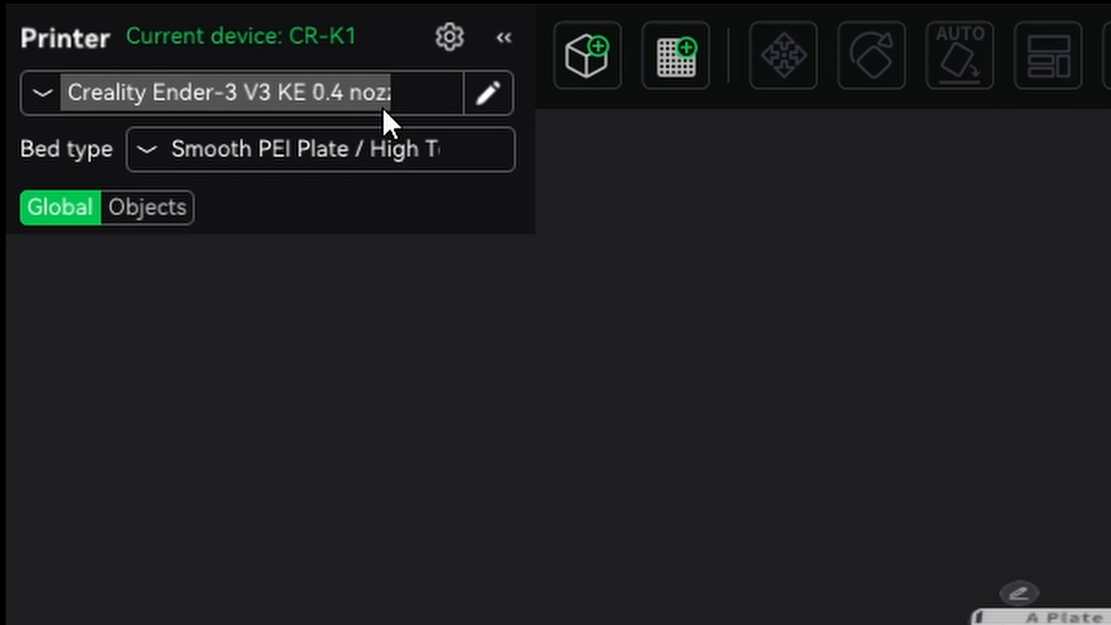
{"action": "mouse_move", "coordinate": [360, 114]}
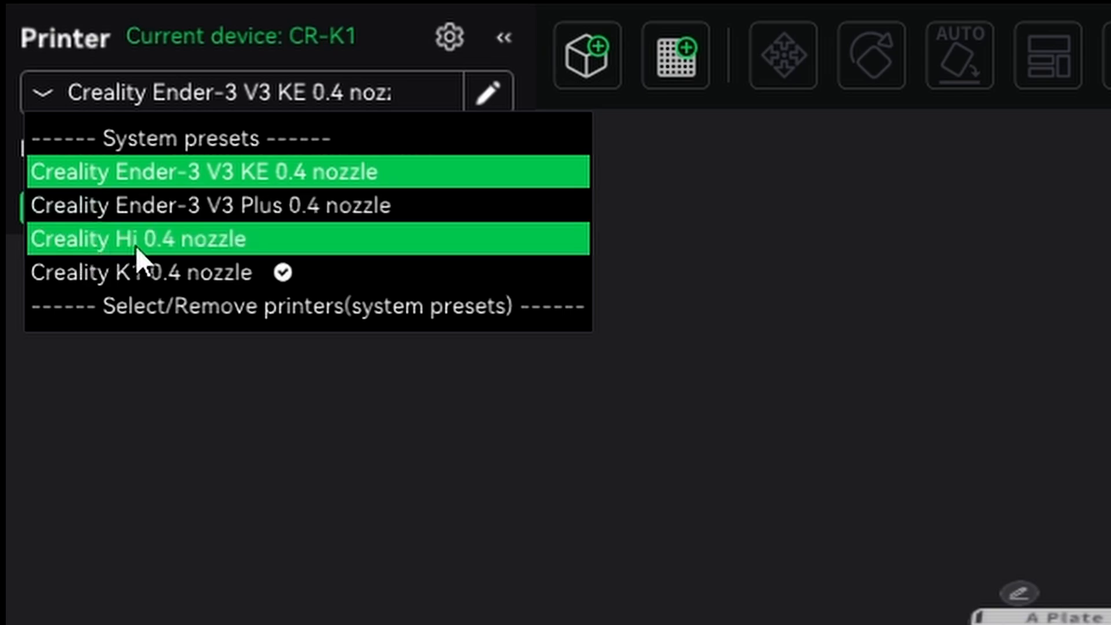
{"action": "mouse_move", "coordinate": [220, 259]}
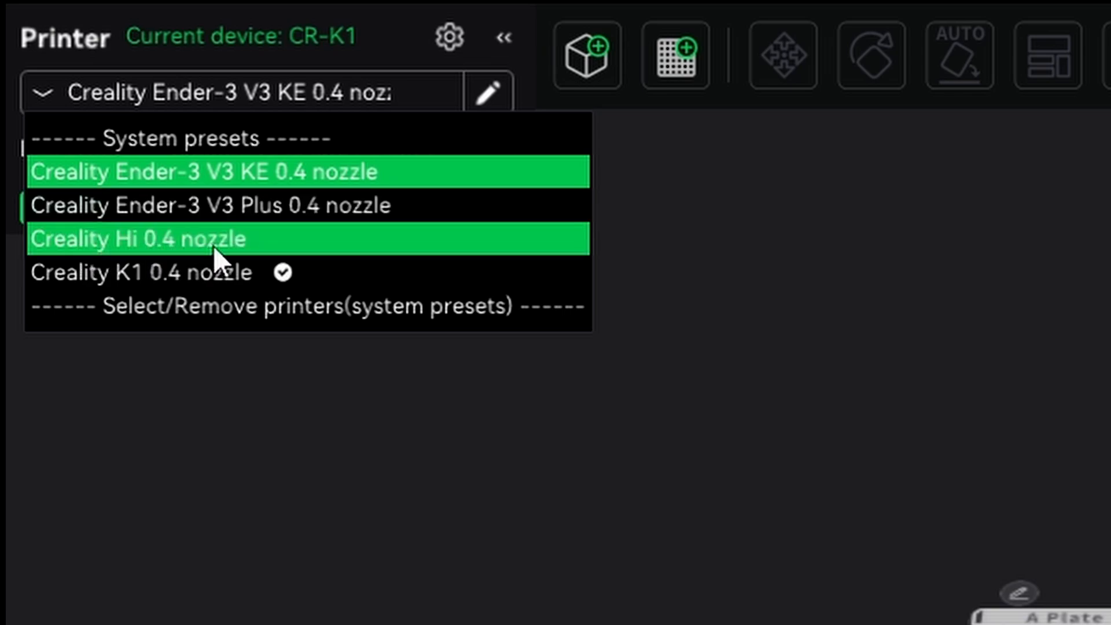
{"action": "mouse_move", "coordinate": [271, 306]}
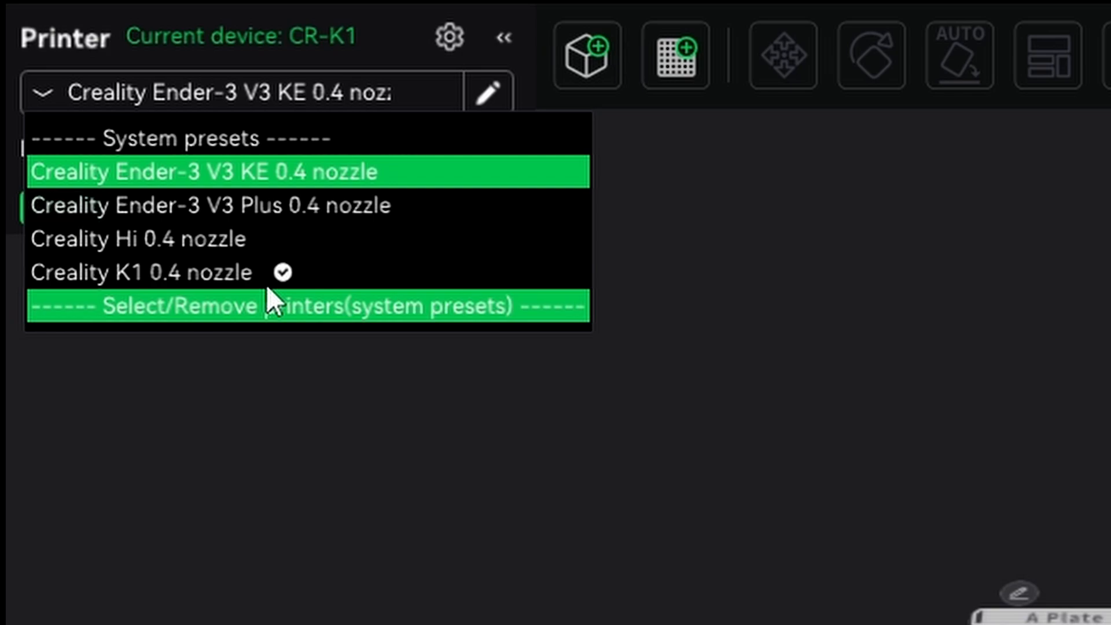
Step: Change the bed type dropdown to Textured PEI Plate
{"action": "left_click", "coordinate": [205, 171]}
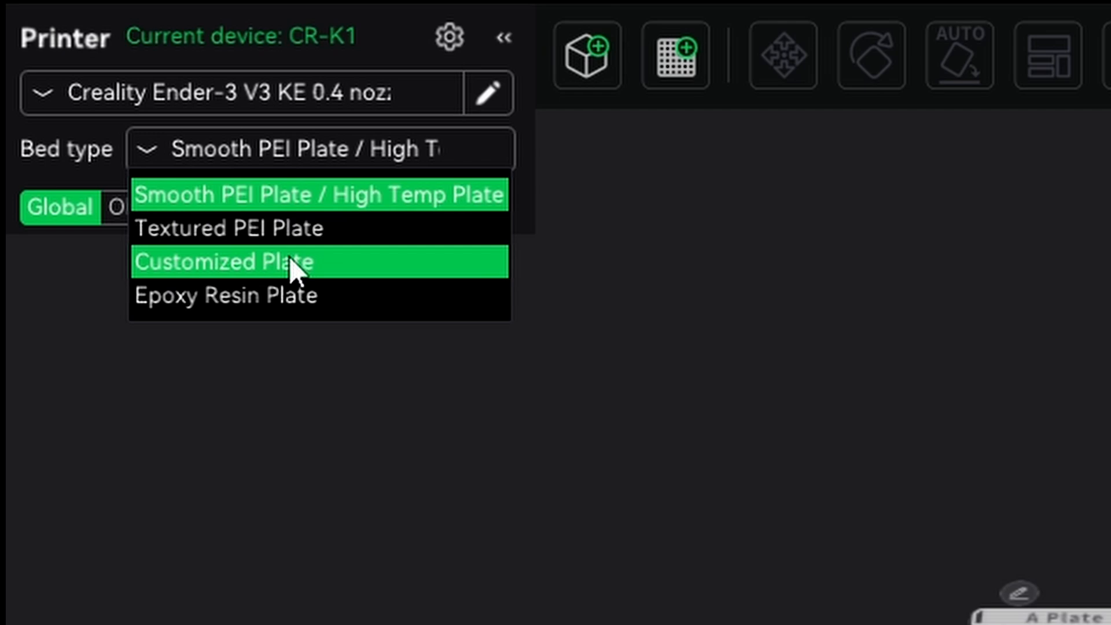
{"action": "mouse_move", "coordinate": [442, 329]}
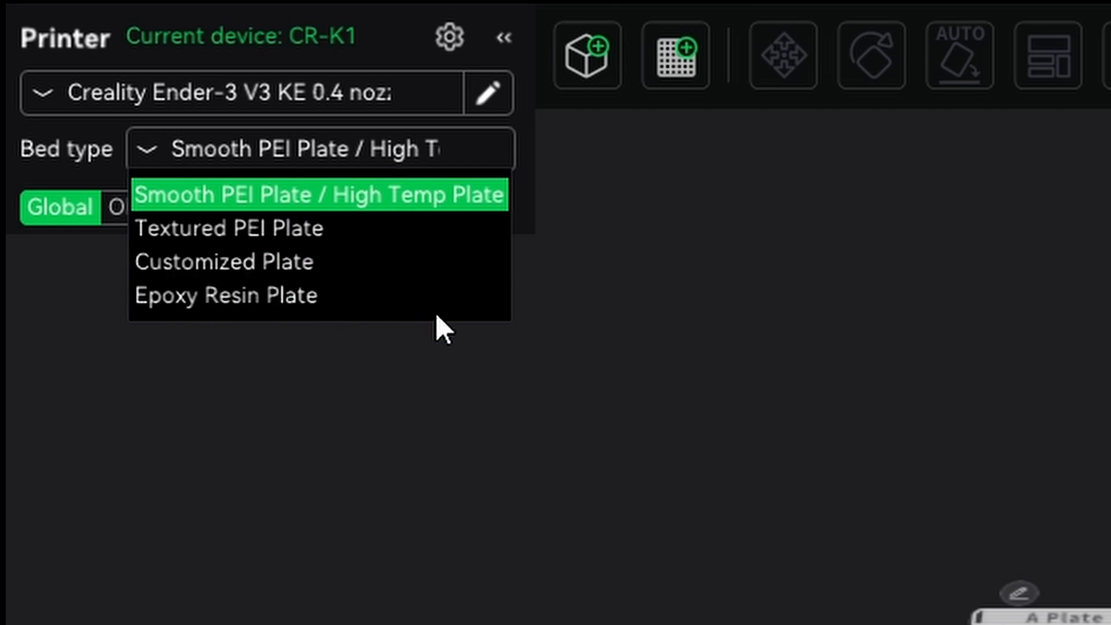
{"action": "mouse_move", "coordinate": [679, 287]}
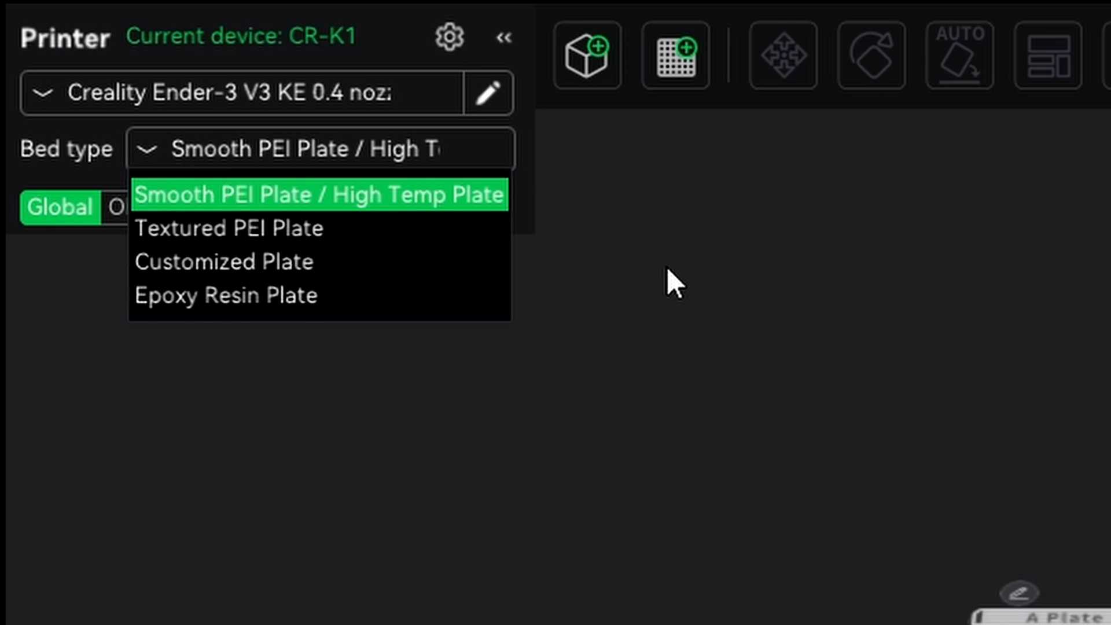
{"action": "mouse_move", "coordinate": [667, 272]}
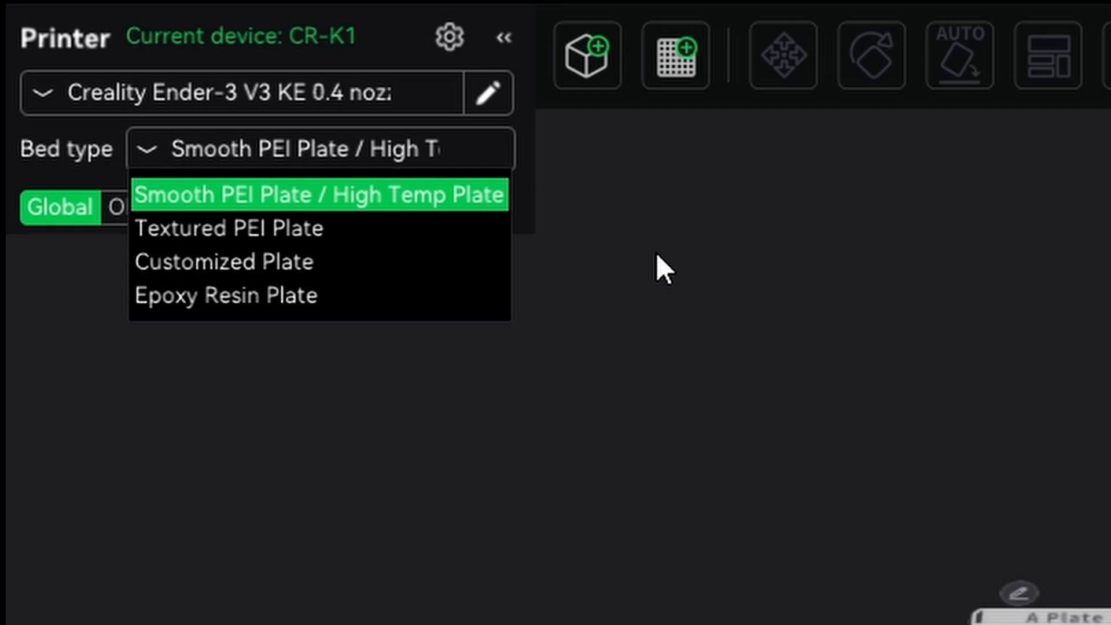
{"action": "mouse_move", "coordinate": [666, 305]}
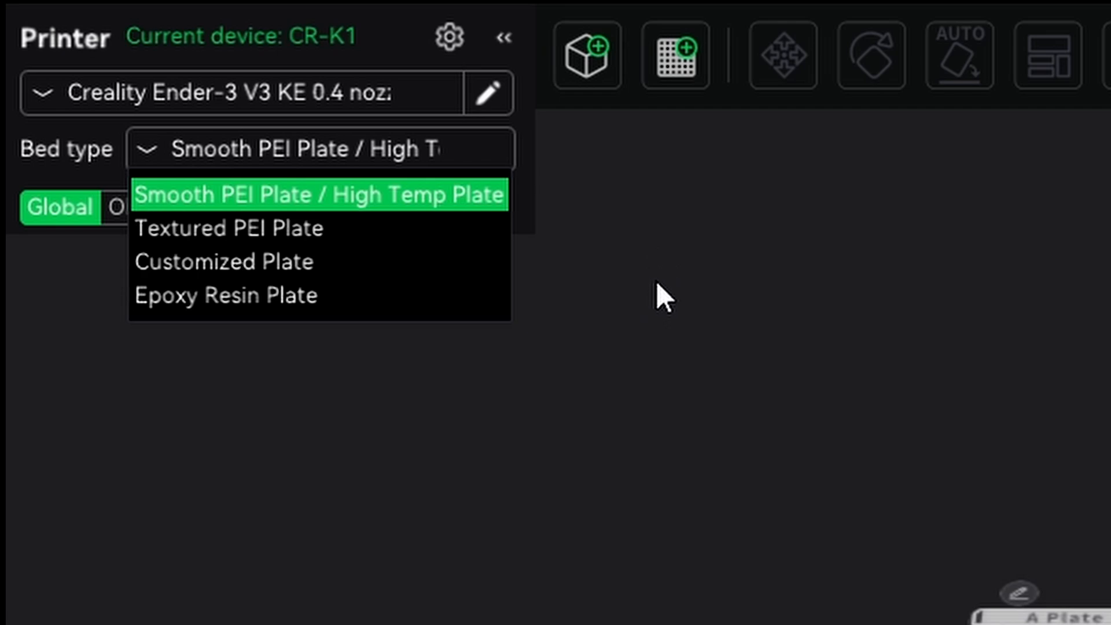
{"action": "mouse_move", "coordinate": [669, 298]}
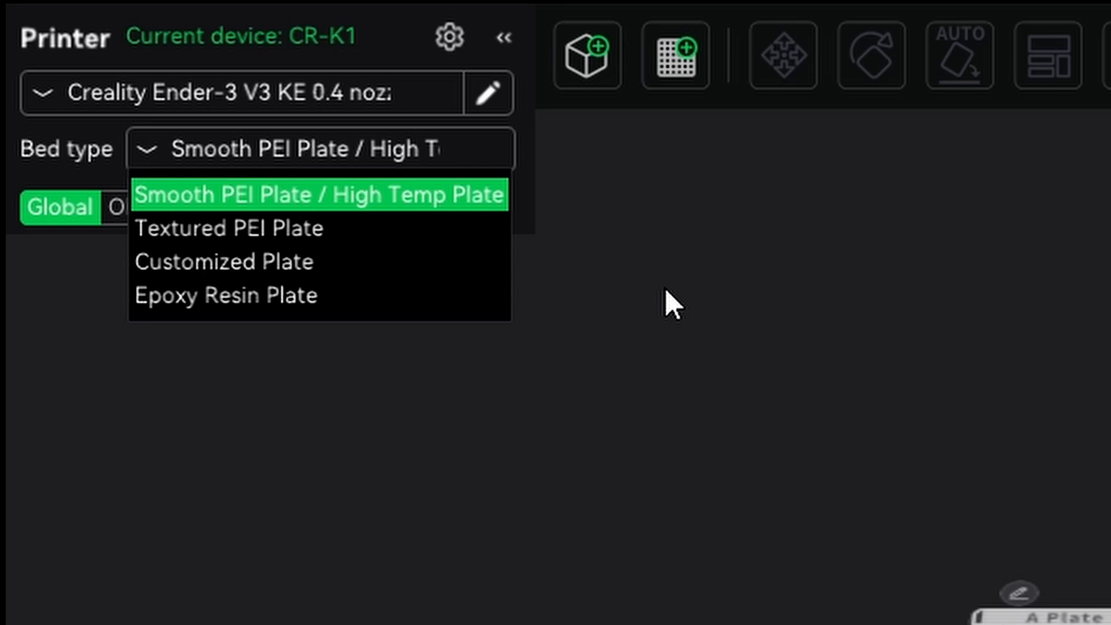
{"action": "left_click", "coordinate": [231, 227]}
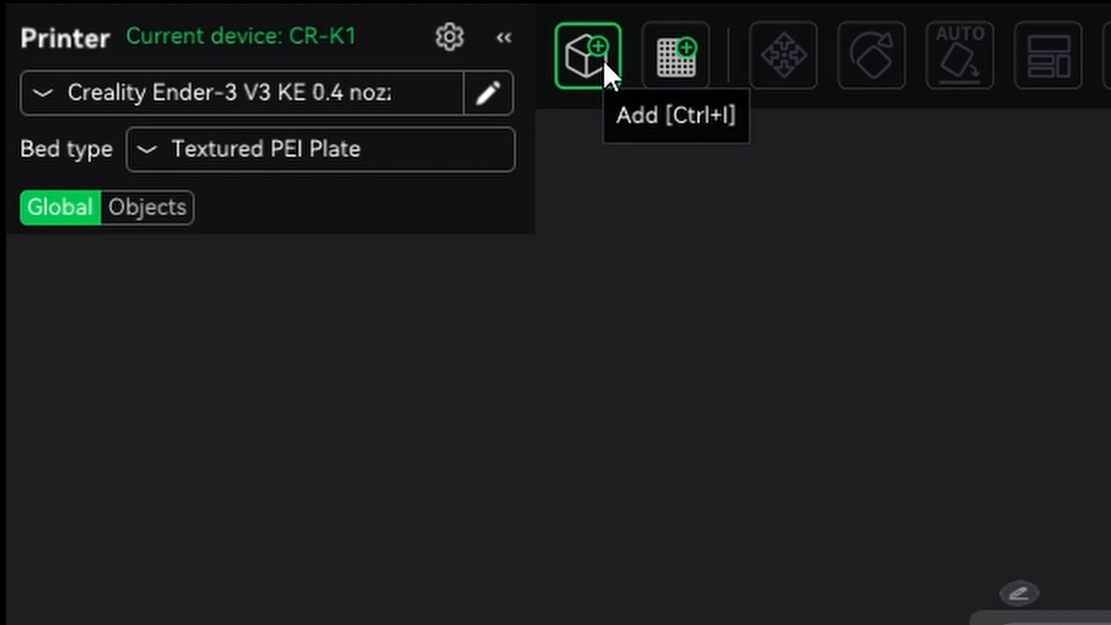
Step: Import the 'Z3DP Fidget desk spinner Z3DP Logo' model file onto the plate
{"action": "left_click", "coordinate": [588, 55]}
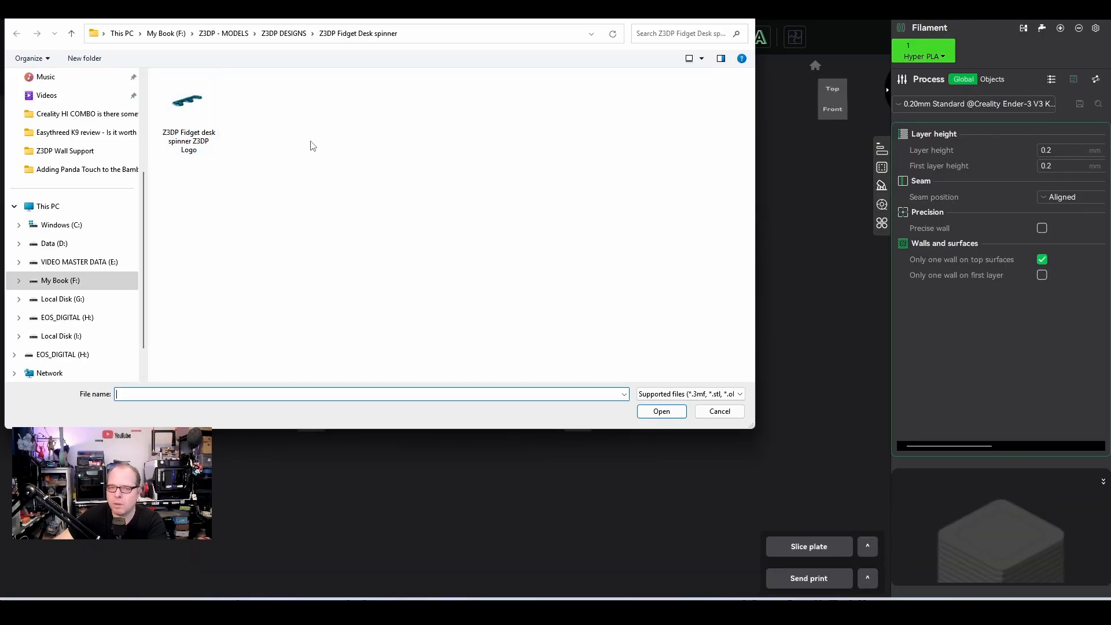
{"action": "left_click", "coordinate": [189, 103]}
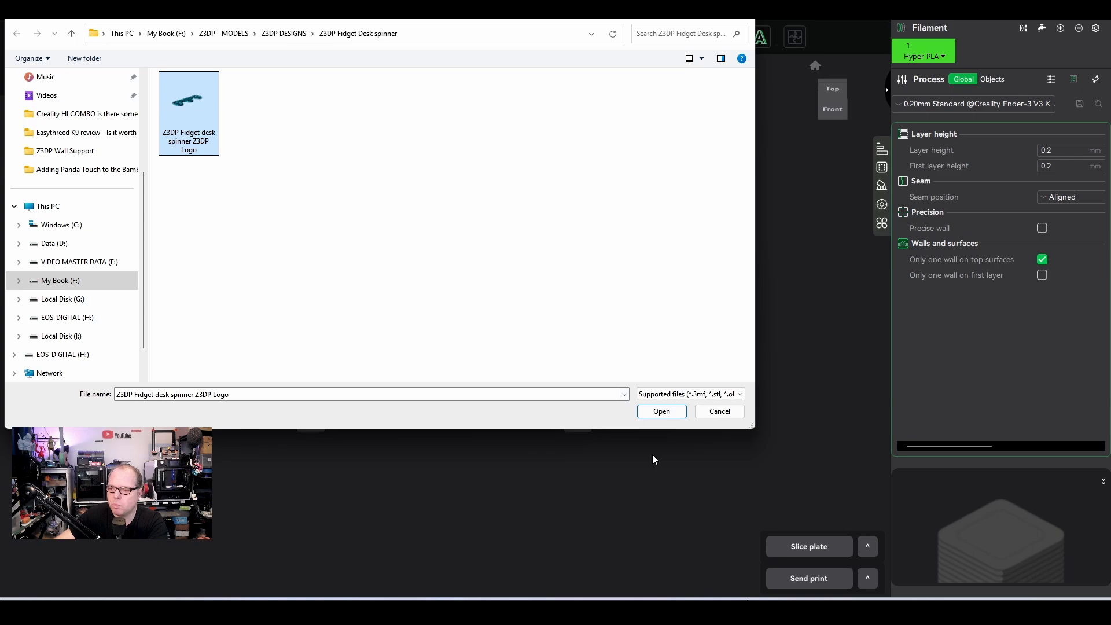
{"action": "left_click", "coordinate": [660, 411]}
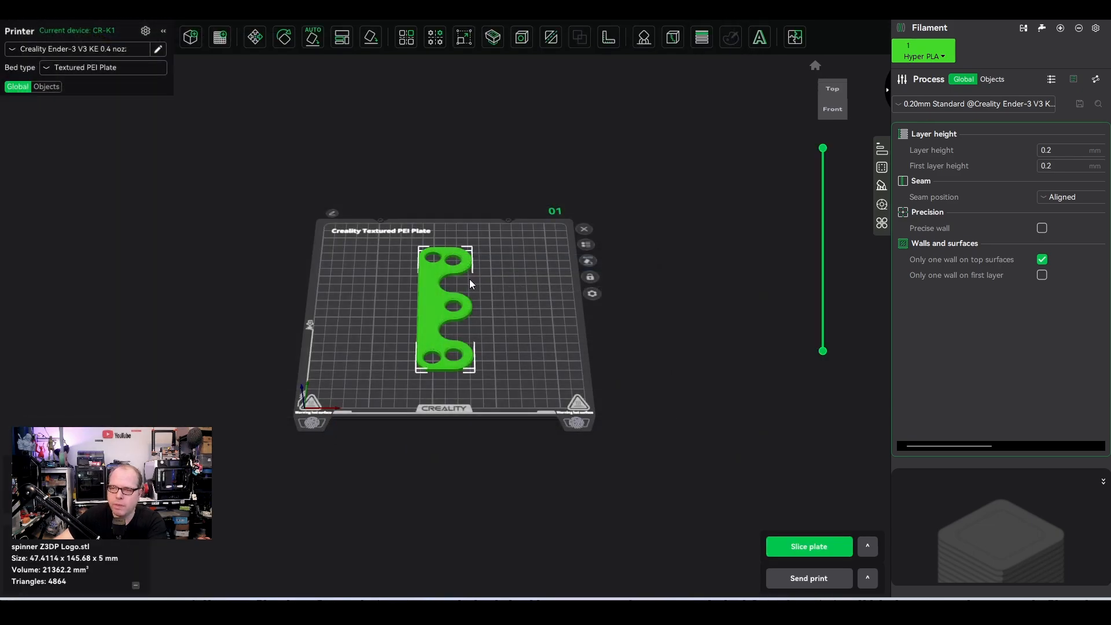
{"action": "mouse_move", "coordinate": [427, 319]}
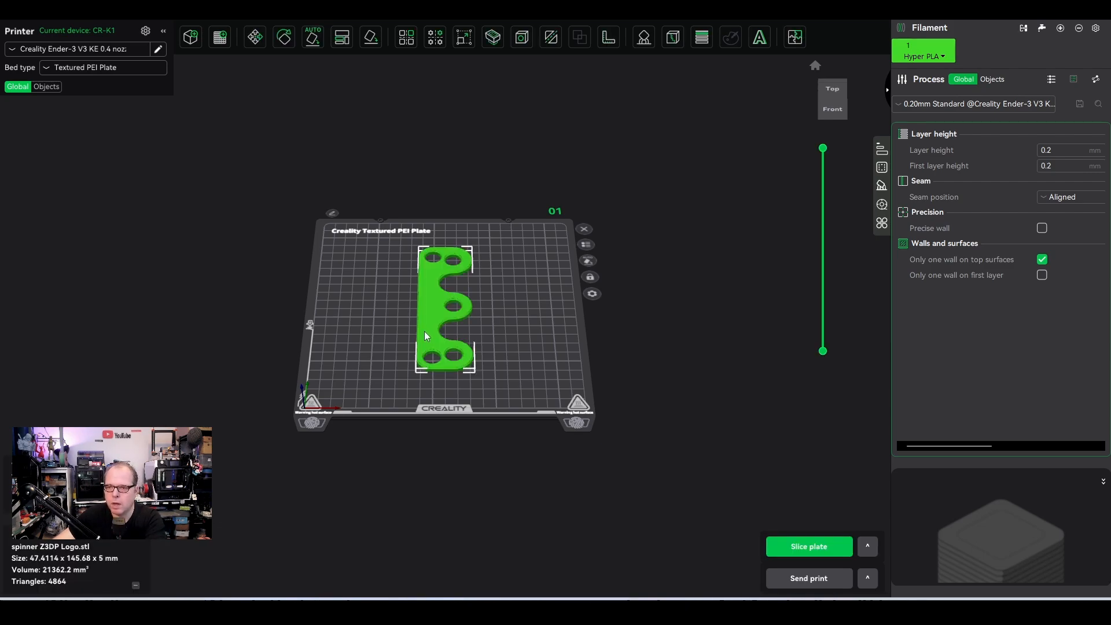
{"action": "right_click", "coordinate": [426, 336]}
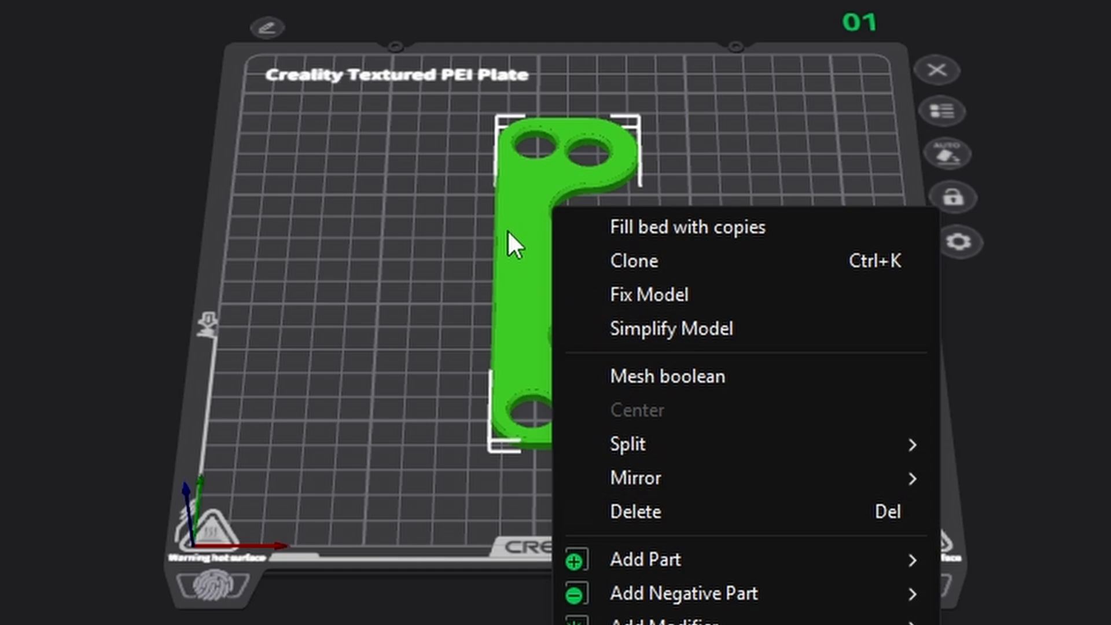
{"action": "mouse_move", "coordinate": [624, 511]}
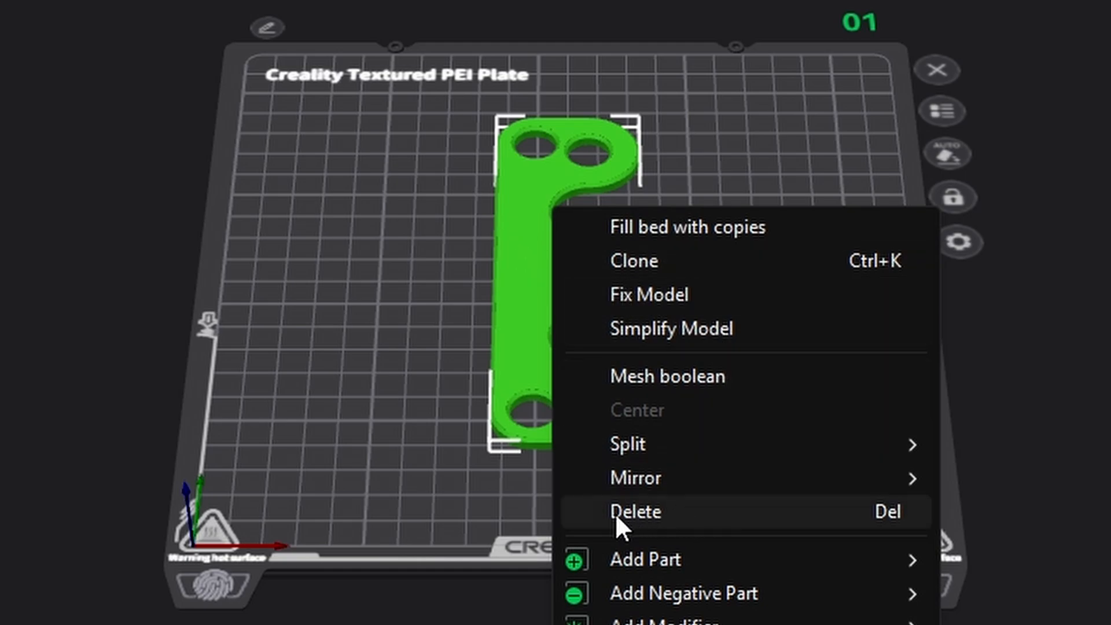
{"action": "left_click", "coordinate": [632, 511]}
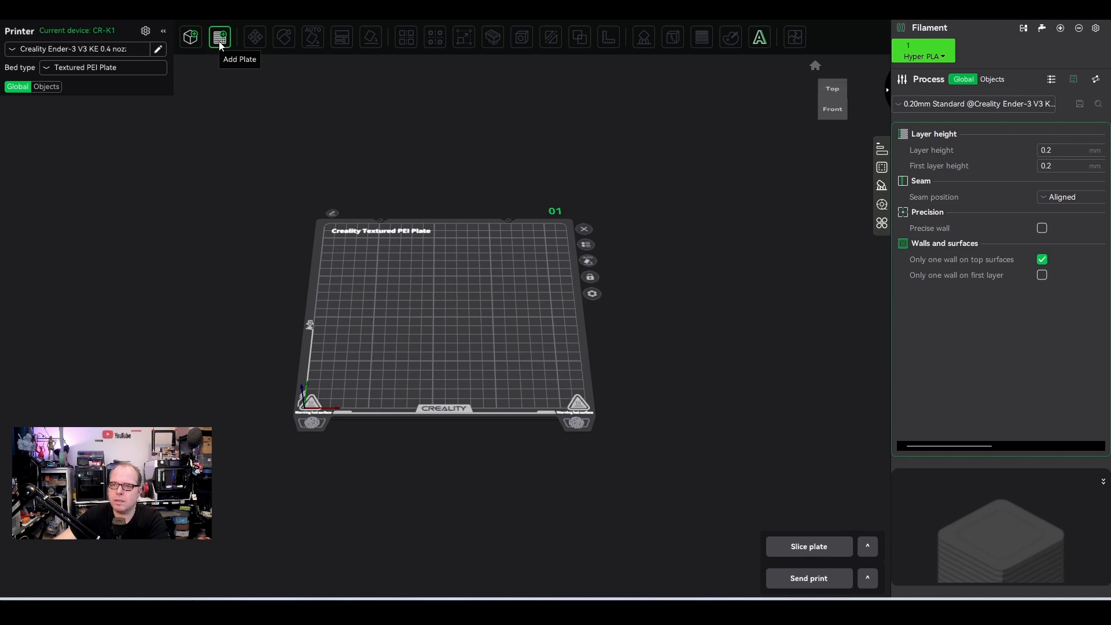
Step: Add a second build plate, then remove plate 02 again
{"action": "left_click", "coordinate": [220, 35]}
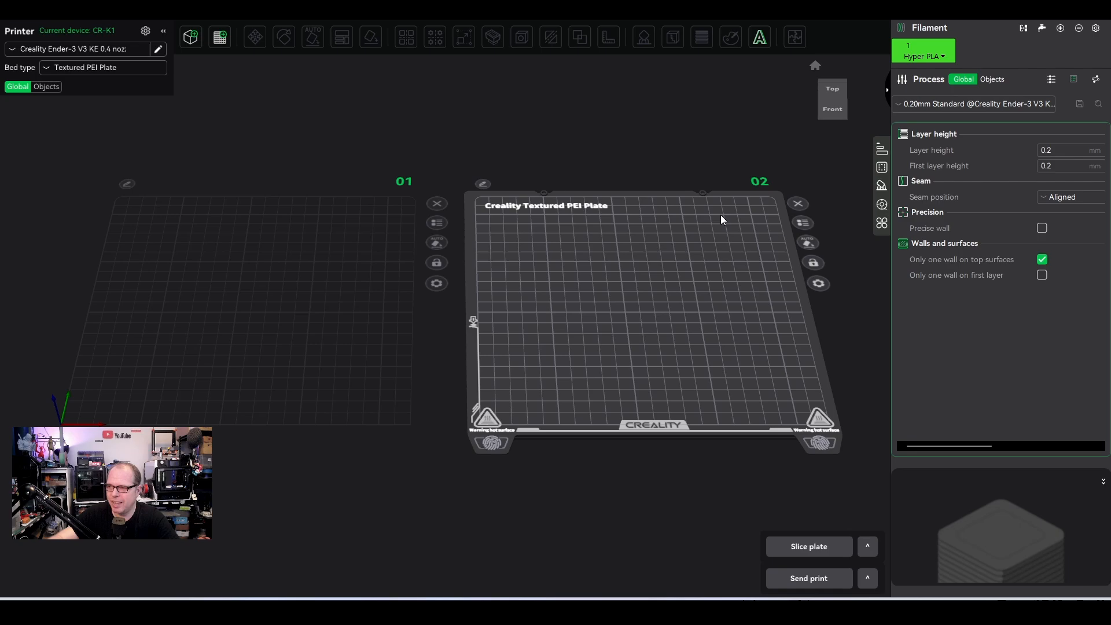
{"action": "mouse_move", "coordinate": [798, 204]}
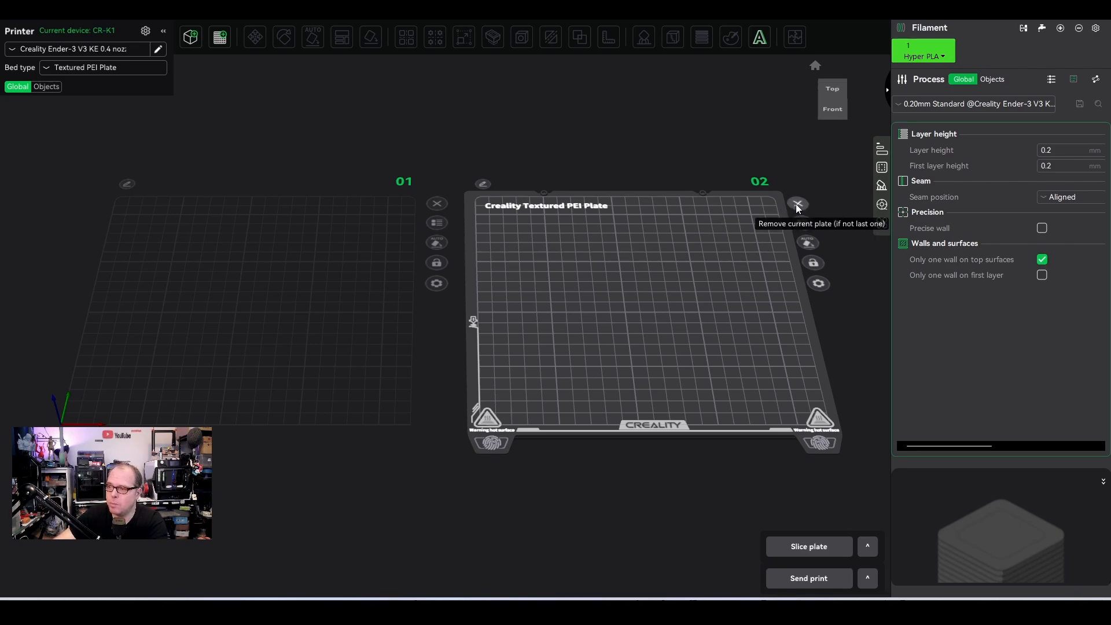
{"action": "left_click", "coordinate": [796, 205]}
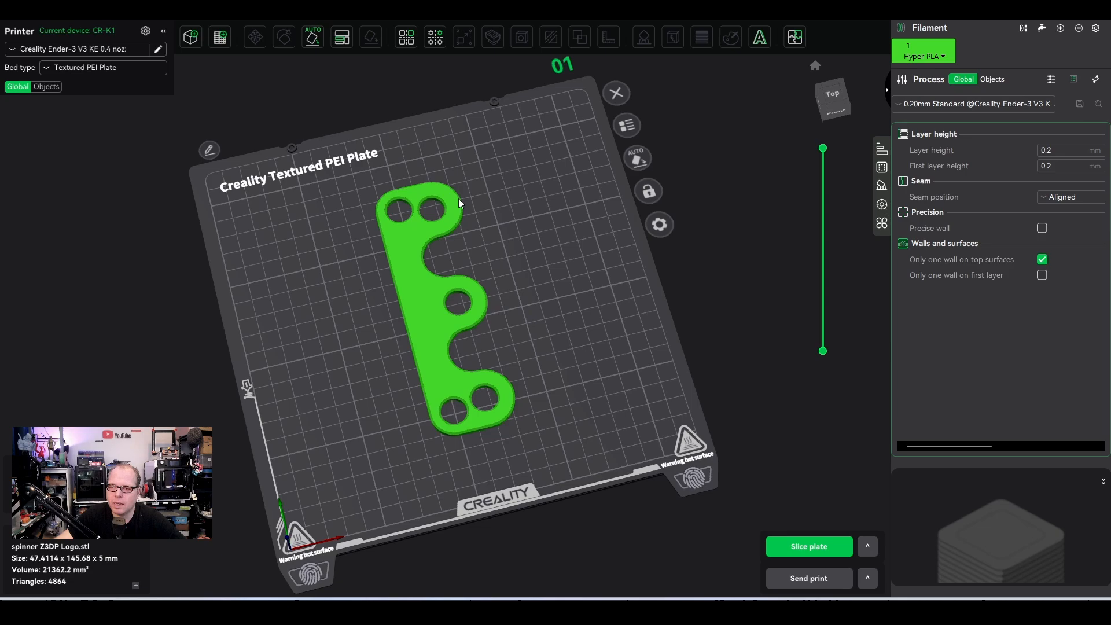
{"action": "mouse_move", "coordinate": [459, 230]}
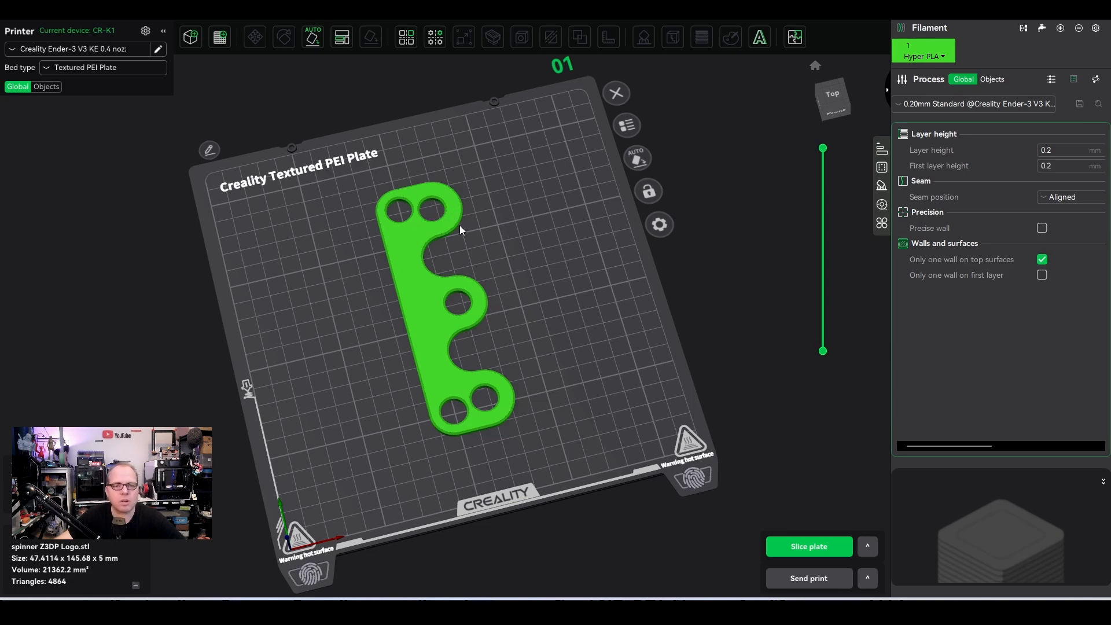
{"action": "mouse_move", "coordinate": [457, 231]}
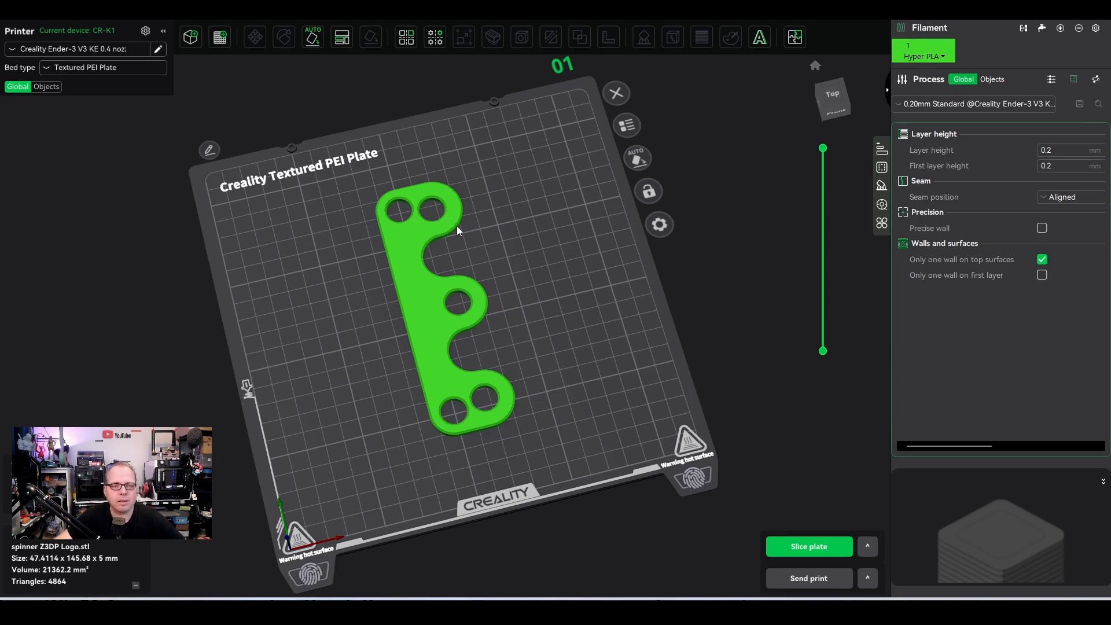
Step: Auto-orient the spinner part with default settings and rotate it 180° about Z
{"action": "left_click", "coordinate": [425, 297]}
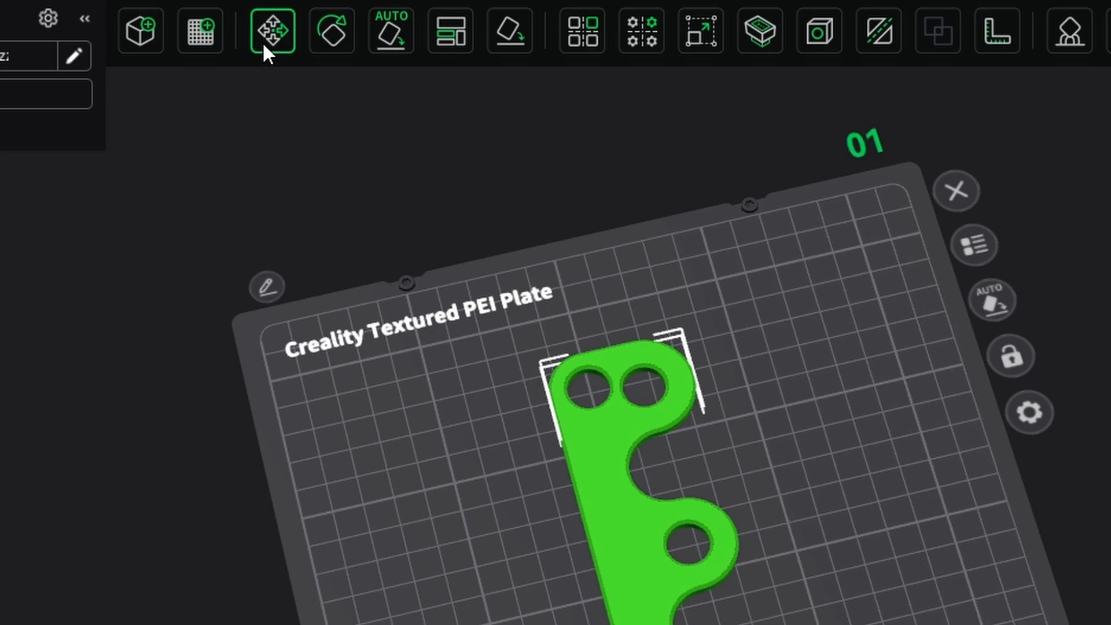
{"action": "left_click", "coordinate": [271, 31]}
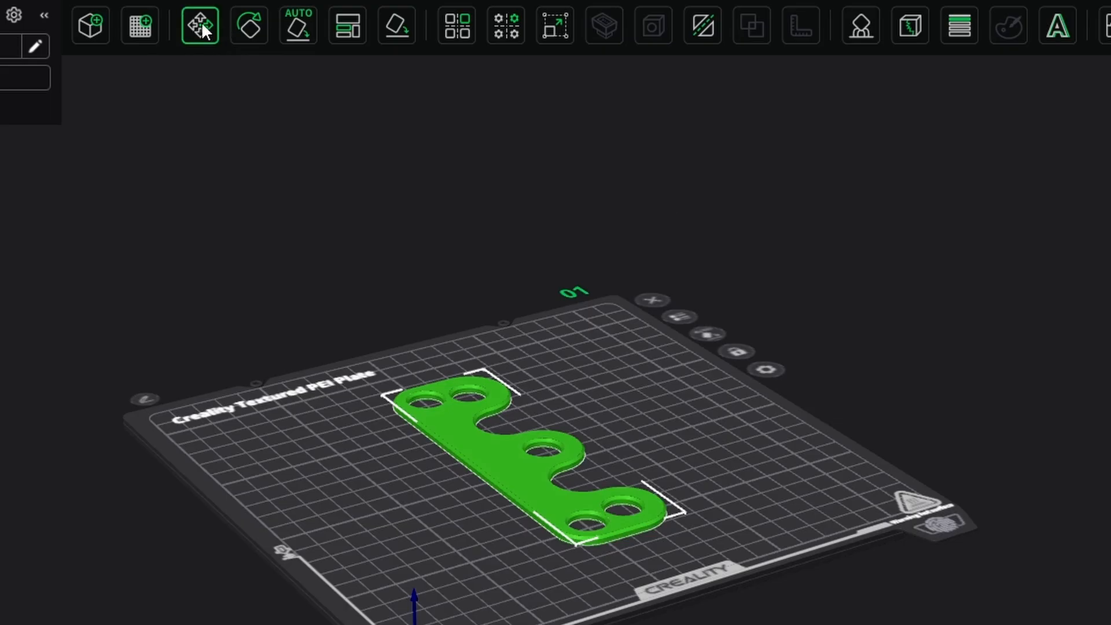
{"action": "left_click", "coordinate": [297, 26]}
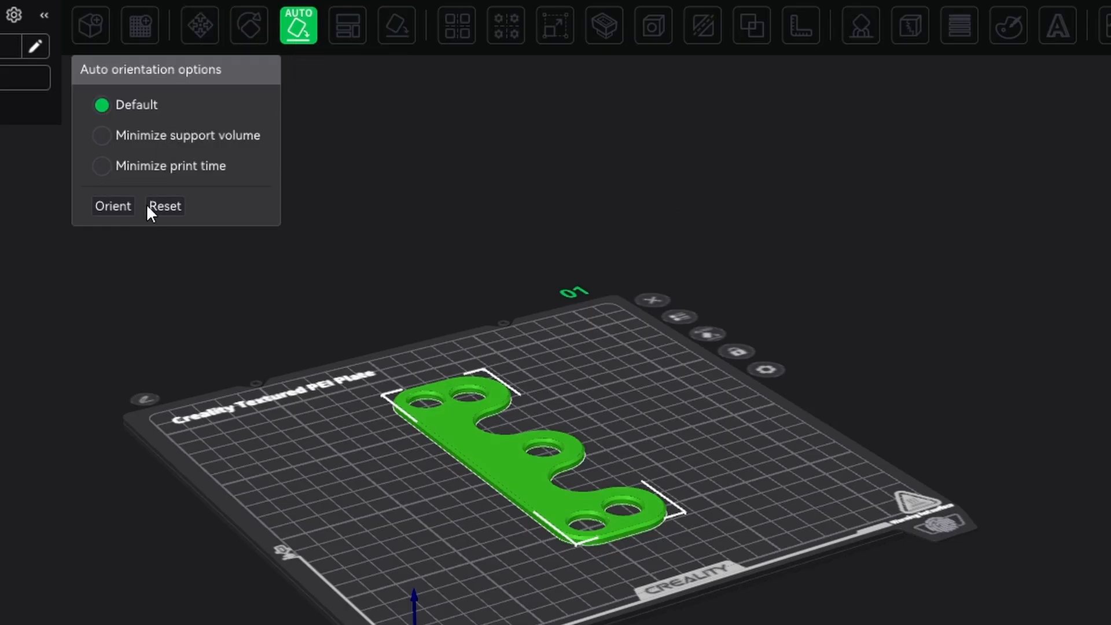
{"action": "left_click", "coordinate": [112, 205]}
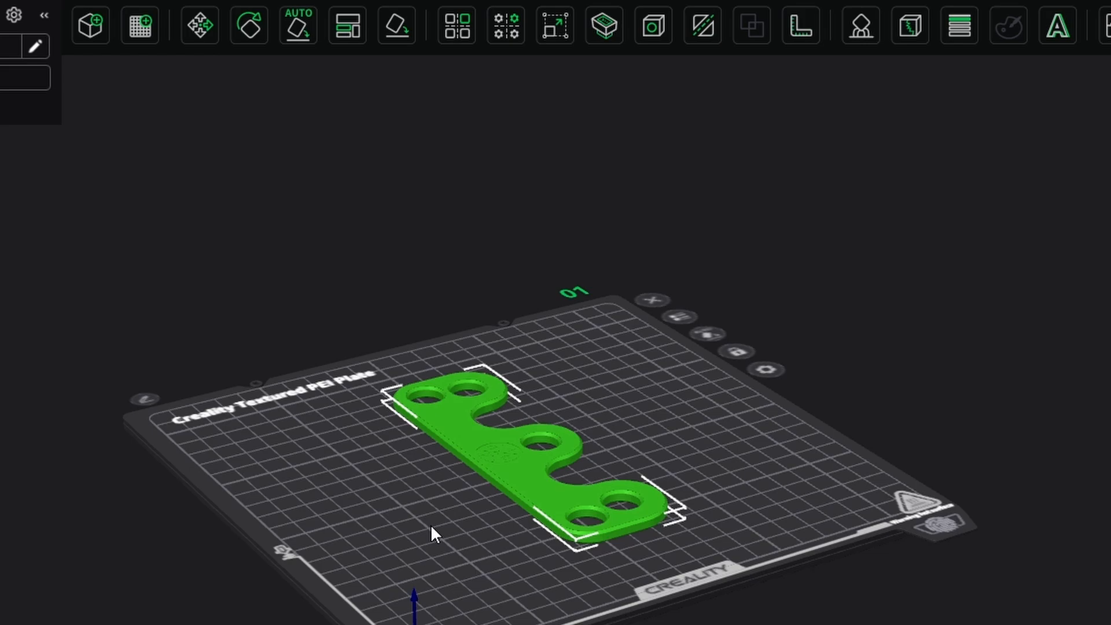
{"action": "left_click", "coordinate": [249, 25]}
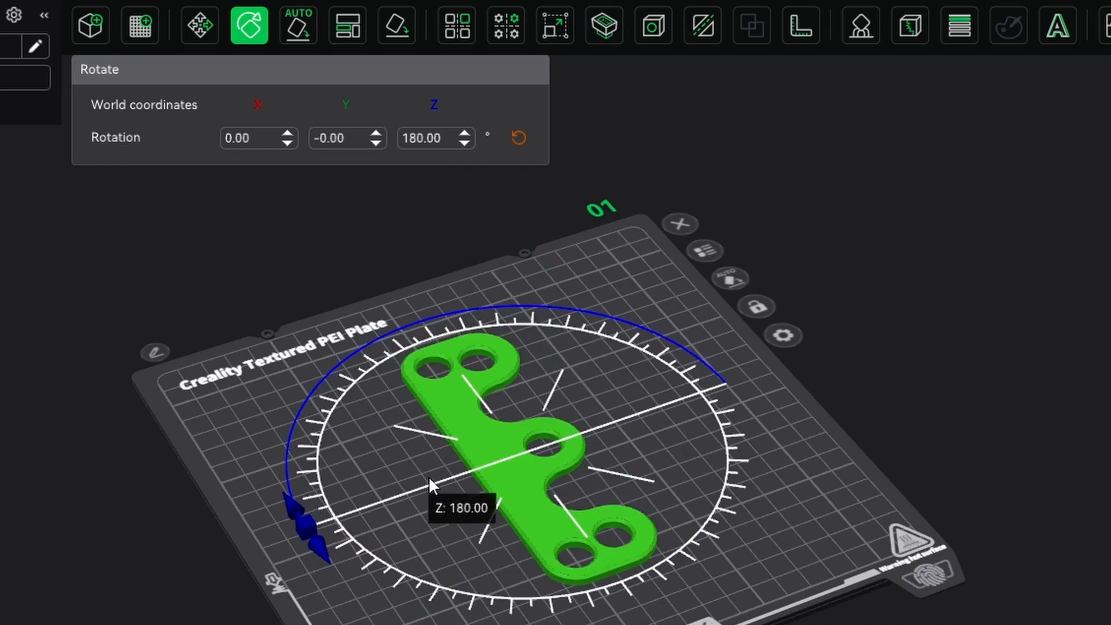
{"action": "left_click", "coordinate": [518, 138]}
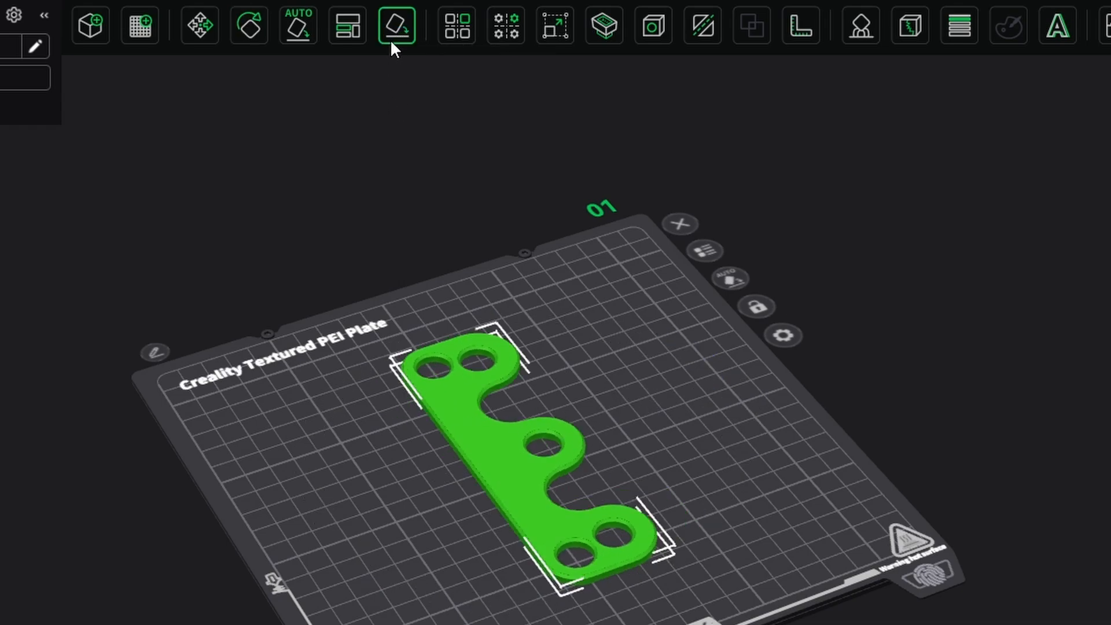
Step: Activate Lay on Face to highlight the spinner part's candidate faces
{"action": "left_click", "coordinate": [395, 26]}
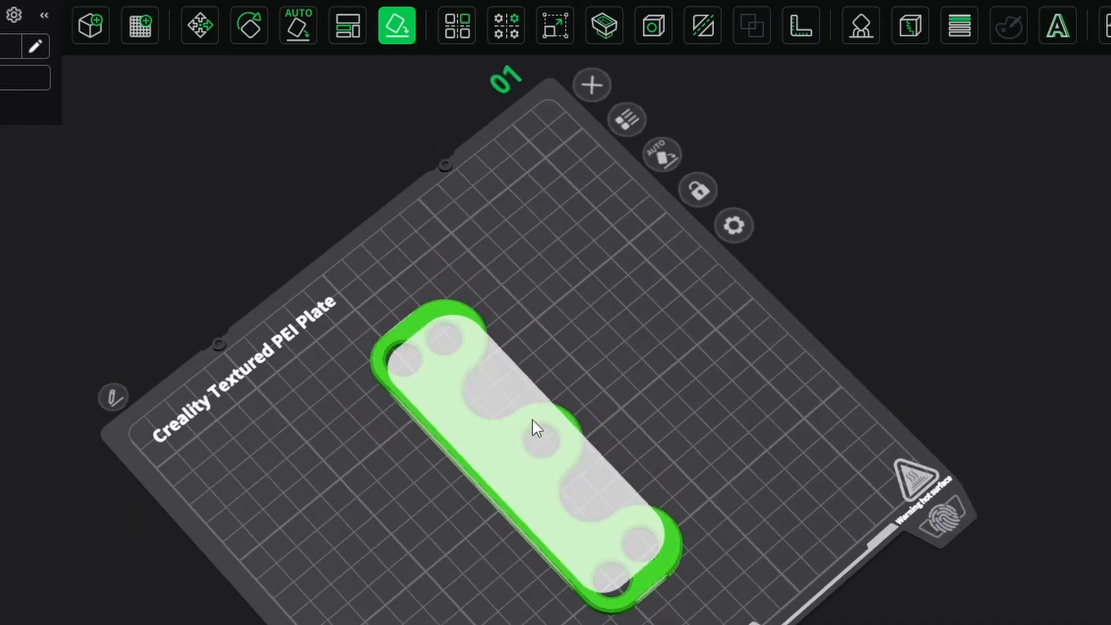
{"action": "mouse_move", "coordinate": [525, 458]}
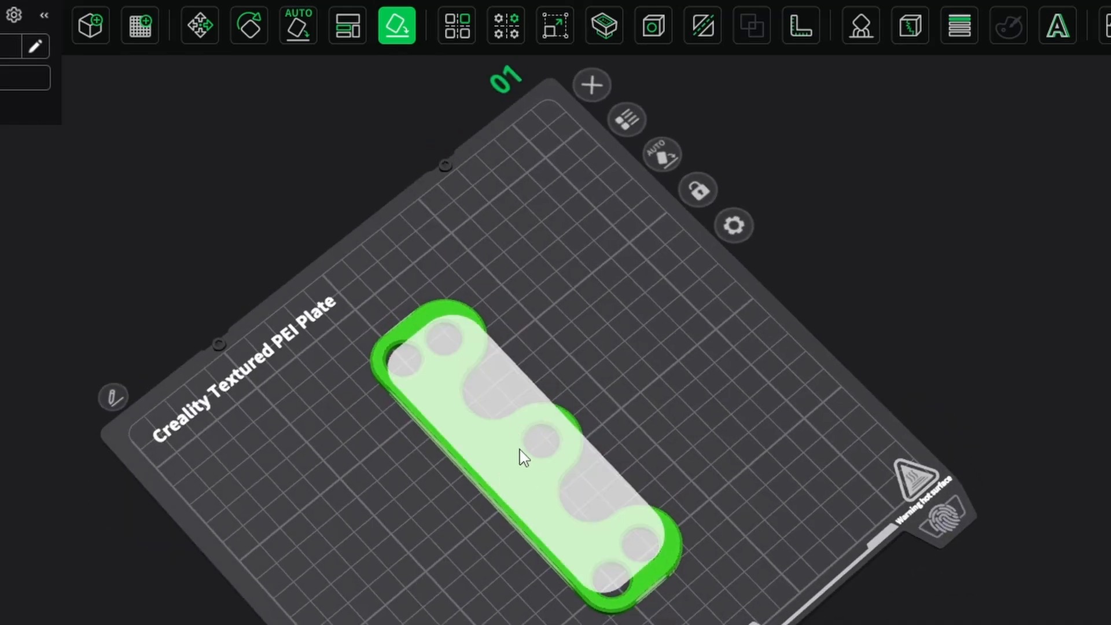
{"action": "mouse_move", "coordinate": [523, 485]}
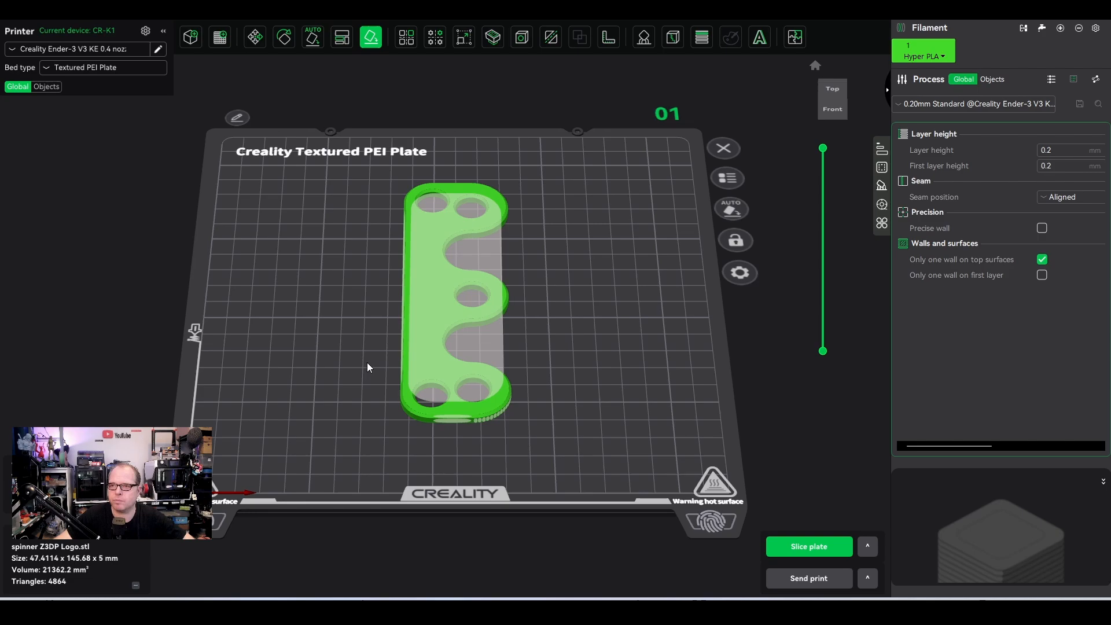
Step: Trial-scale the spinner to 80% uniform, then reset it to 100% (47.4 × 145.7 × 5 mm)
{"action": "left_click", "coordinate": [463, 37]}
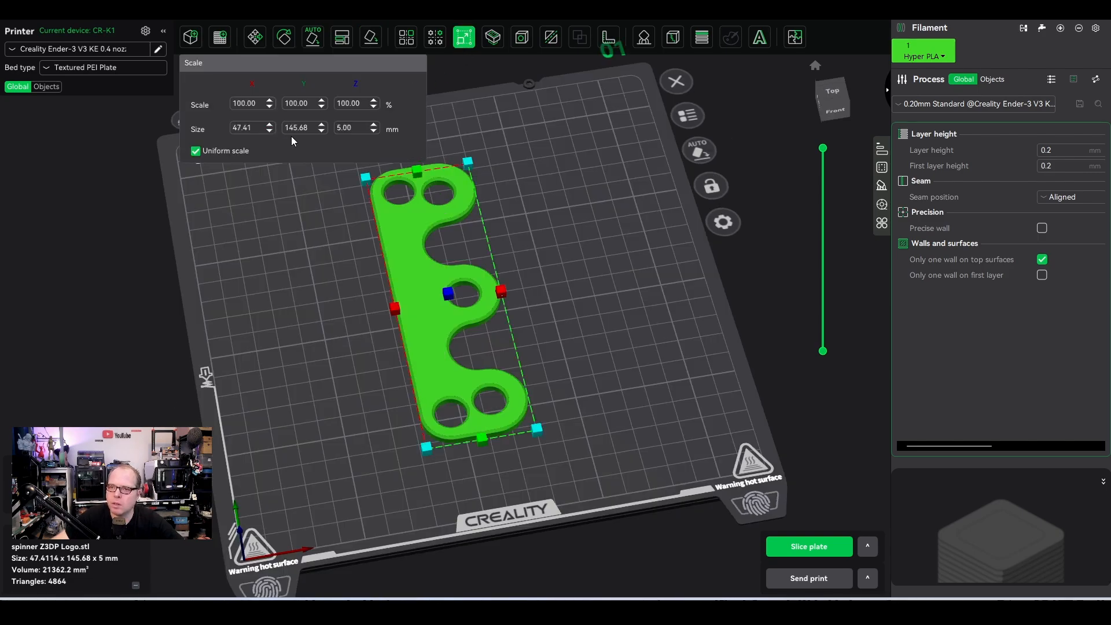
{"action": "mouse_move", "coordinate": [245, 114]}
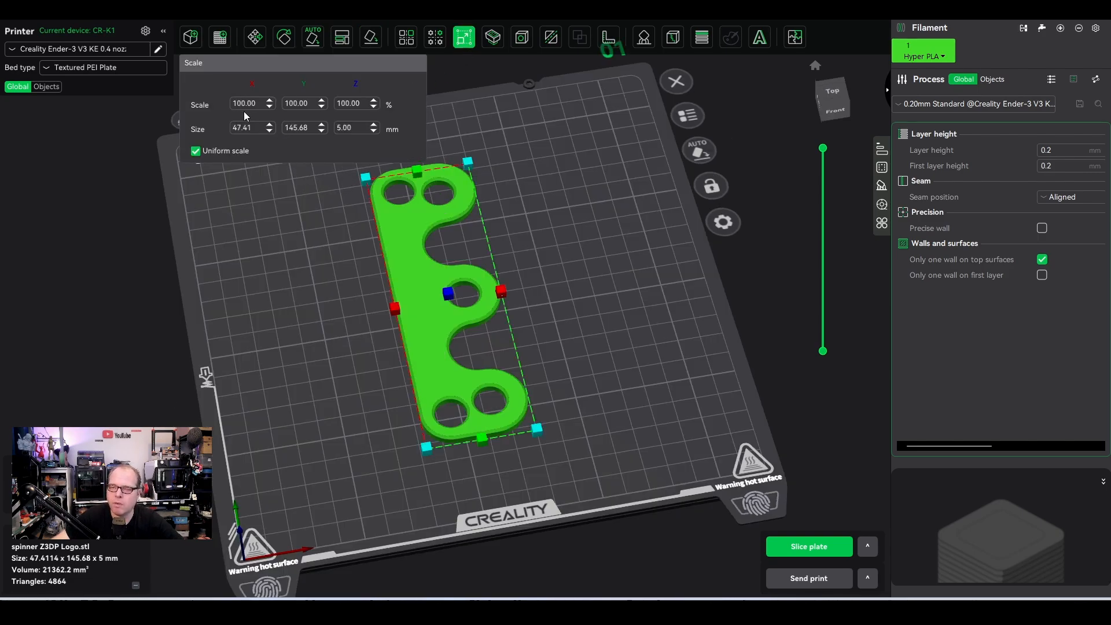
{"action": "mouse_move", "coordinate": [254, 115]}
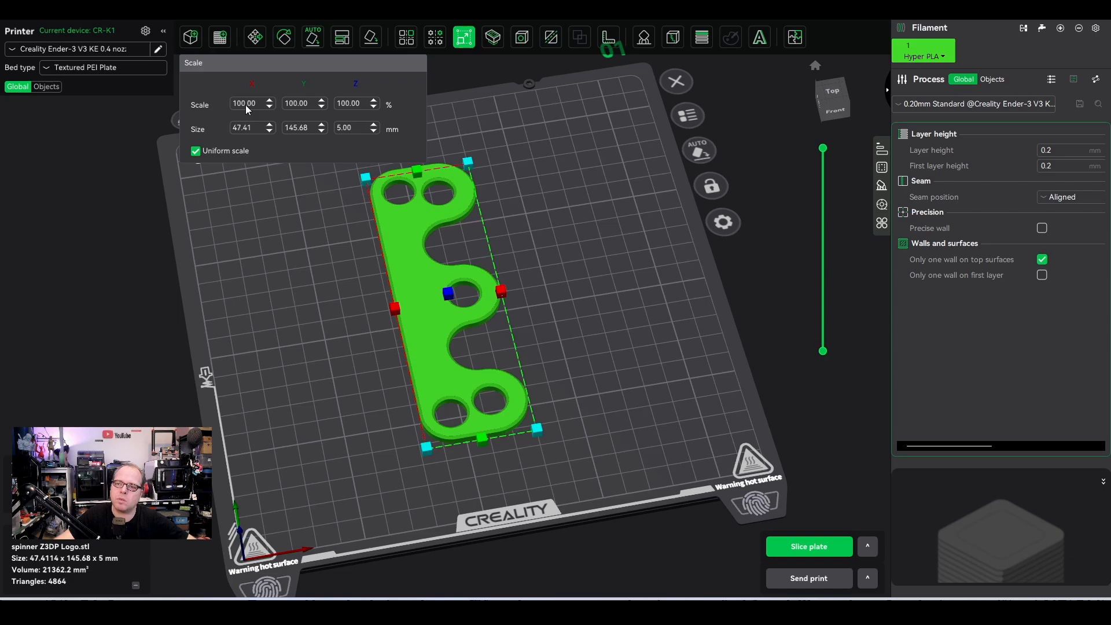
{"action": "mouse_move", "coordinate": [347, 111]}
{"action": "type", "text": "80"}
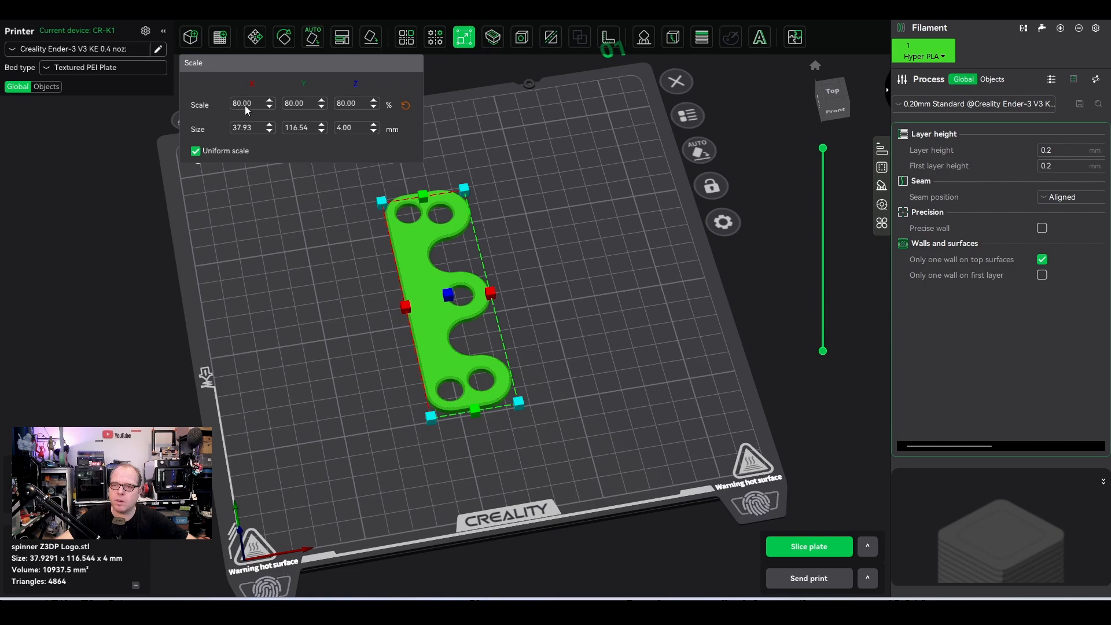
{"action": "mouse_move", "coordinate": [245, 110]}
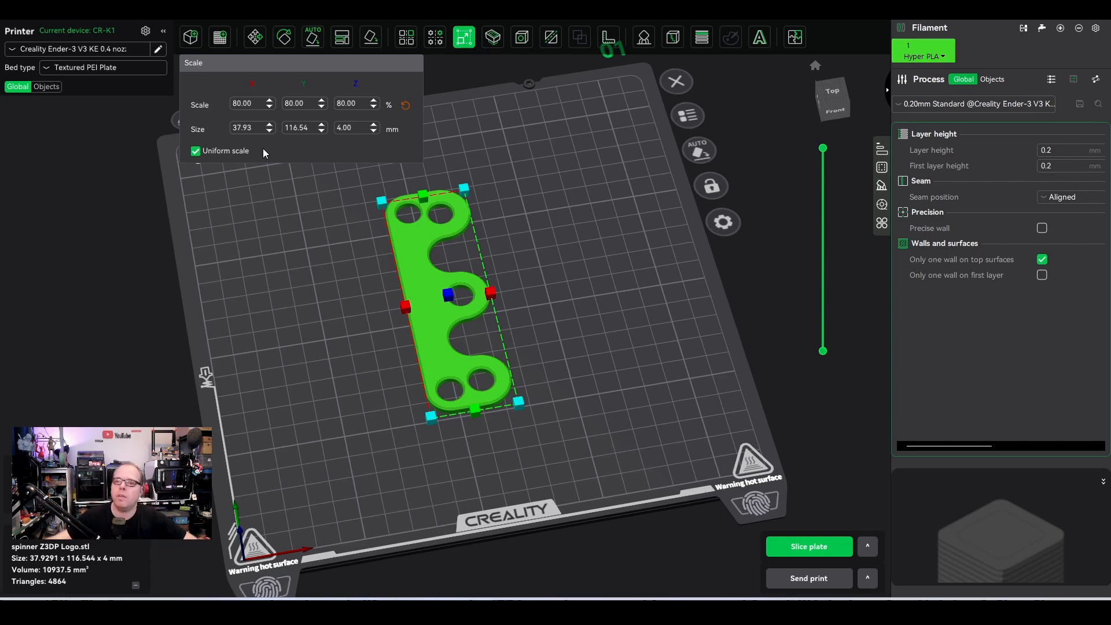
{"action": "mouse_move", "coordinate": [294, 111]}
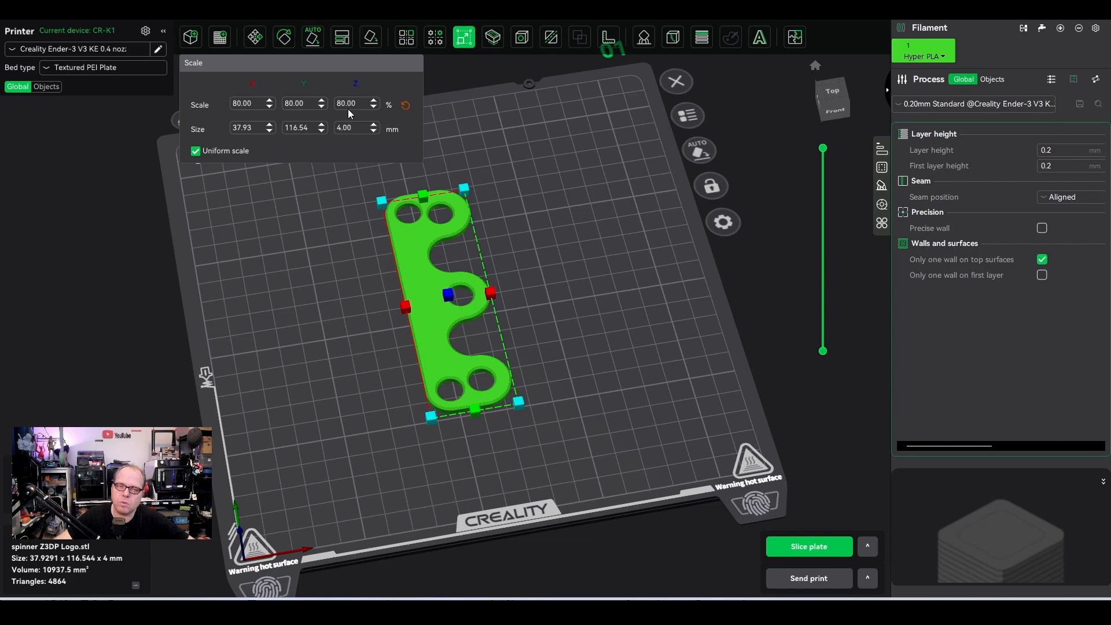
{"action": "left_click", "coordinate": [405, 105]}
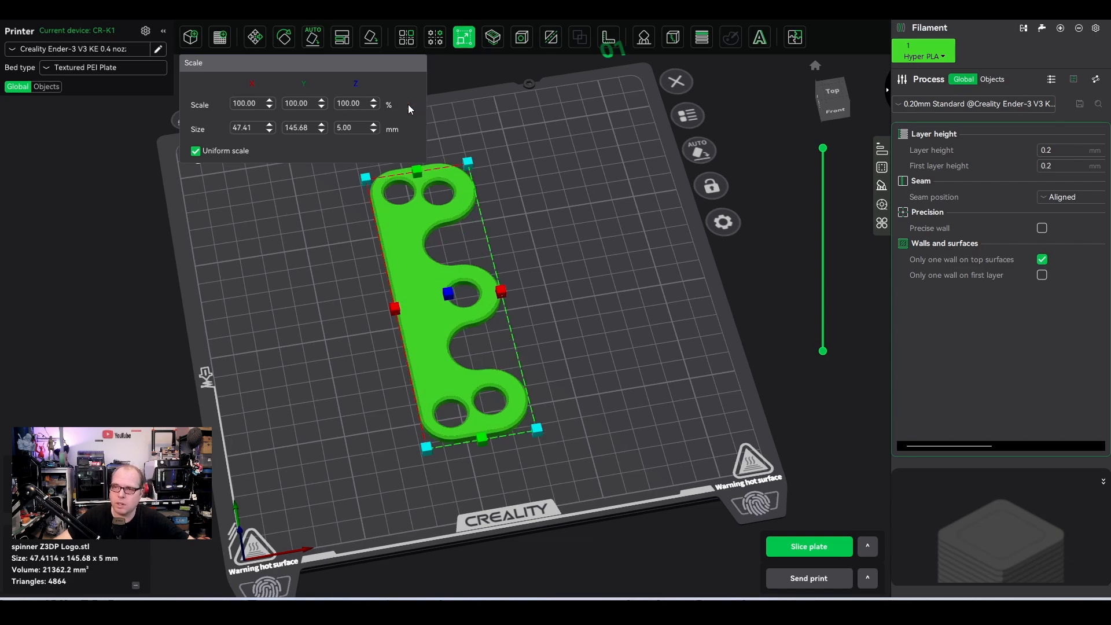
{"action": "left_click", "coordinate": [550, 37]}
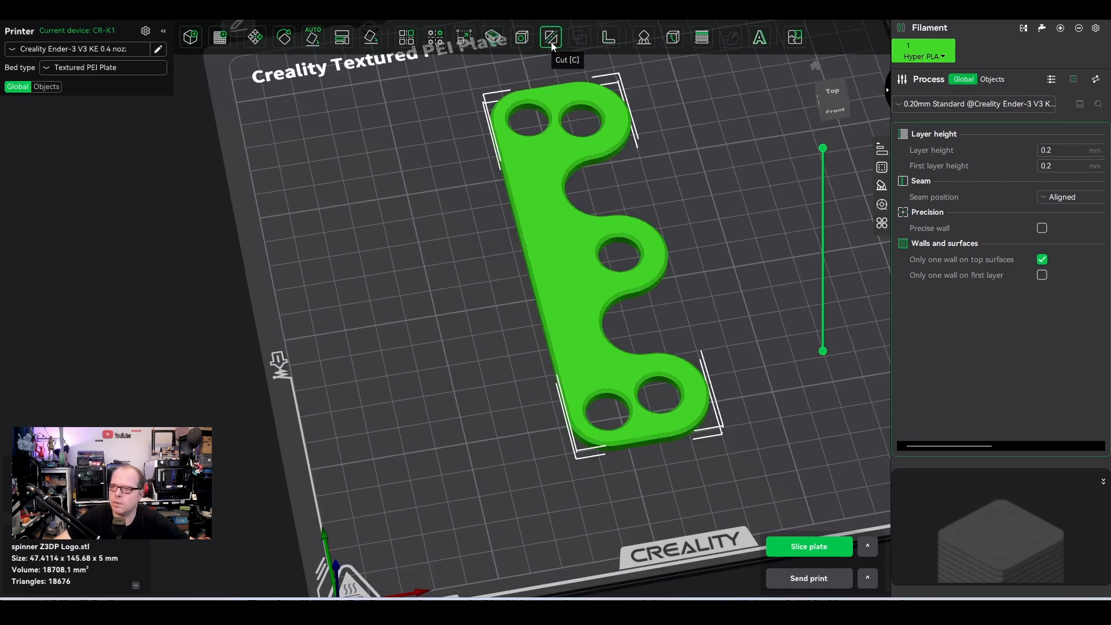
{"action": "left_click", "coordinate": [550, 37]}
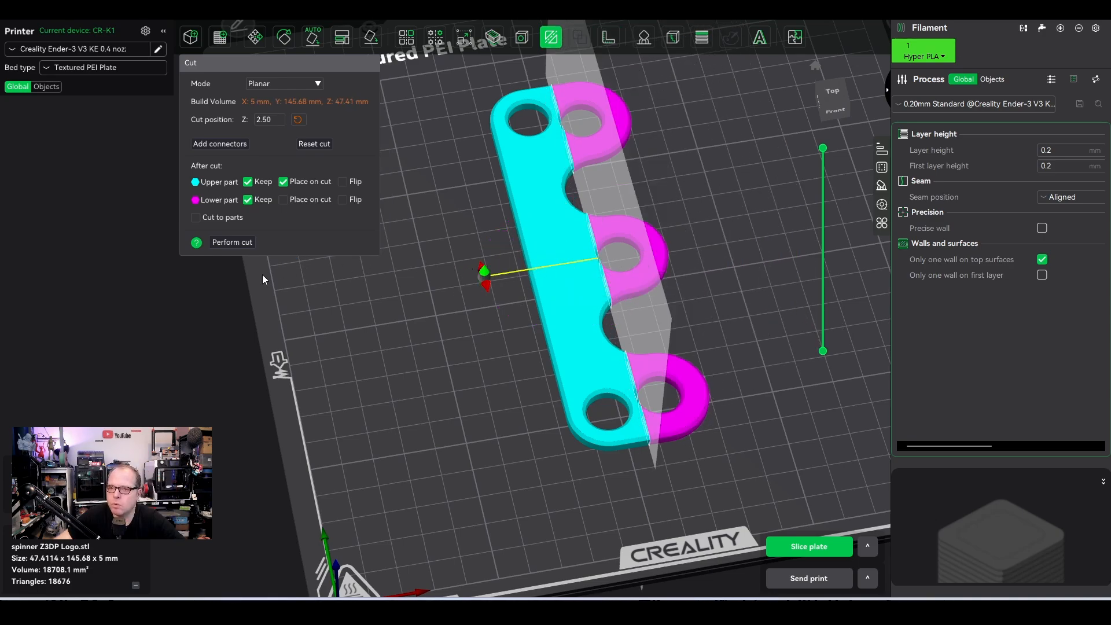
{"action": "left_click", "coordinate": [232, 242]}
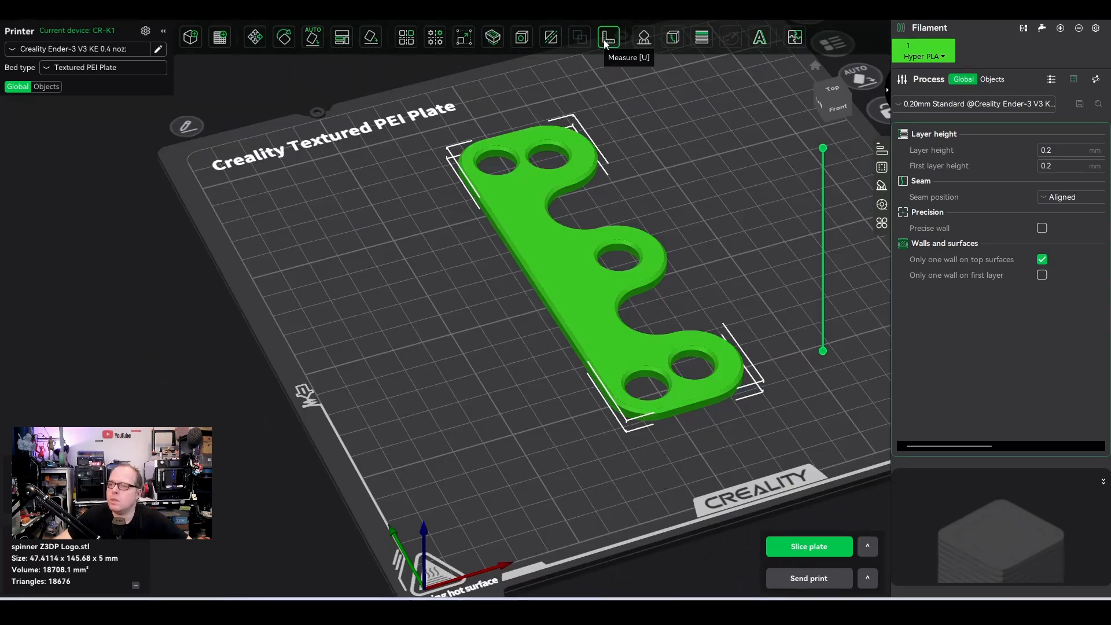
{"action": "left_click", "coordinate": [608, 37]}
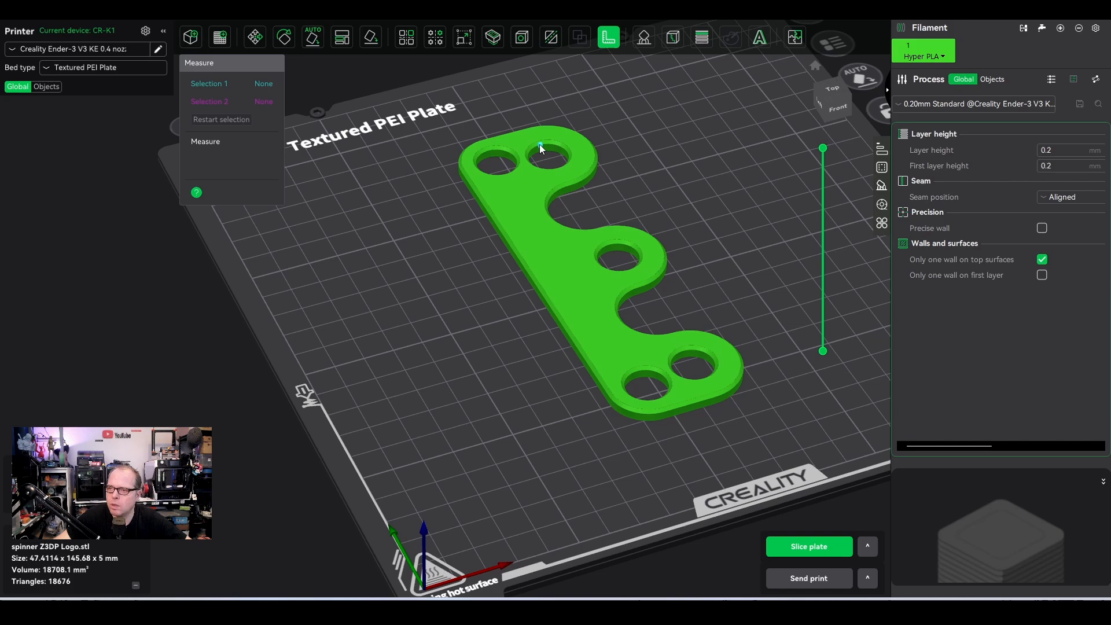
{"action": "left_click", "coordinate": [546, 149]}
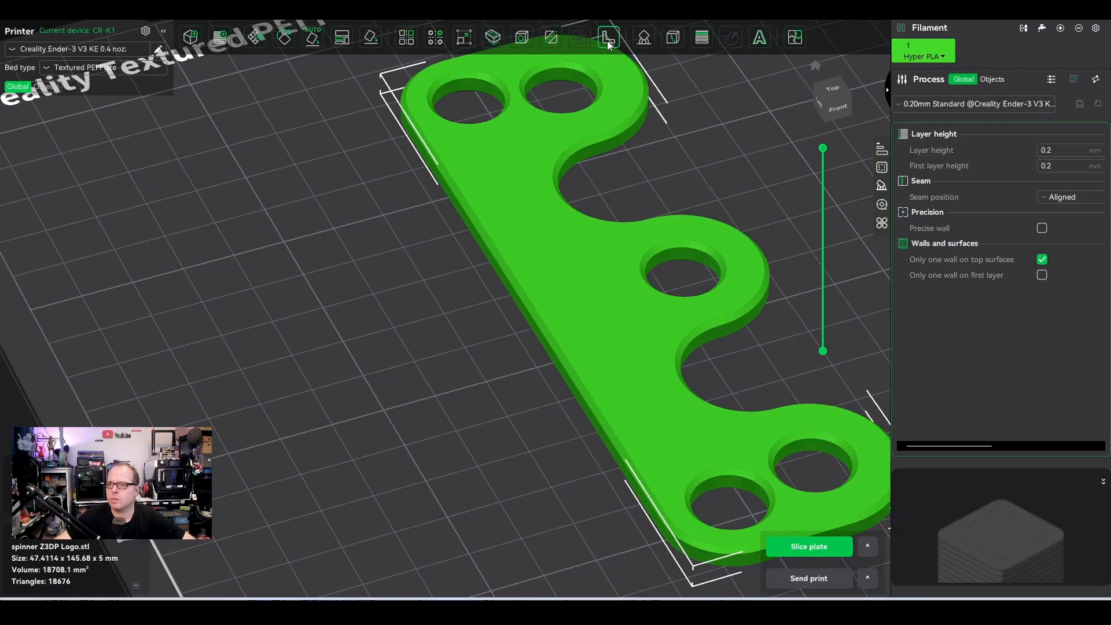
{"action": "mouse_move", "coordinate": [644, 37]}
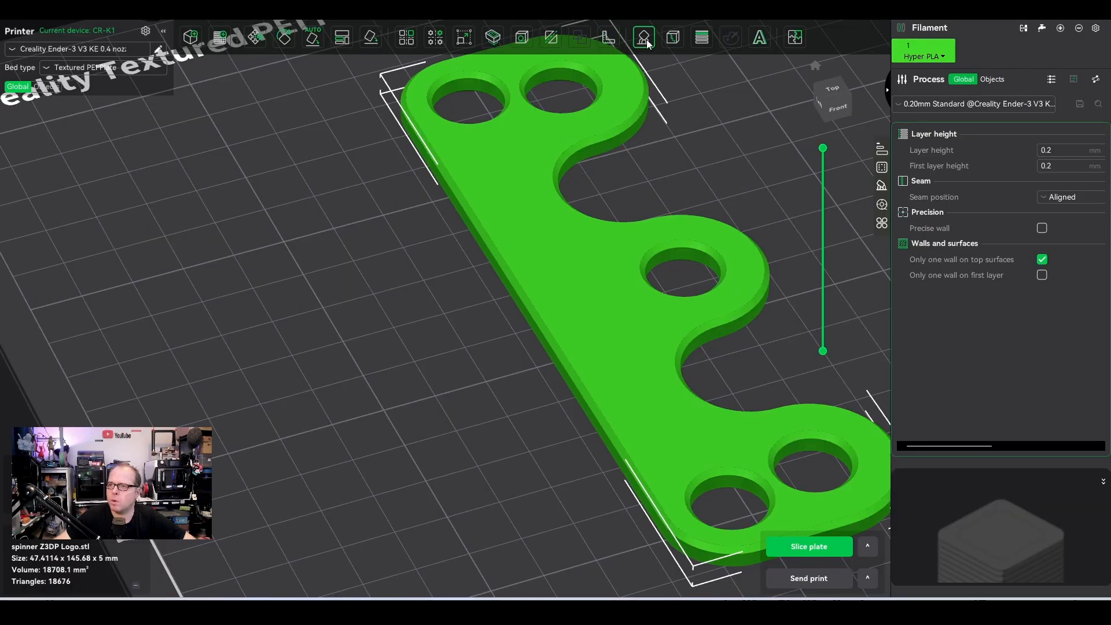
Step: Open support painting without painting, then switch to seam painting on the spinner part
{"action": "left_click", "coordinate": [643, 37]}
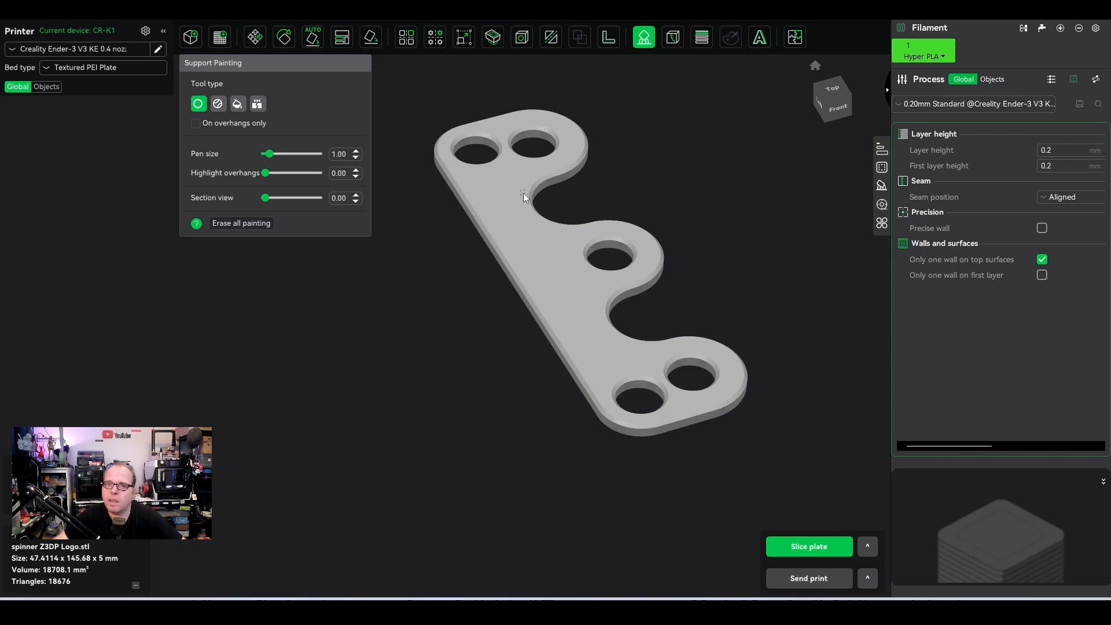
{"action": "mouse_move", "coordinate": [369, 193]}
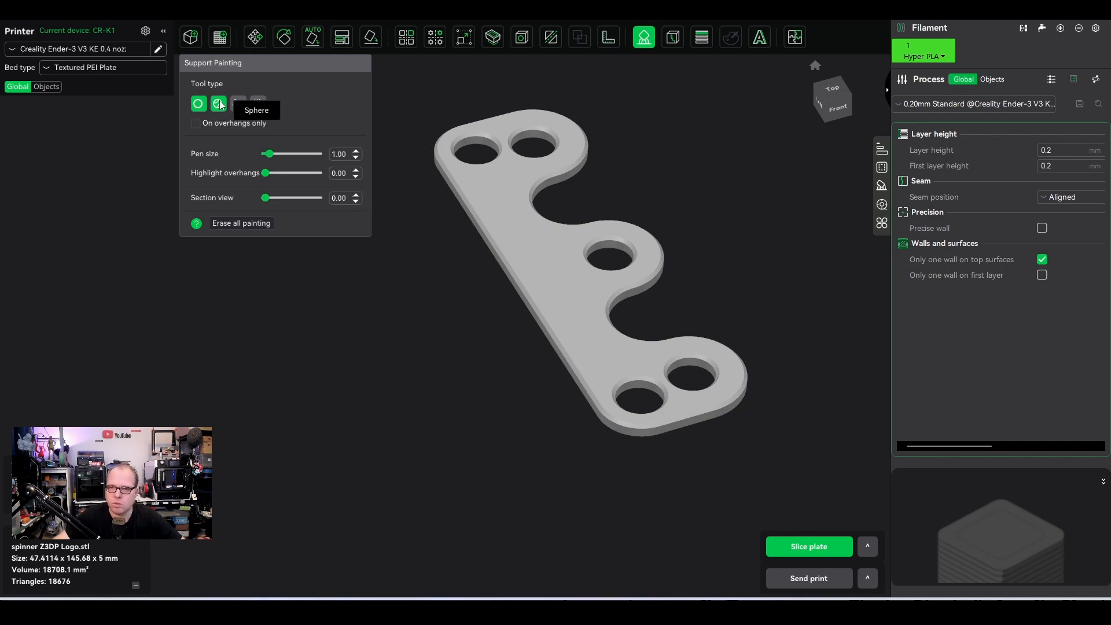
{"action": "left_click", "coordinate": [671, 37]}
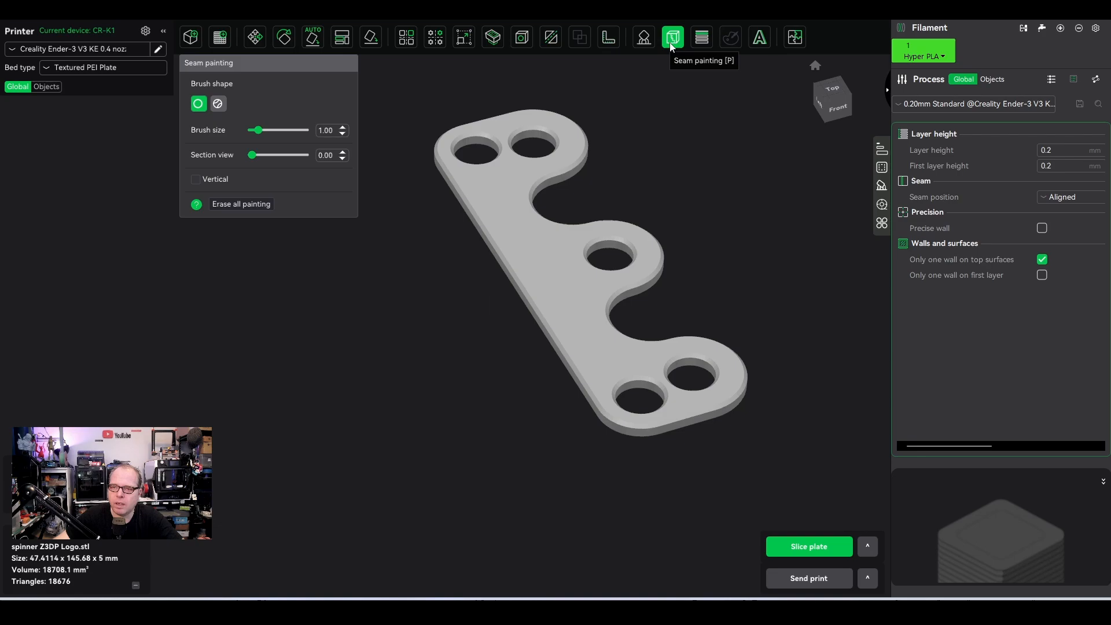
{"action": "mouse_move", "coordinate": [701, 37]}
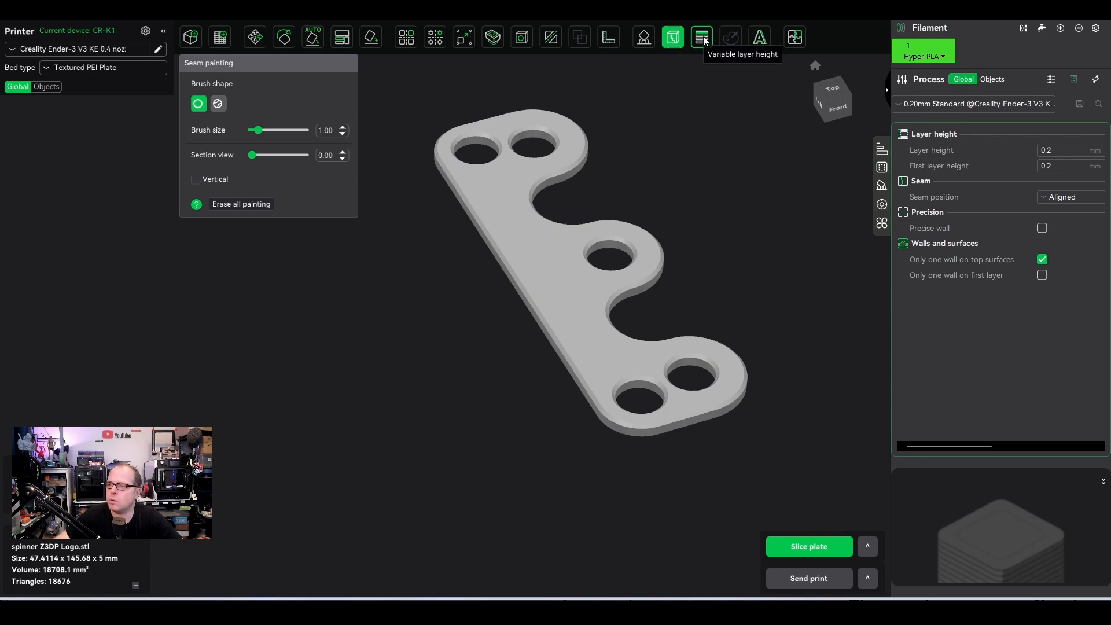
Step: Open variable layer height on the spinner part to show quality and smoothing settings
{"action": "left_click", "coordinate": [701, 37]}
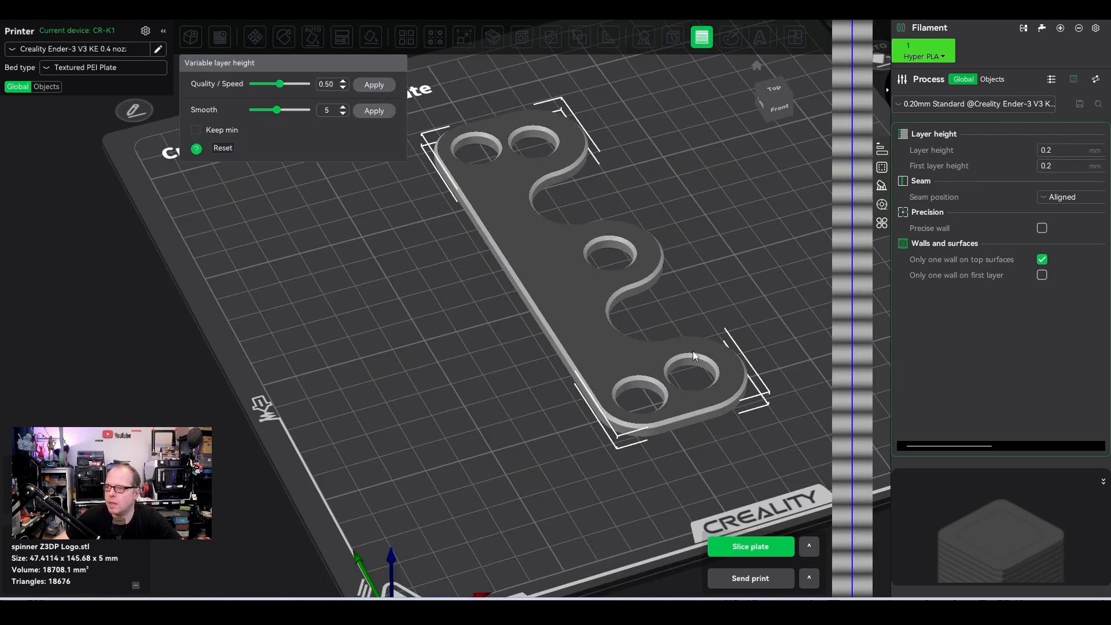
{"action": "mouse_move", "coordinate": [672, 422]}
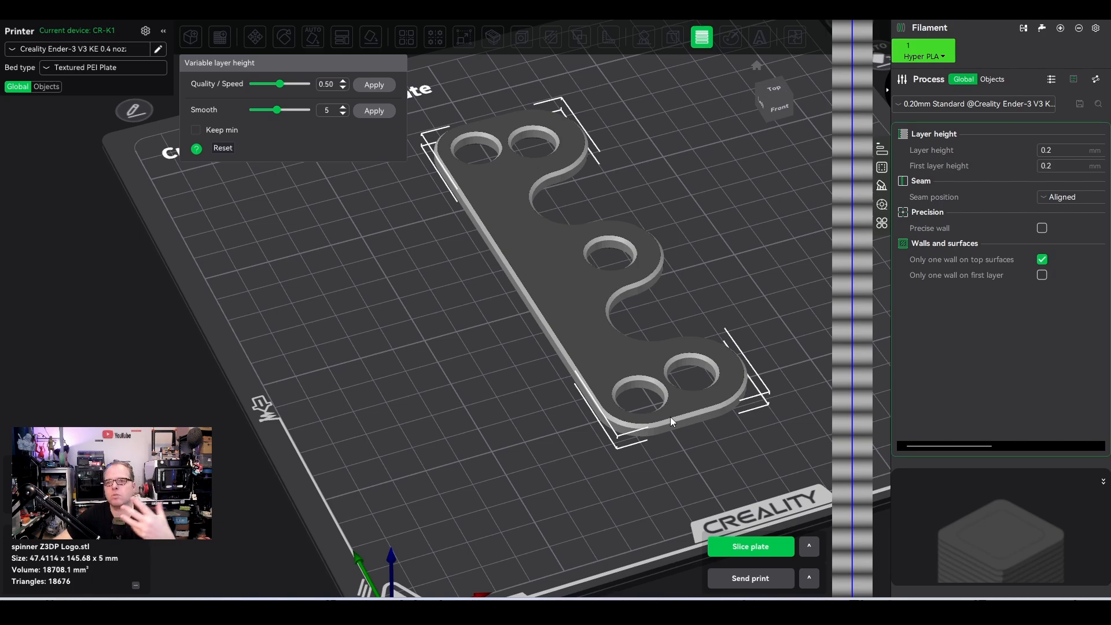
{"action": "mouse_move", "coordinate": [671, 422]}
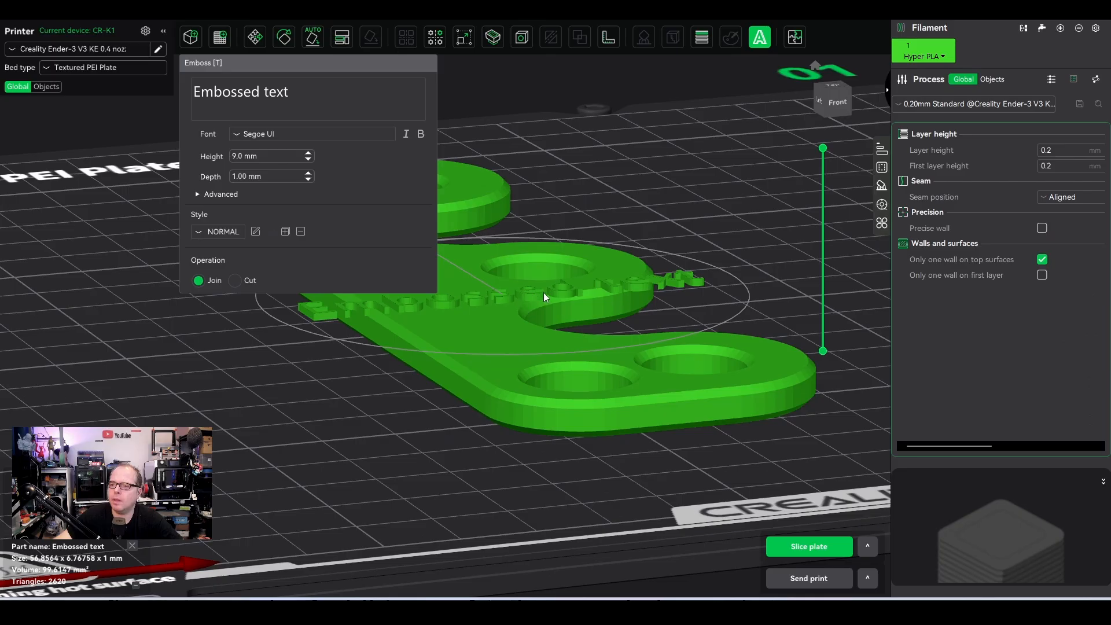
{"action": "mouse_move", "coordinate": [362, 281]}
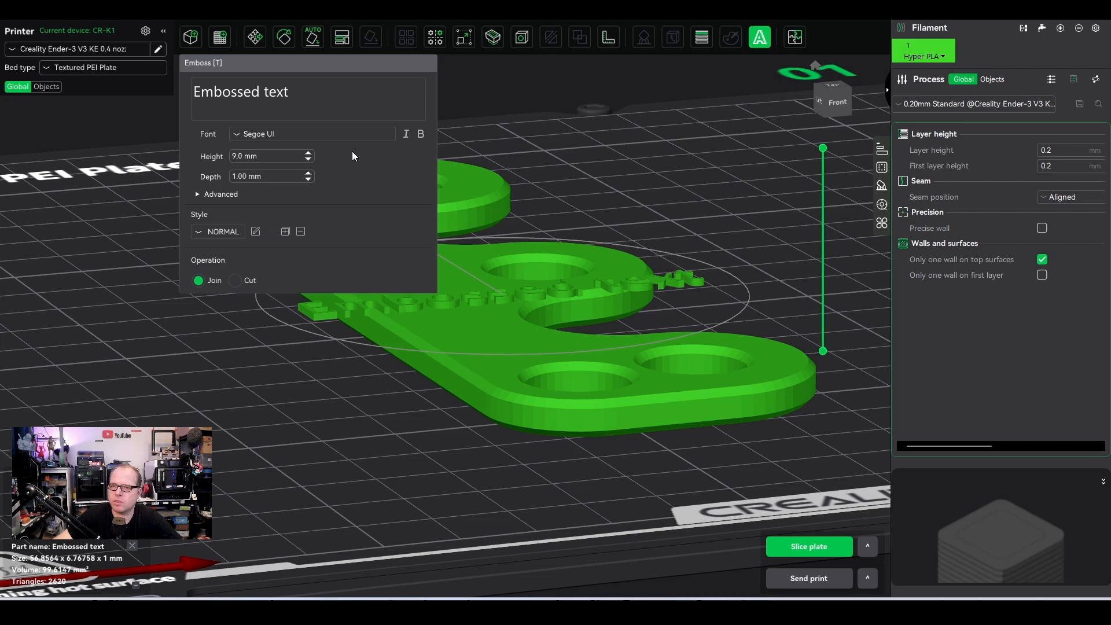
Step: Toggle the emboss operation between Cut and Join, leaving 'Embossed text' set to Cut
{"action": "left_click", "coordinate": [234, 280]}
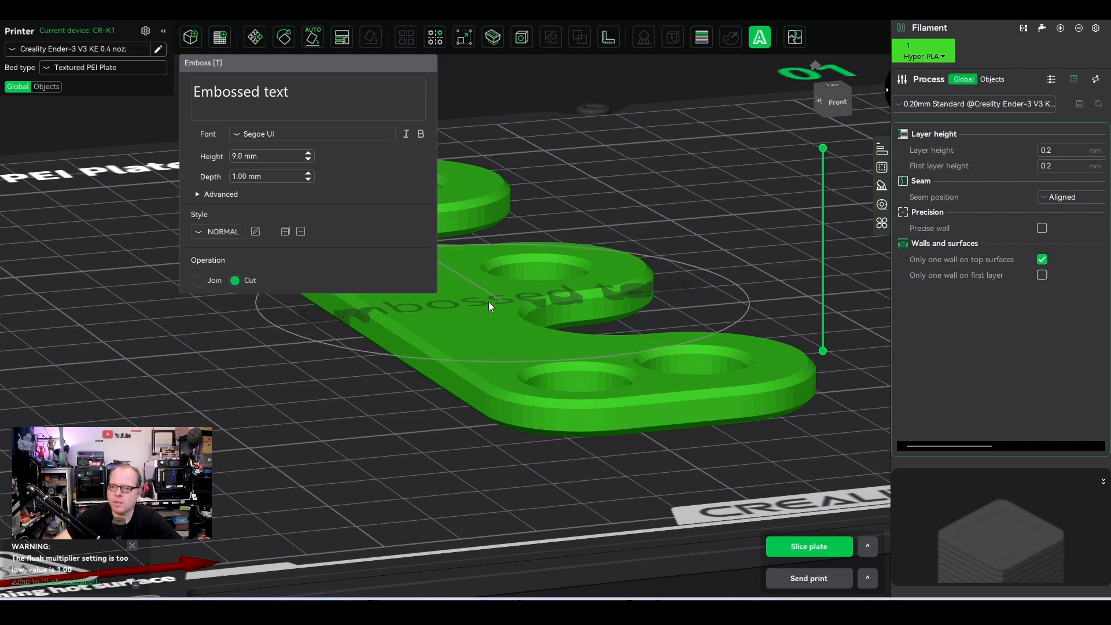
{"action": "left_click", "coordinate": [199, 281]}
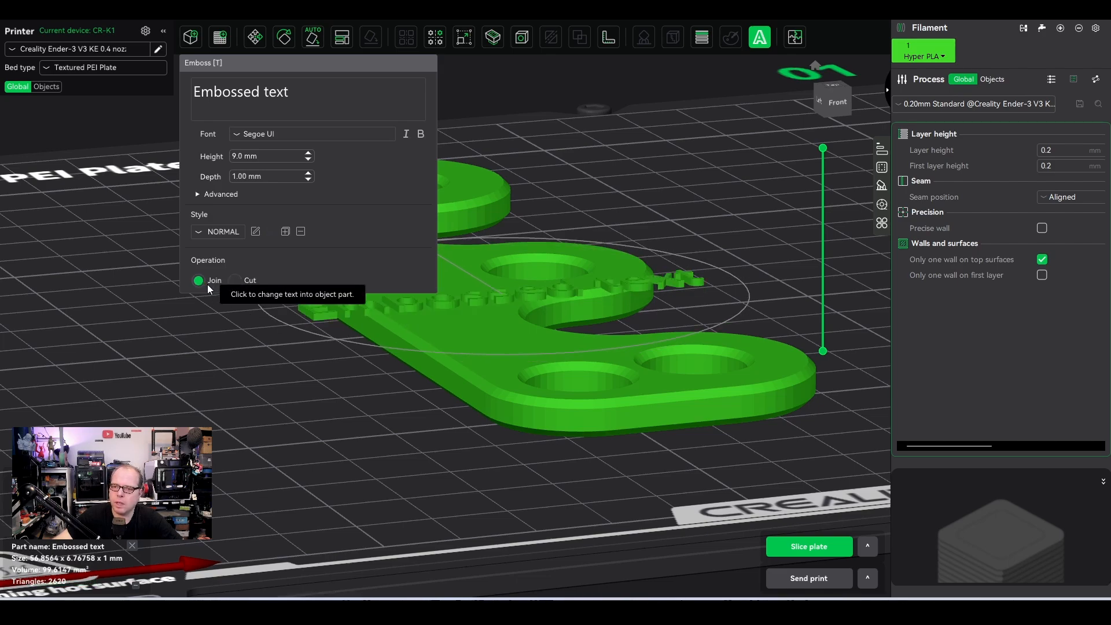
{"action": "mouse_move", "coordinate": [426, 299]}
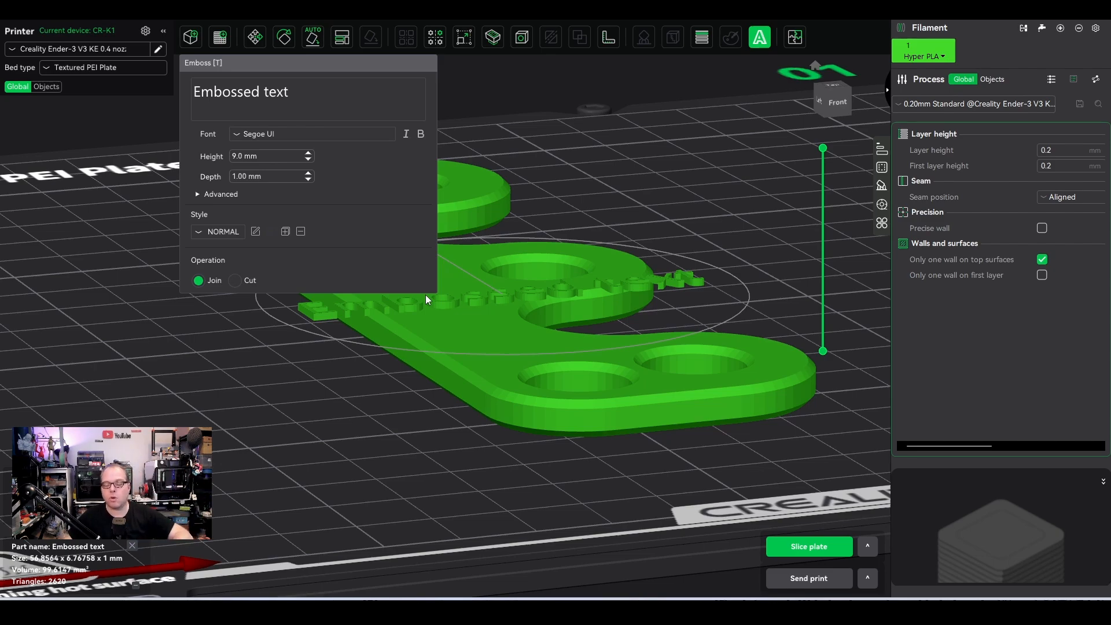
{"action": "mouse_move", "coordinate": [266, 270]}
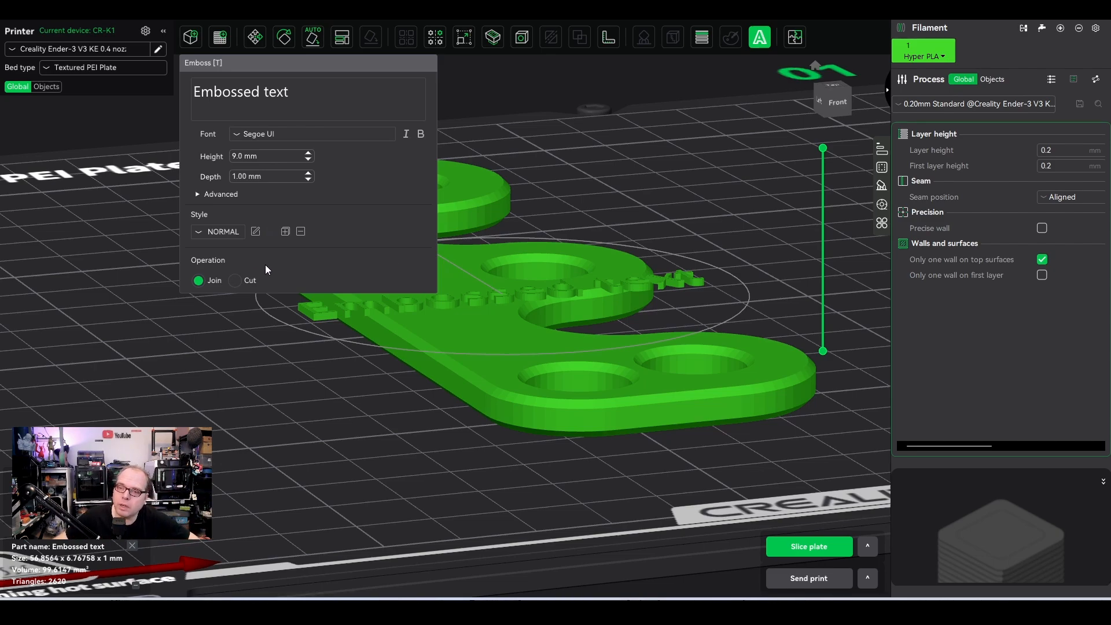
{"action": "left_click", "coordinate": [234, 280]}
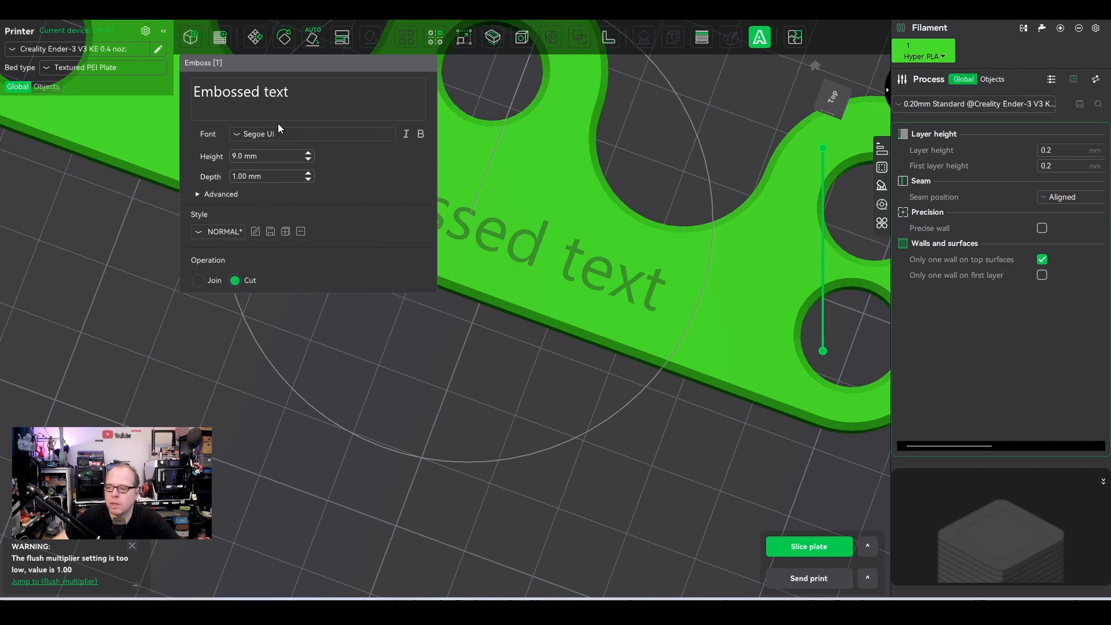
Step: Change the engraved text to 'Subscribe' and close the emboss tool
{"action": "type", "text": "Subsc"}
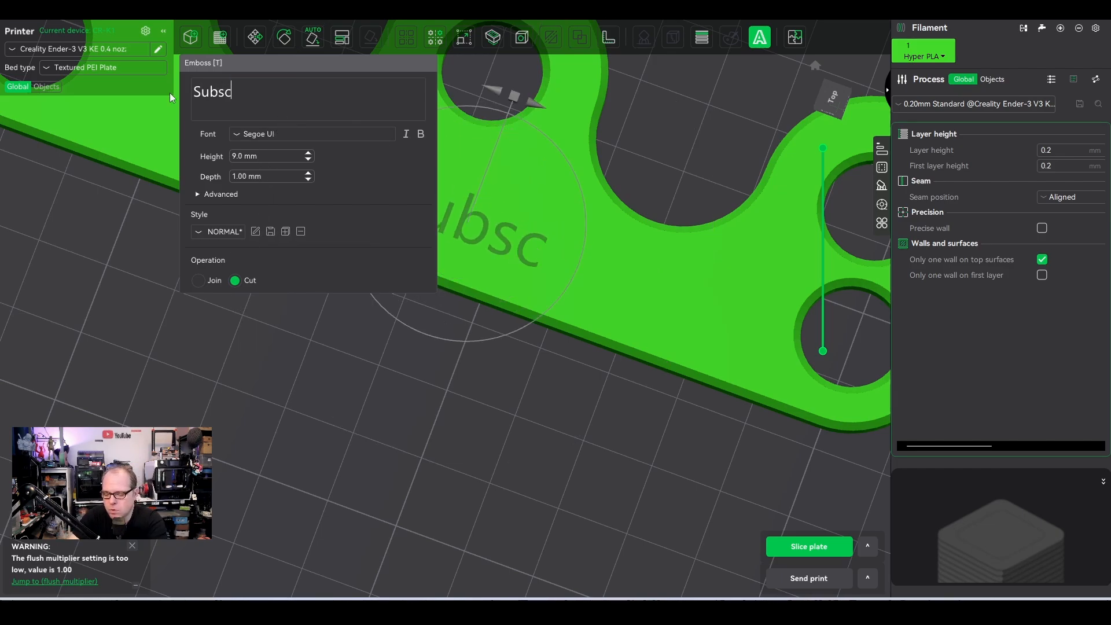
{"action": "type", "text": "ribe"}
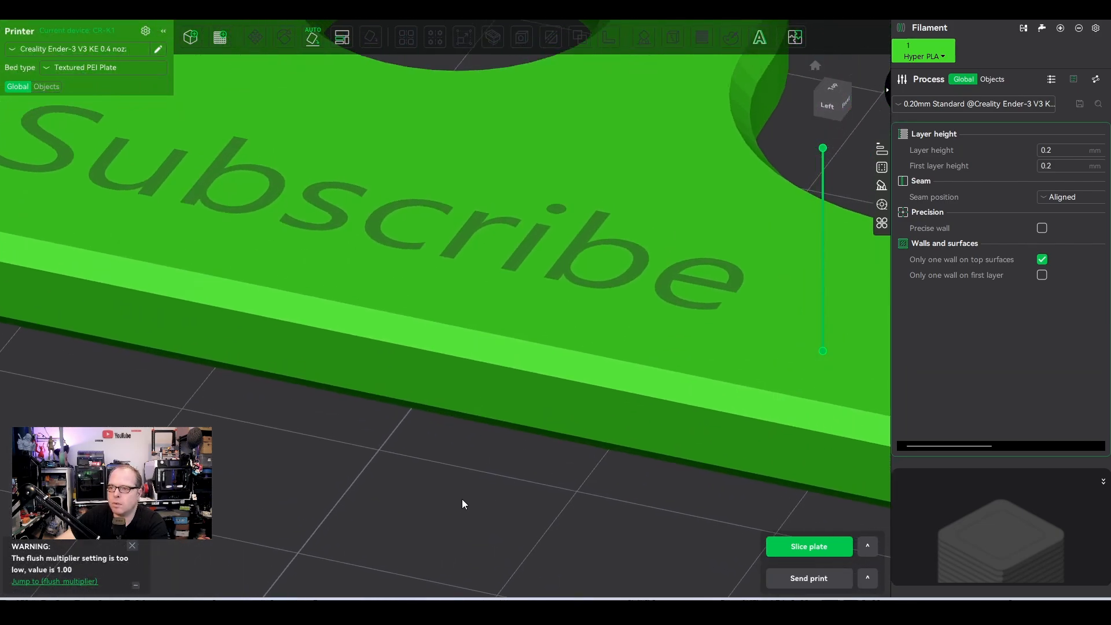
{"action": "mouse_move", "coordinate": [1004, 288]}
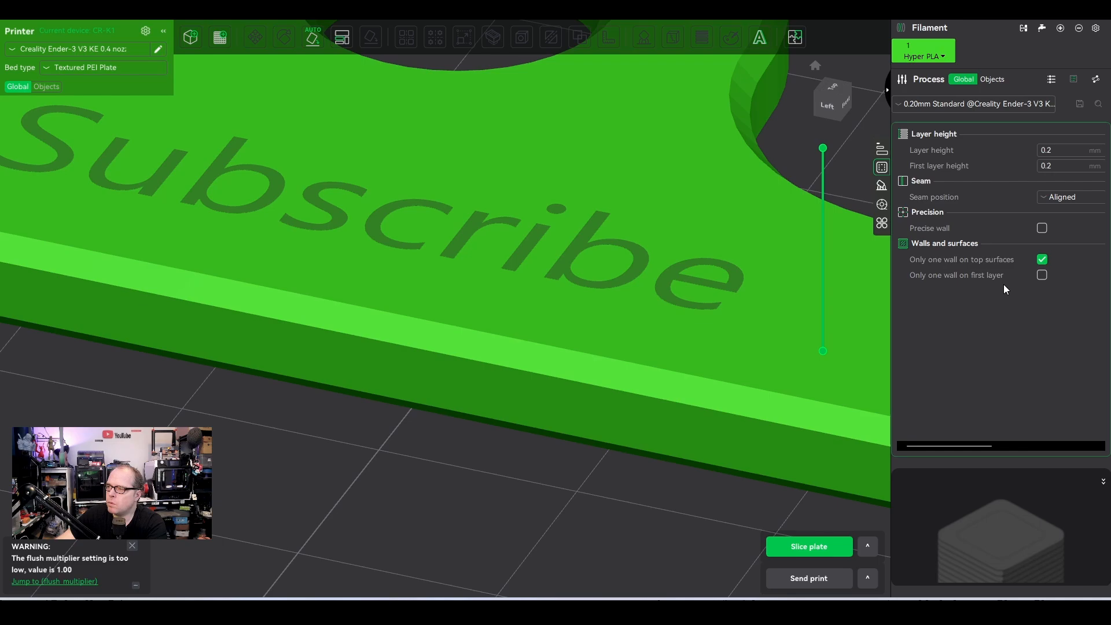
{"action": "left_click", "coordinate": [923, 56]}
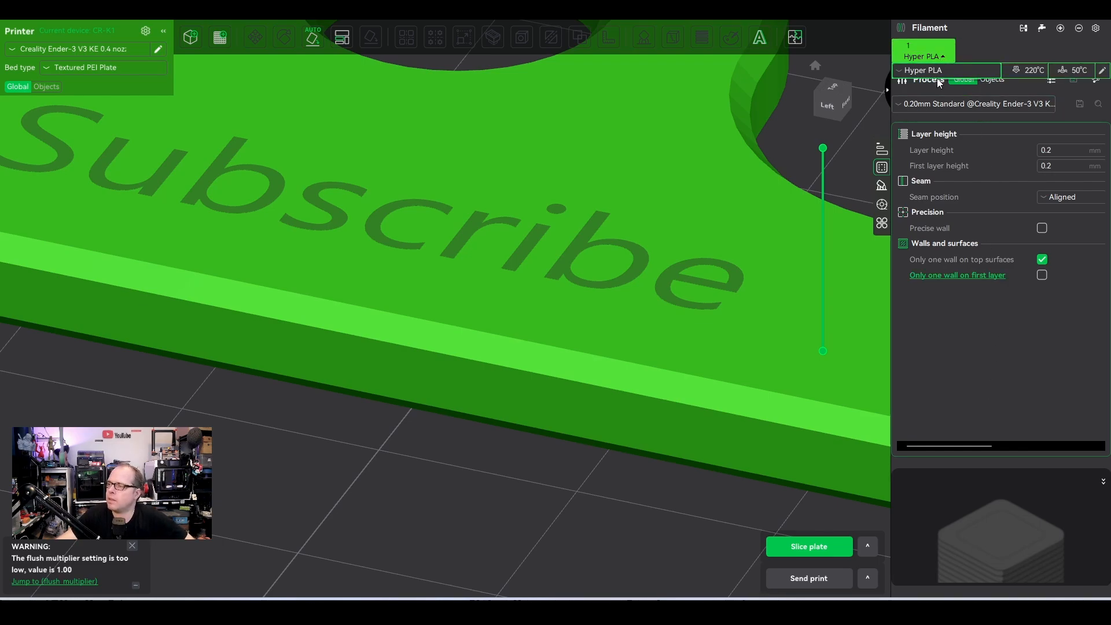
Step: Browse the filament selection catalogue from the filament dropdown, then close it unchanged
{"action": "left_click", "coordinate": [946, 70]}
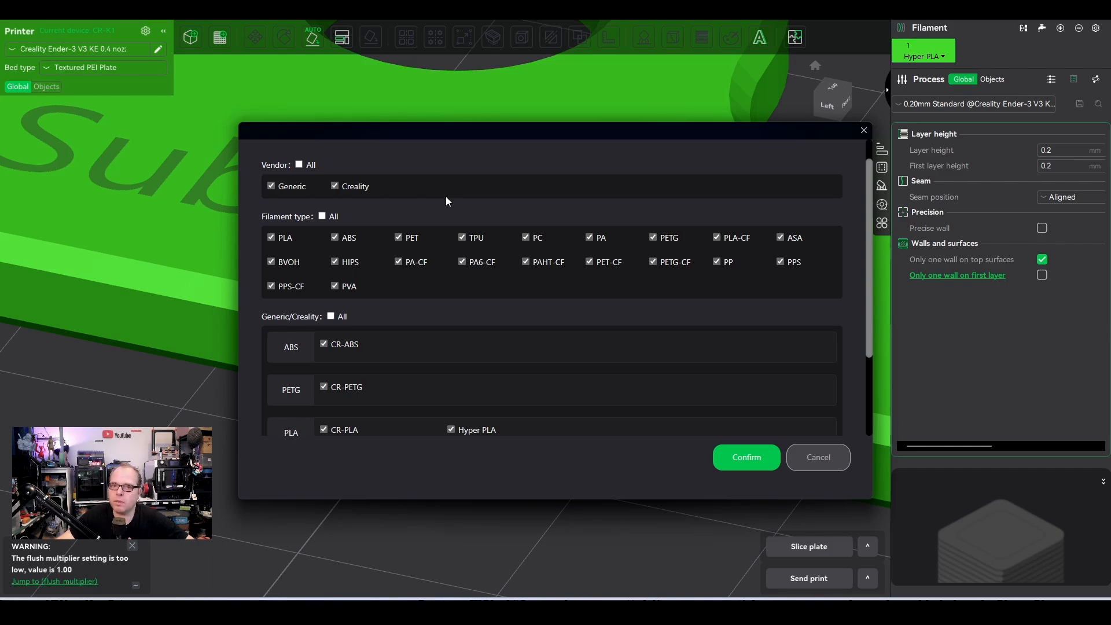
{"action": "mouse_move", "coordinate": [452, 198]}
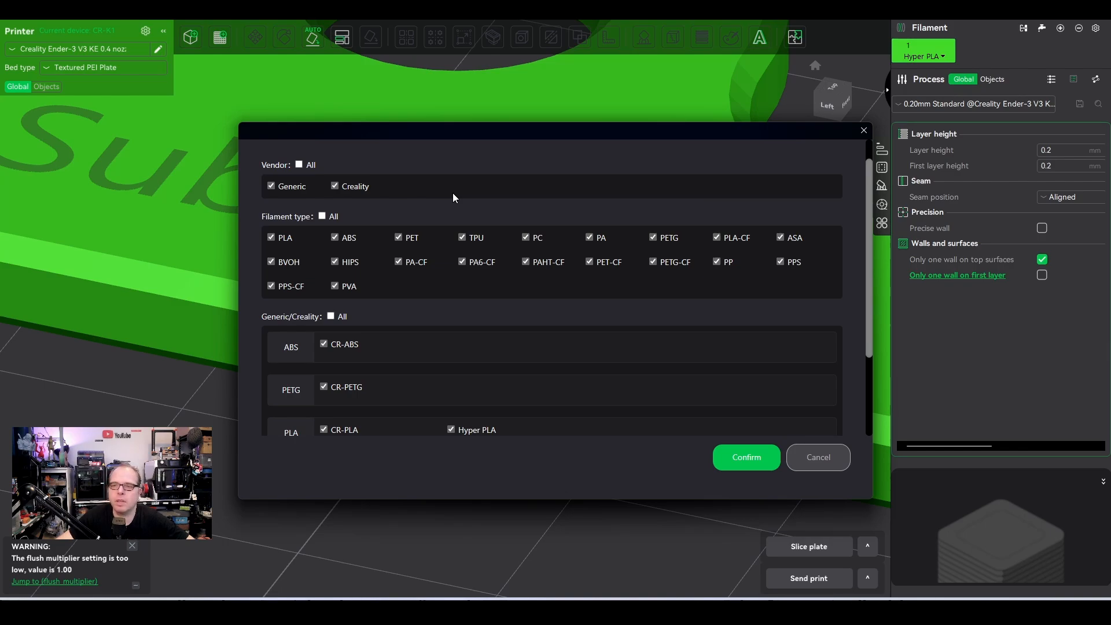
{"action": "mouse_move", "coordinate": [441, 186]}
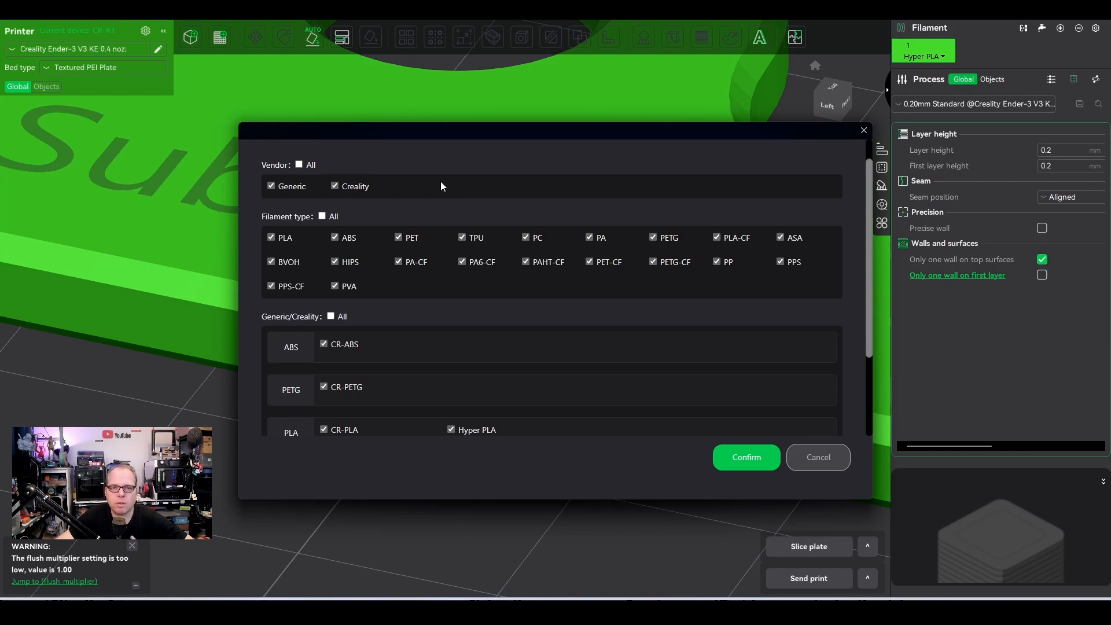
{"action": "mouse_move", "coordinate": [442, 183]}
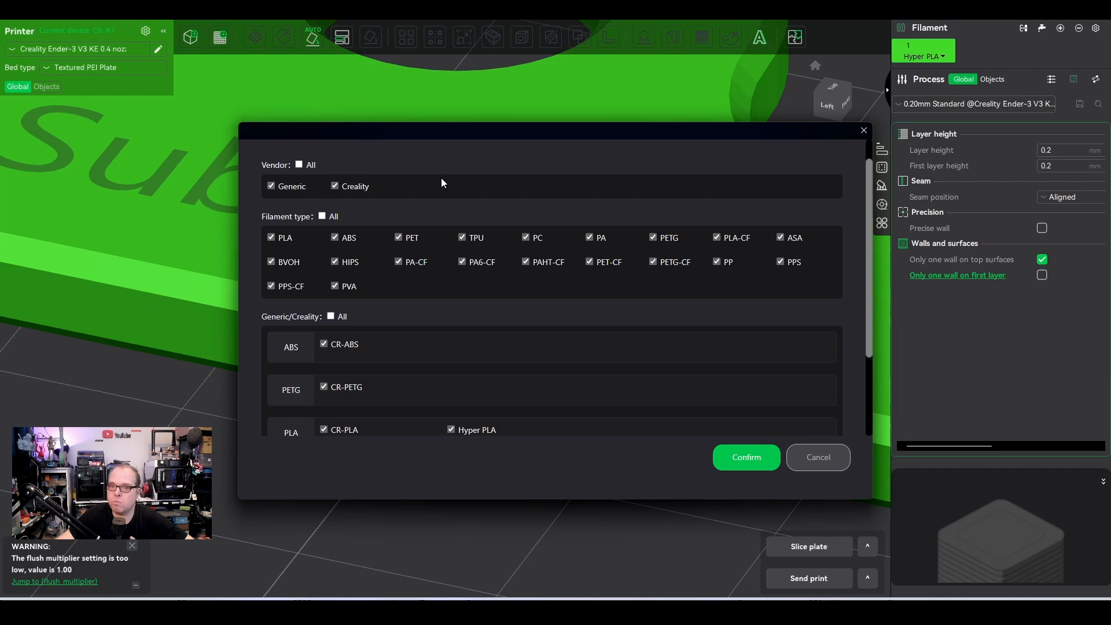
{"action": "left_click", "coordinate": [745, 457]}
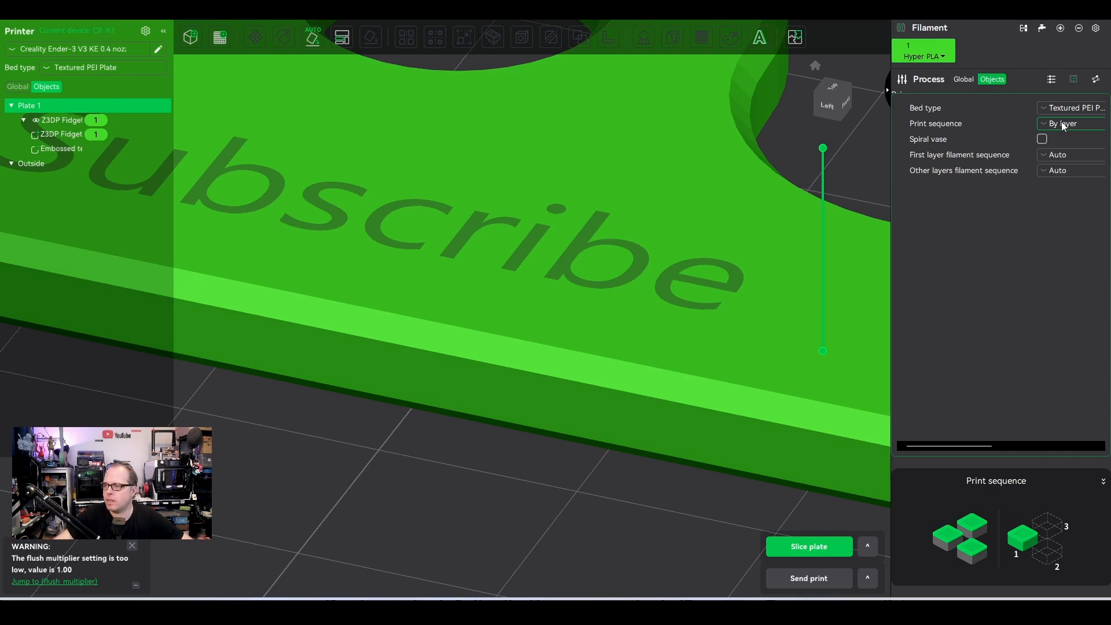
Step: Return to global Quality settings and briefly toggle precise wall on, then off
{"action": "left_click", "coordinate": [962, 79]}
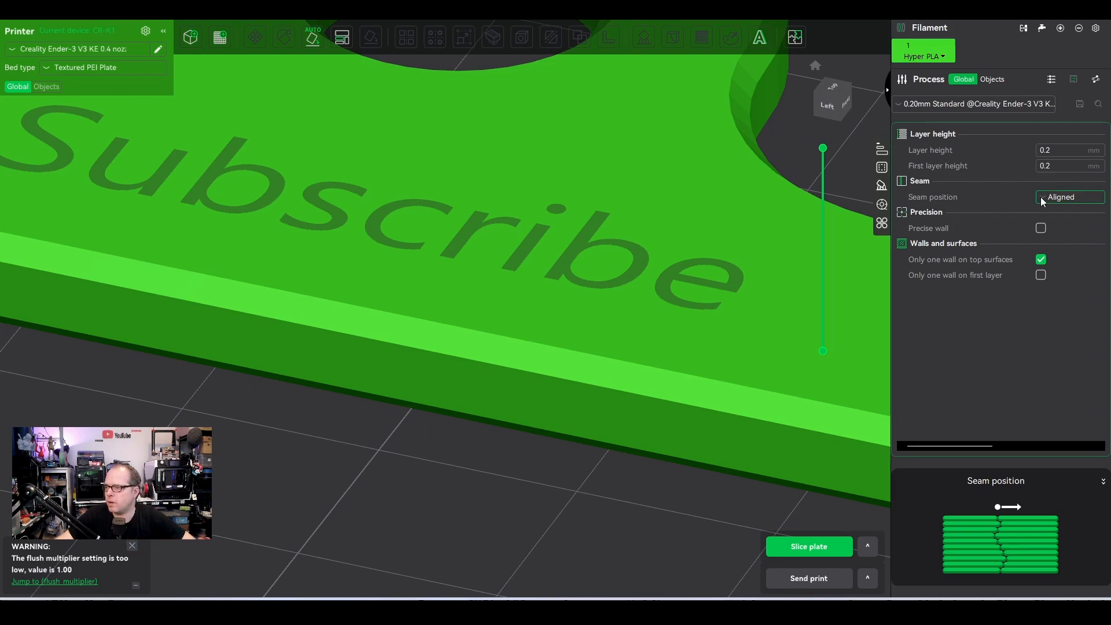
{"action": "left_click", "coordinate": [1040, 227]}
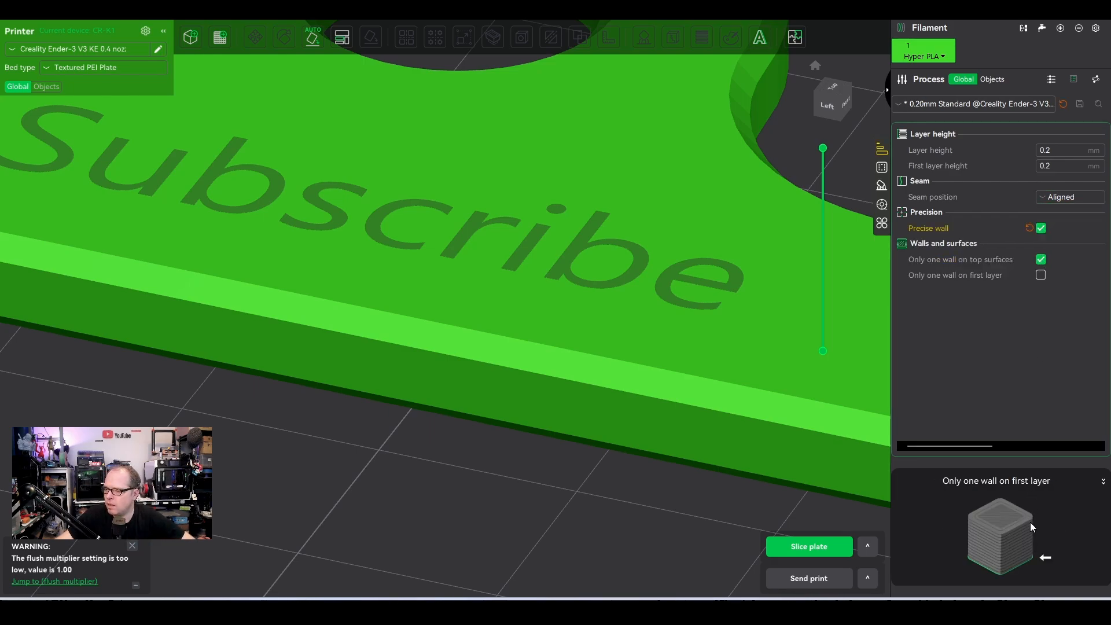
{"action": "left_click", "coordinate": [1039, 228]}
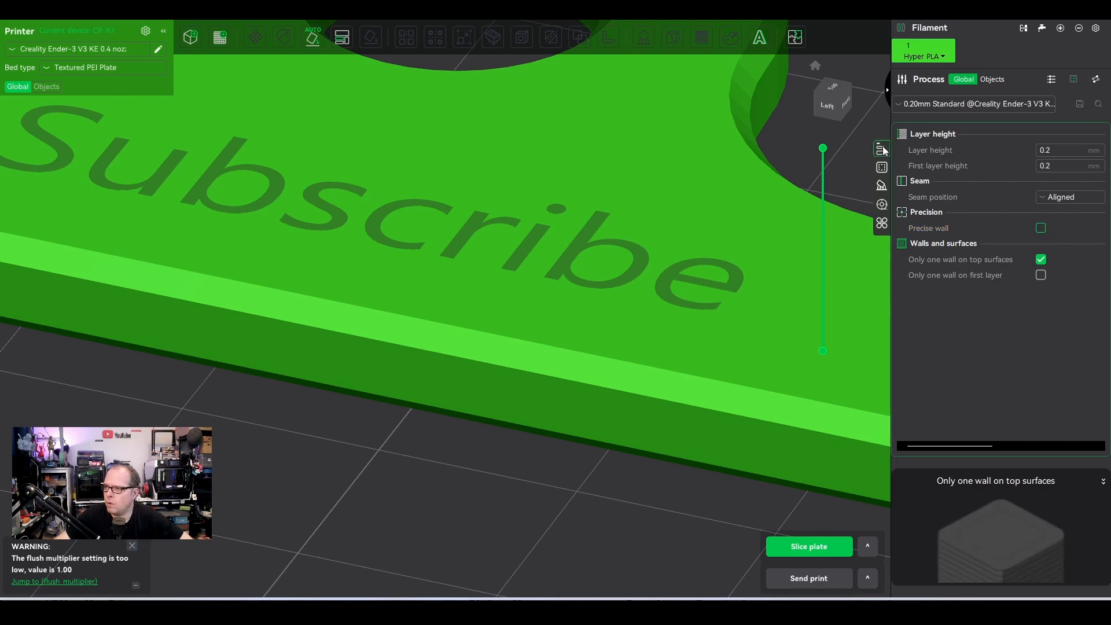
{"action": "mouse_move", "coordinate": [881, 148]}
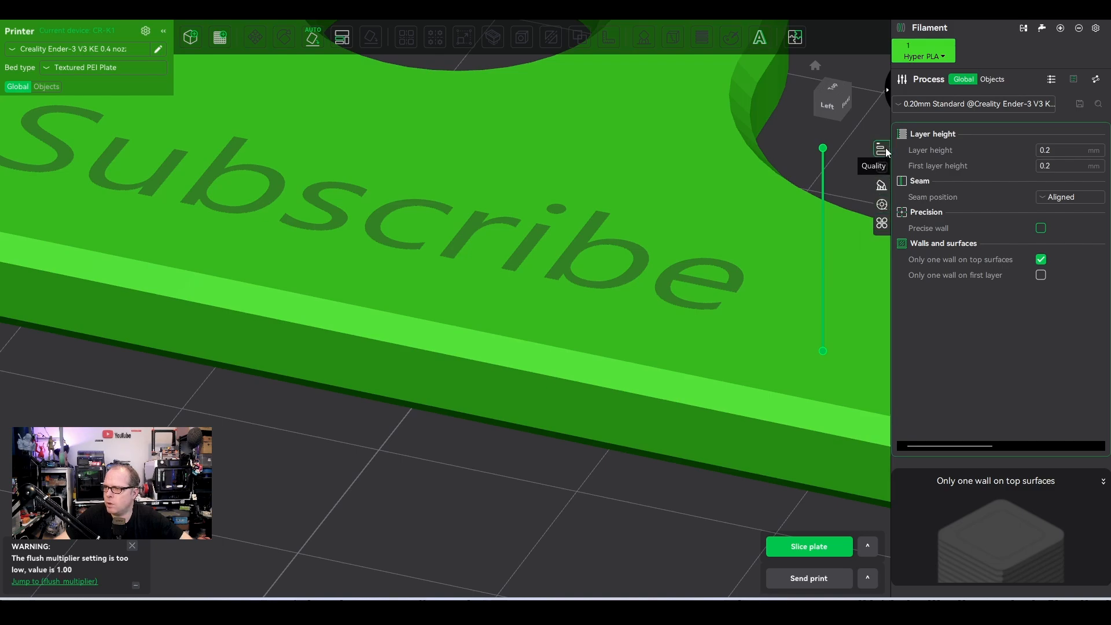
Step: Review Strength settings: bottom shell layers and the Rectilinear sparse infill pattern list
{"action": "left_click", "coordinate": [882, 167]}
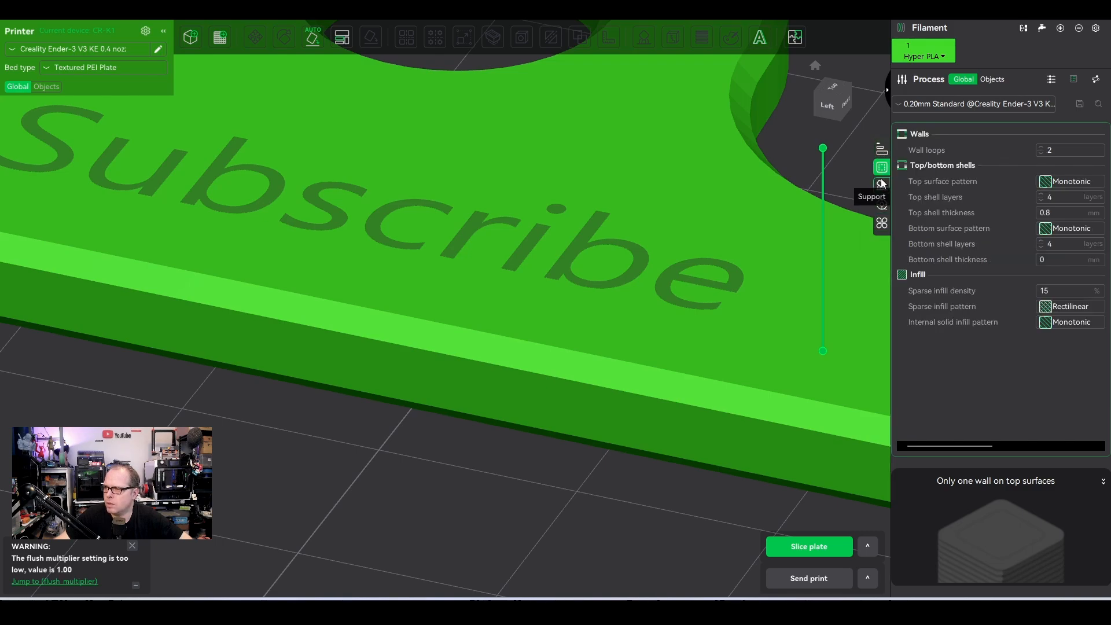
{"action": "left_click", "coordinate": [1067, 150]}
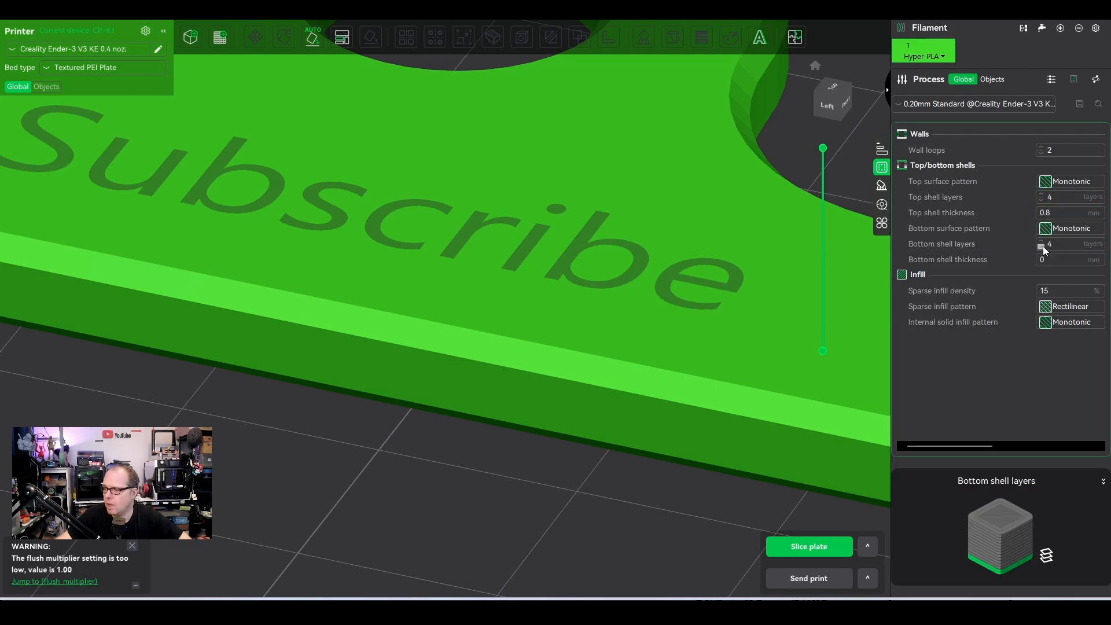
{"action": "mouse_move", "coordinate": [1071, 244]}
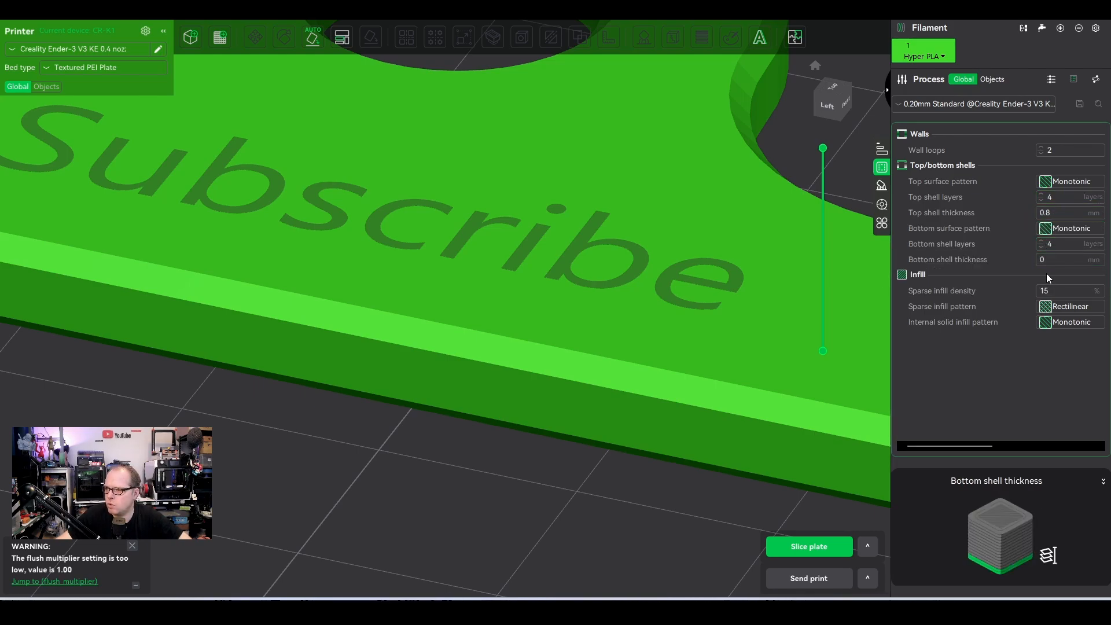
{"action": "left_click", "coordinate": [1070, 306]}
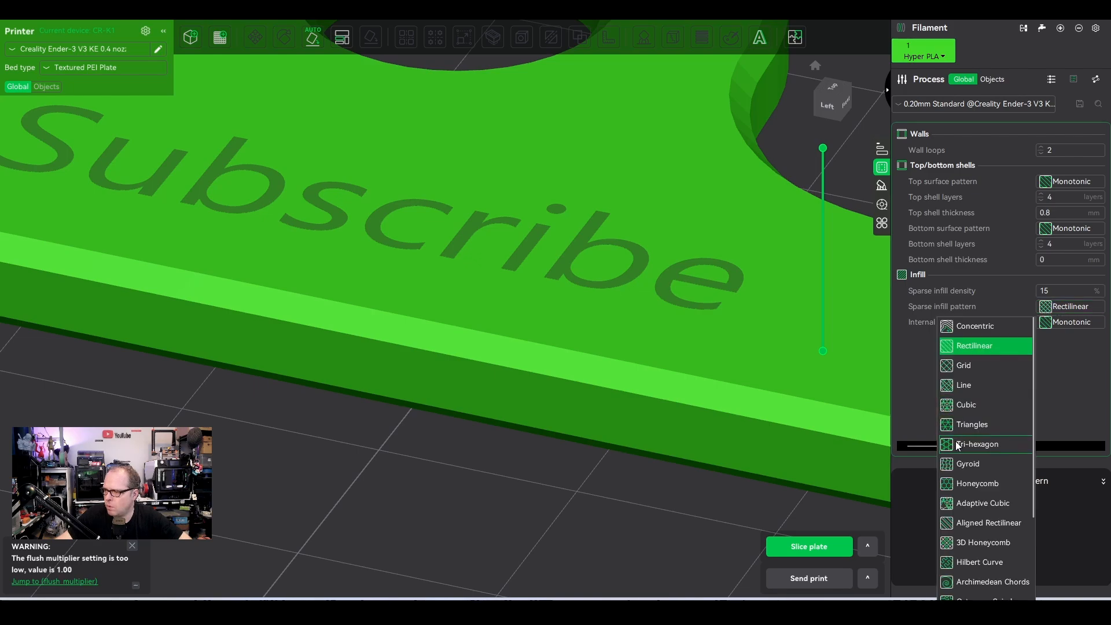
{"action": "mouse_move", "coordinate": [982, 503]}
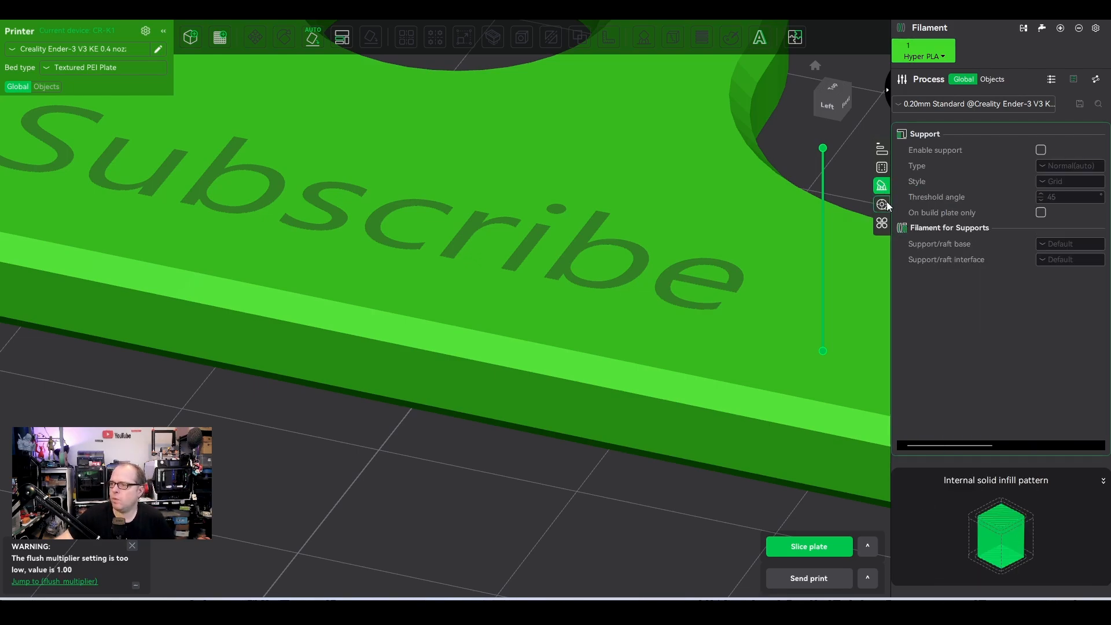
{"action": "mouse_move", "coordinate": [881, 167]}
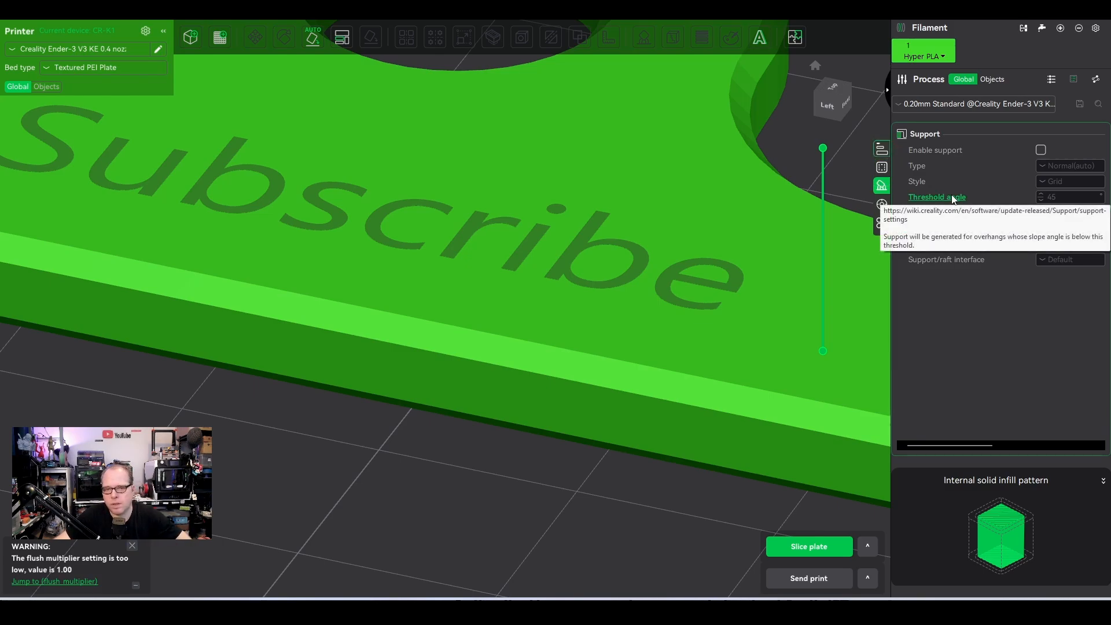
{"action": "mouse_move", "coordinate": [954, 186]}
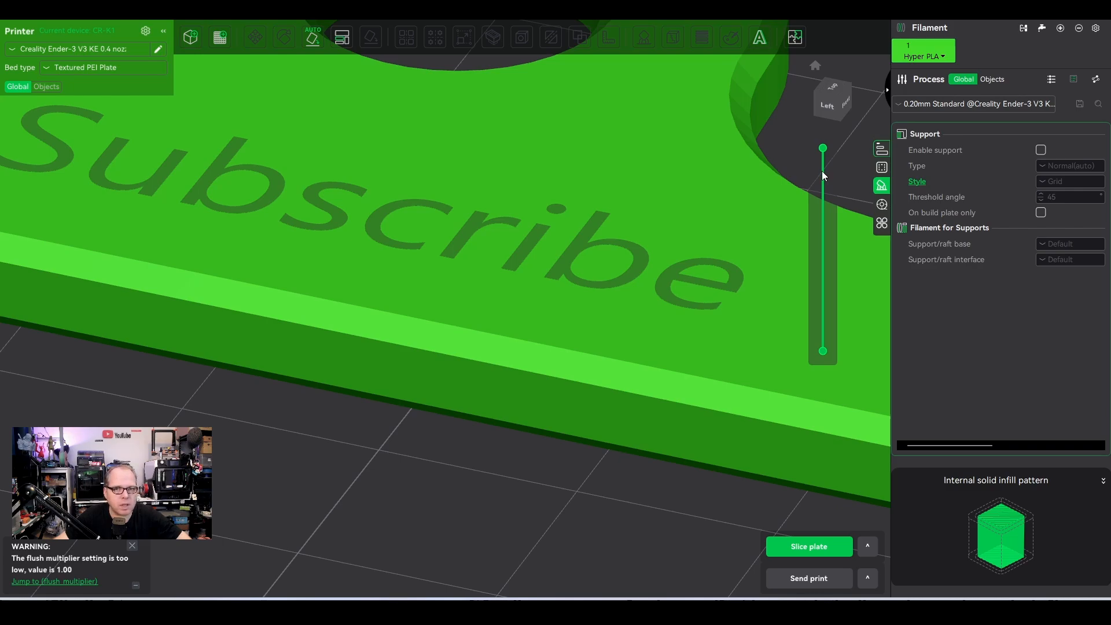
Step: Enable Normal (auto) supports at 45° threshold, then view prime tower and flush options
{"action": "left_click", "coordinate": [1041, 149]}
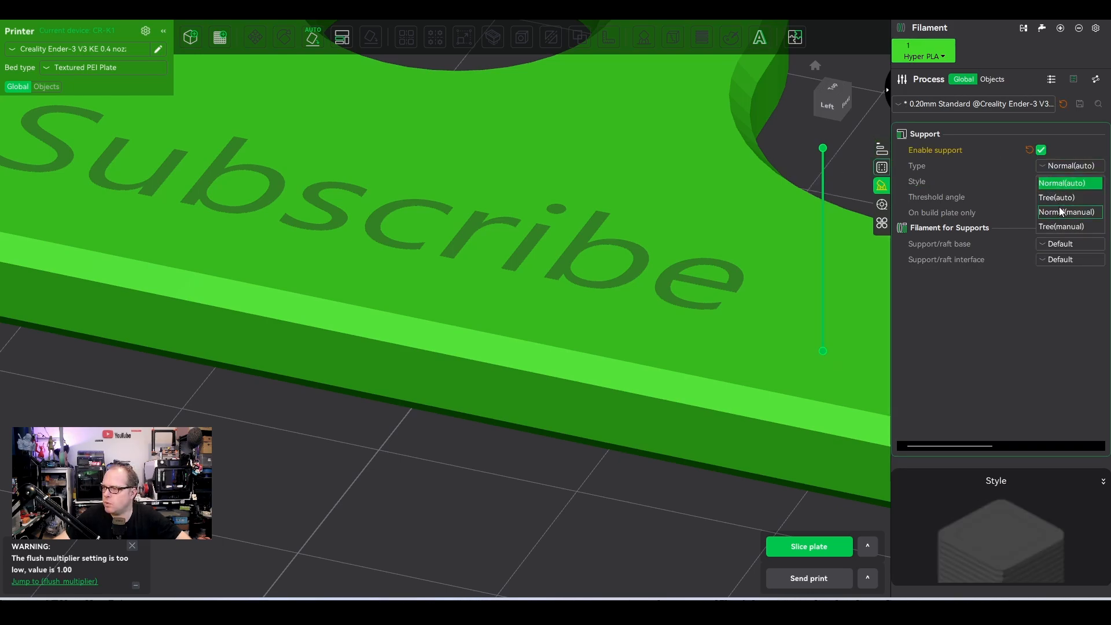
{"action": "mouse_move", "coordinate": [1070, 218]}
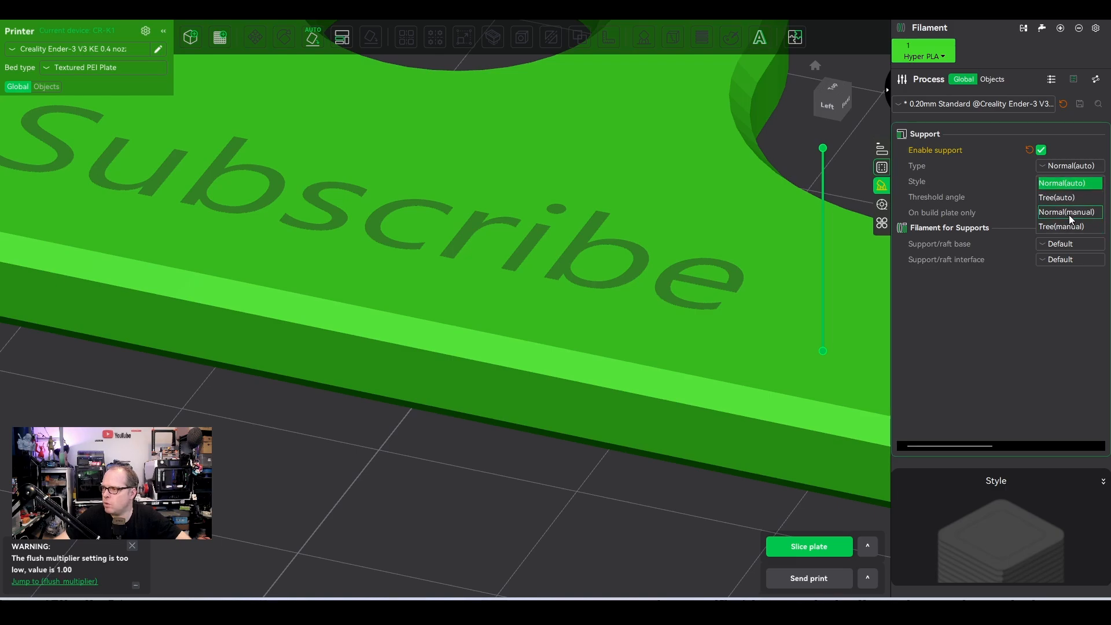
{"action": "mouse_move", "coordinate": [1070, 227]}
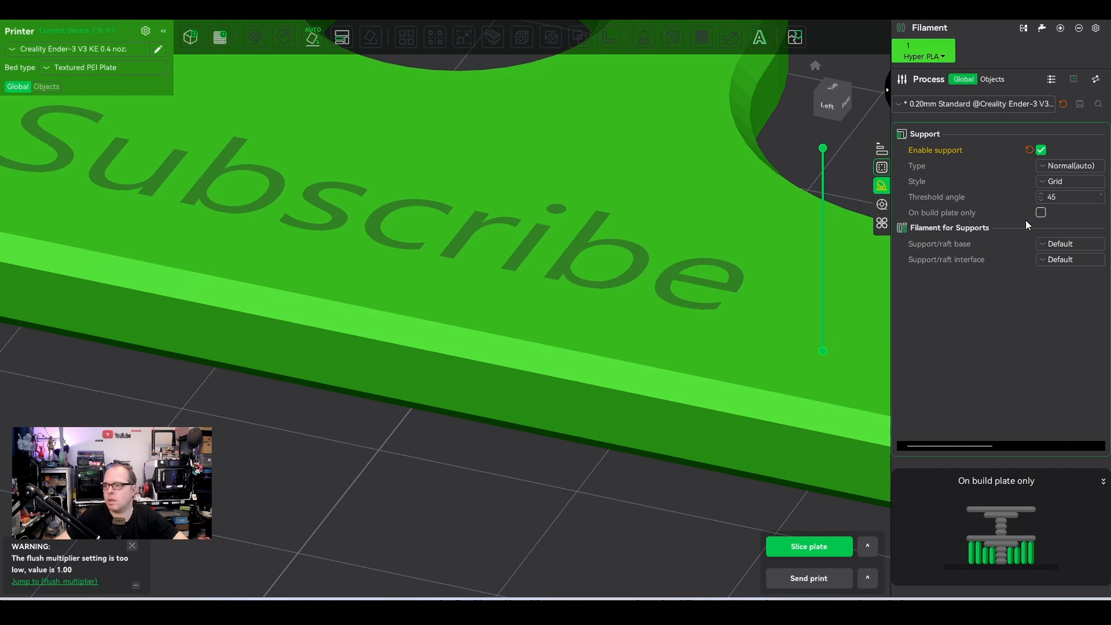
{"action": "mouse_move", "coordinate": [991, 250]}
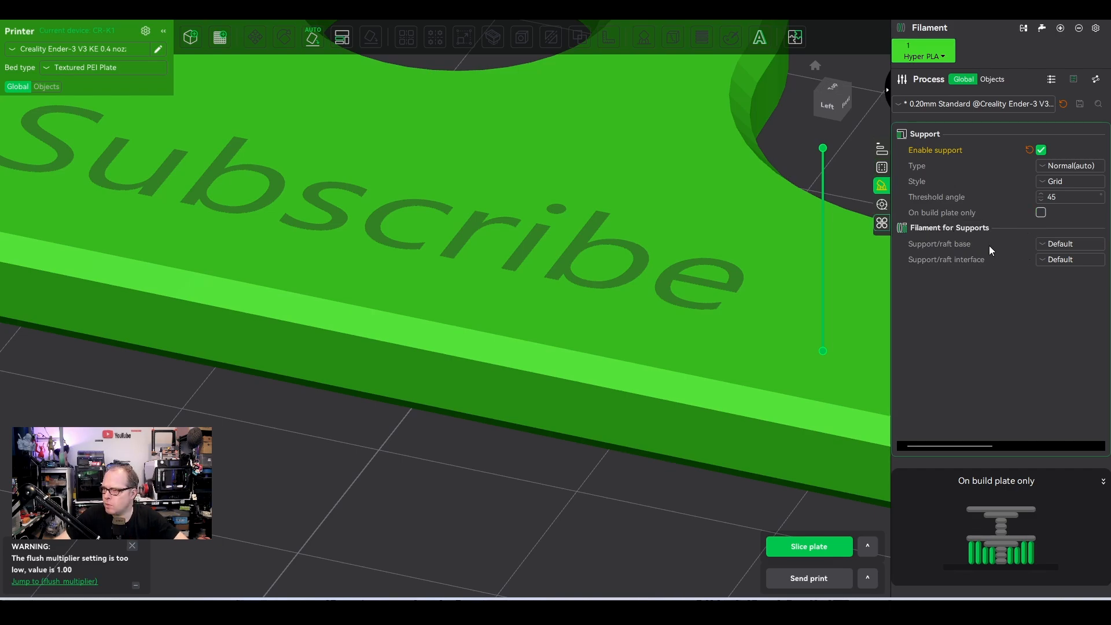
{"action": "left_click", "coordinate": [1069, 244]}
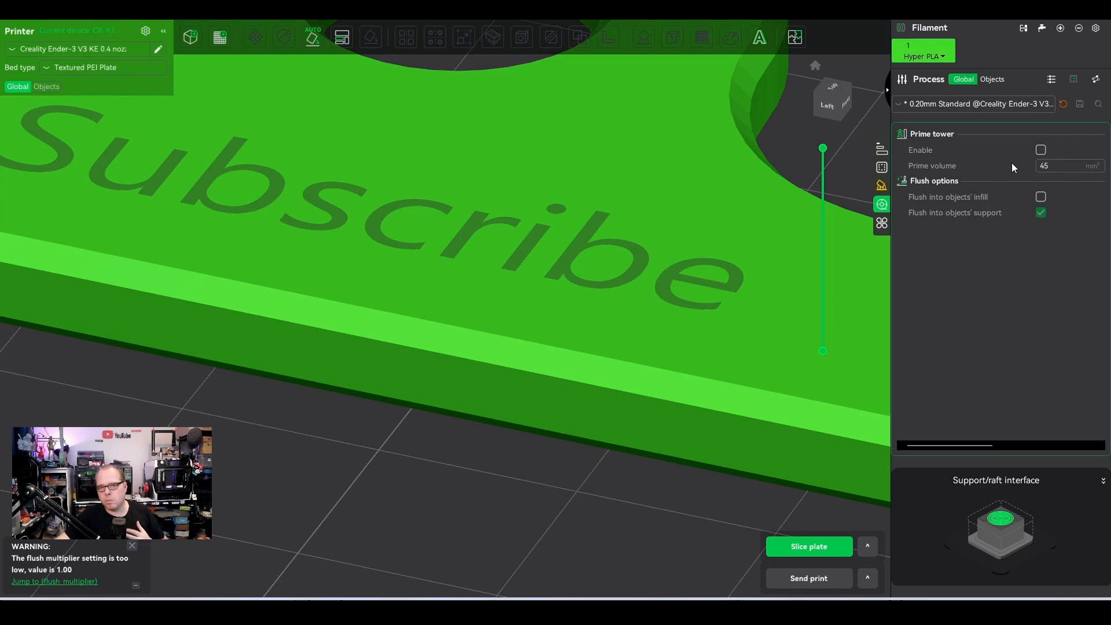
{"action": "mouse_move", "coordinate": [1016, 161]}
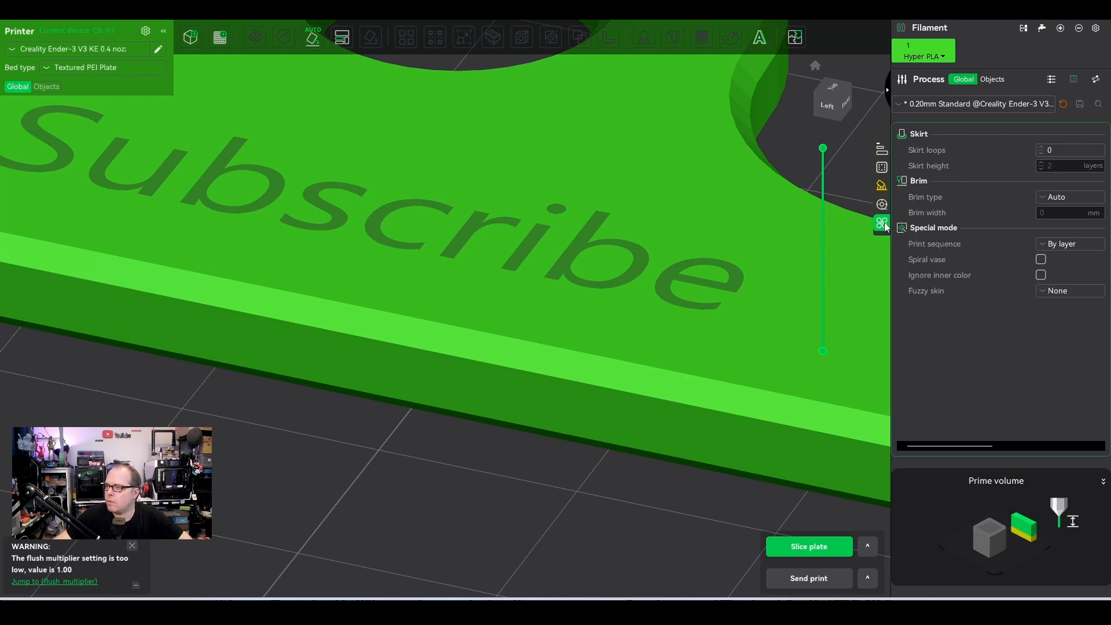
{"action": "mouse_move", "coordinate": [930, 134]}
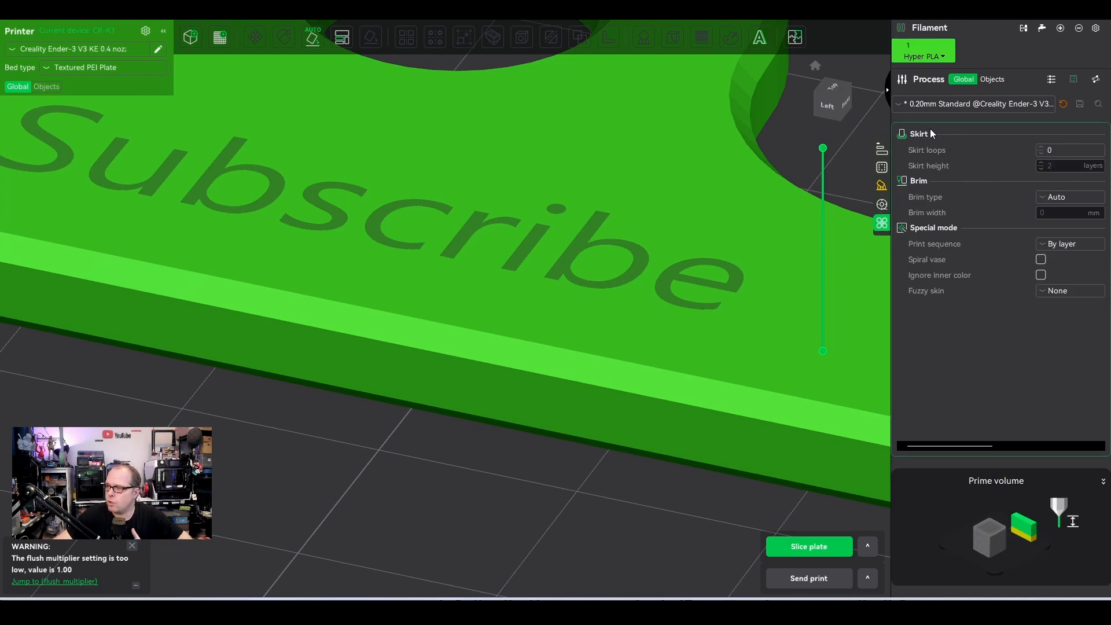
{"action": "mouse_move", "coordinate": [948, 138]}
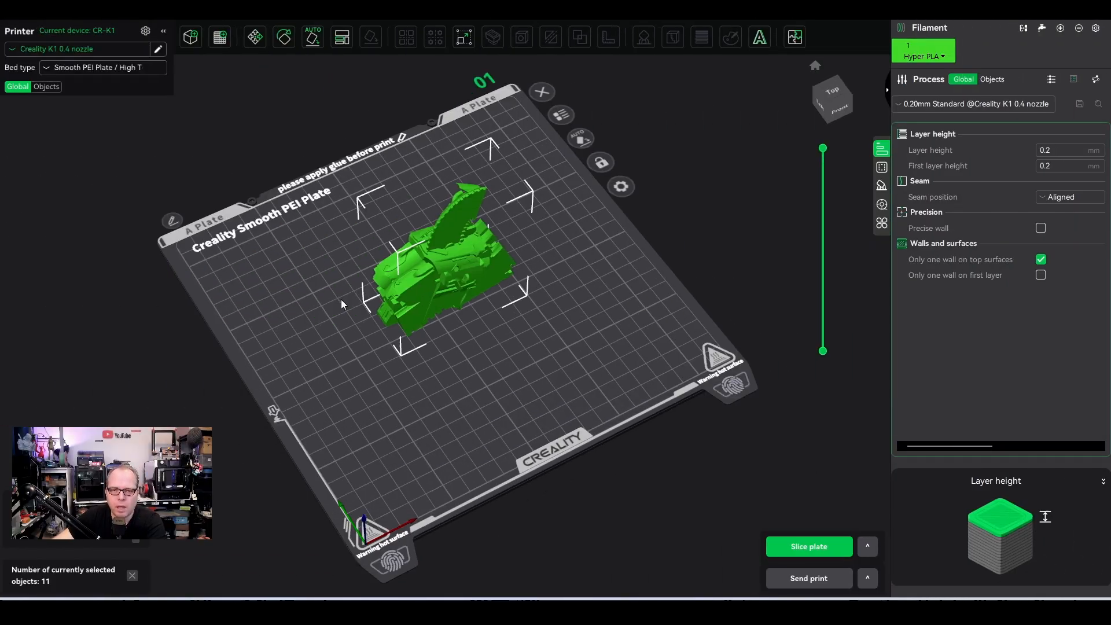
{"action": "mouse_move", "coordinate": [337, 324]}
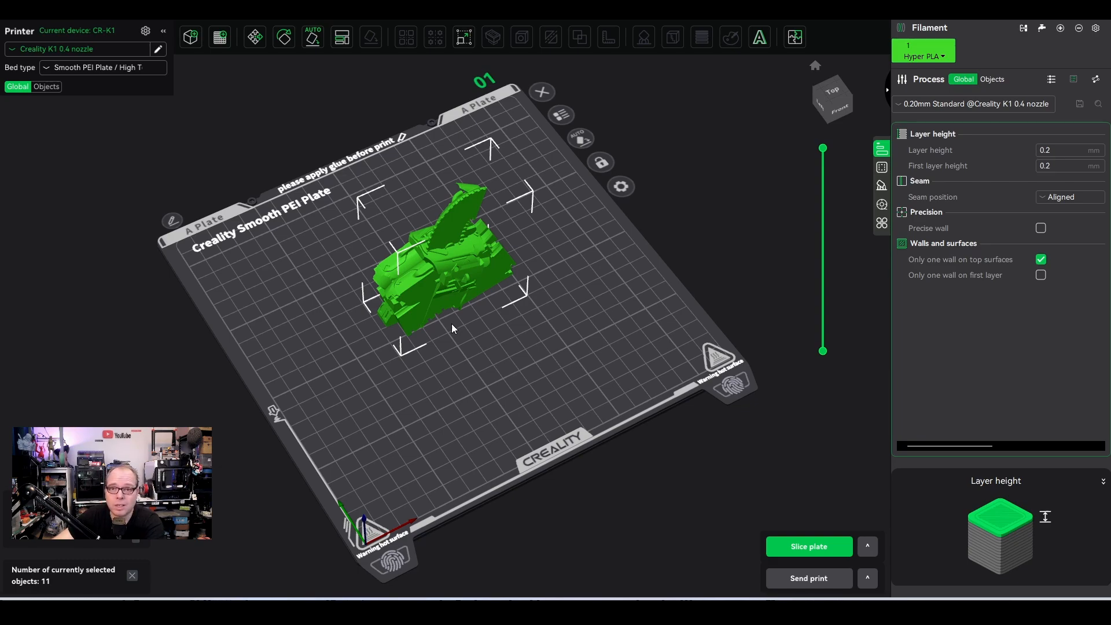
{"action": "mouse_move", "coordinate": [452, 320]}
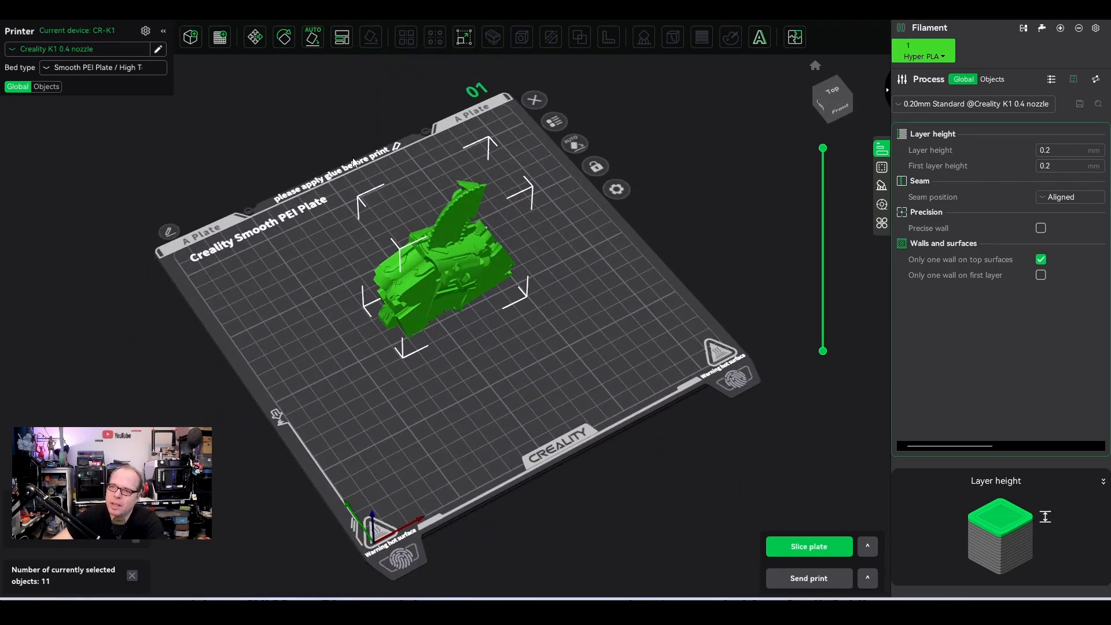
Step: Auto-orient all 11 selected parts using the default orientation settings
{"action": "left_click", "coordinate": [312, 37]}
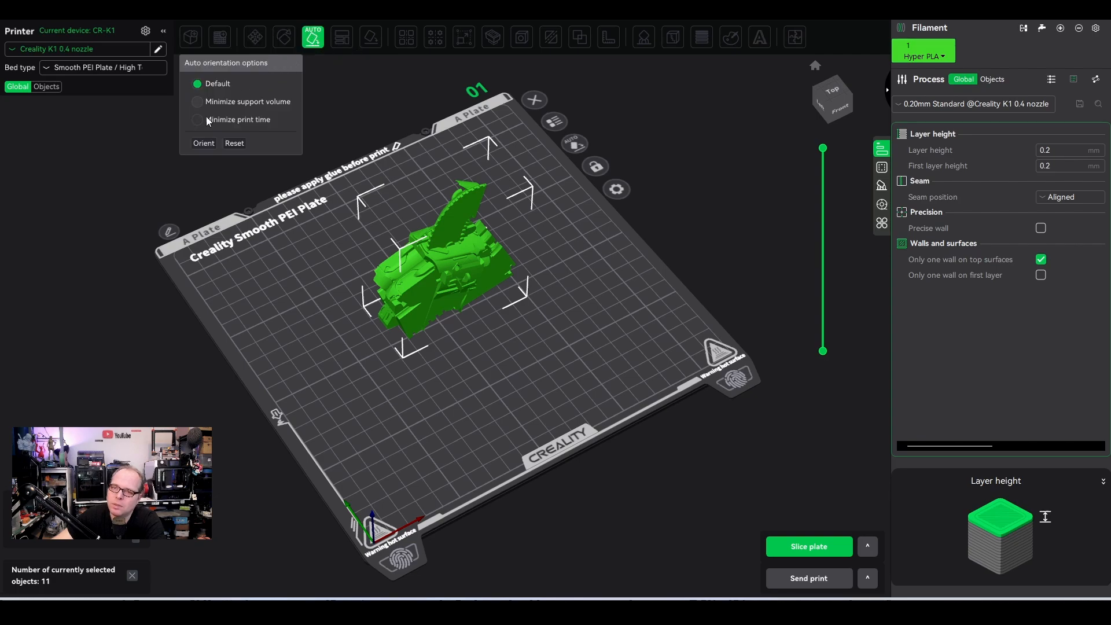
{"action": "left_click", "coordinate": [203, 143]}
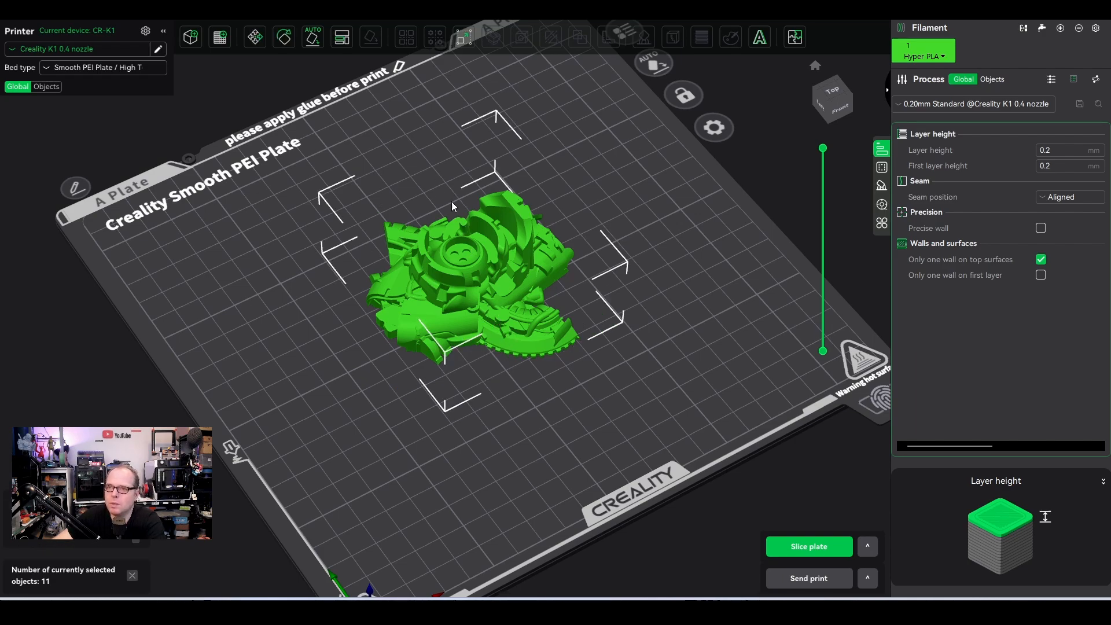
{"action": "mouse_move", "coordinate": [342, 37]}
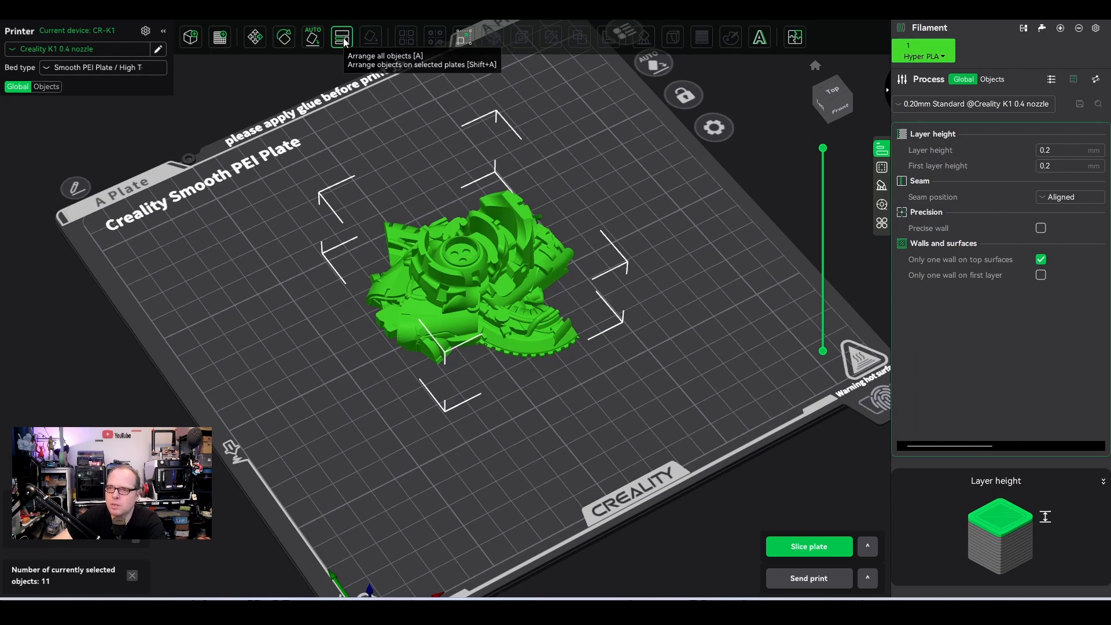
Step: Auto-arrange all eleven parts separately across the K1 Smooth PEI plate
{"action": "left_click", "coordinate": [341, 37]}
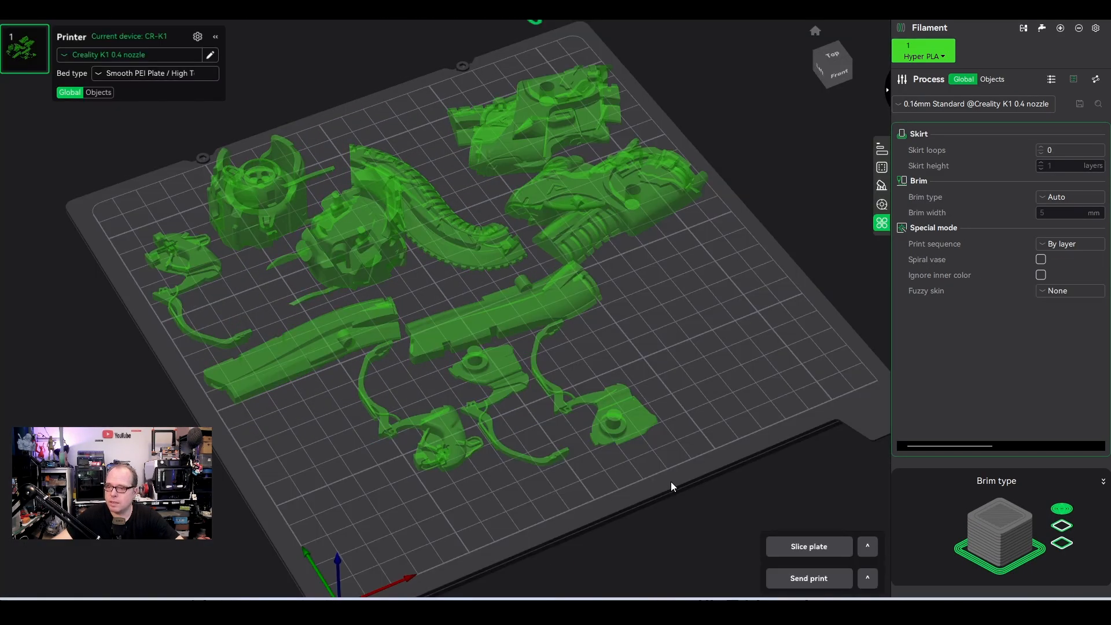
Step: Slice the arranged Watcher plate to get the G-code preview: 2h47m, 63.62 g filament
{"action": "left_click", "coordinate": [808, 546]}
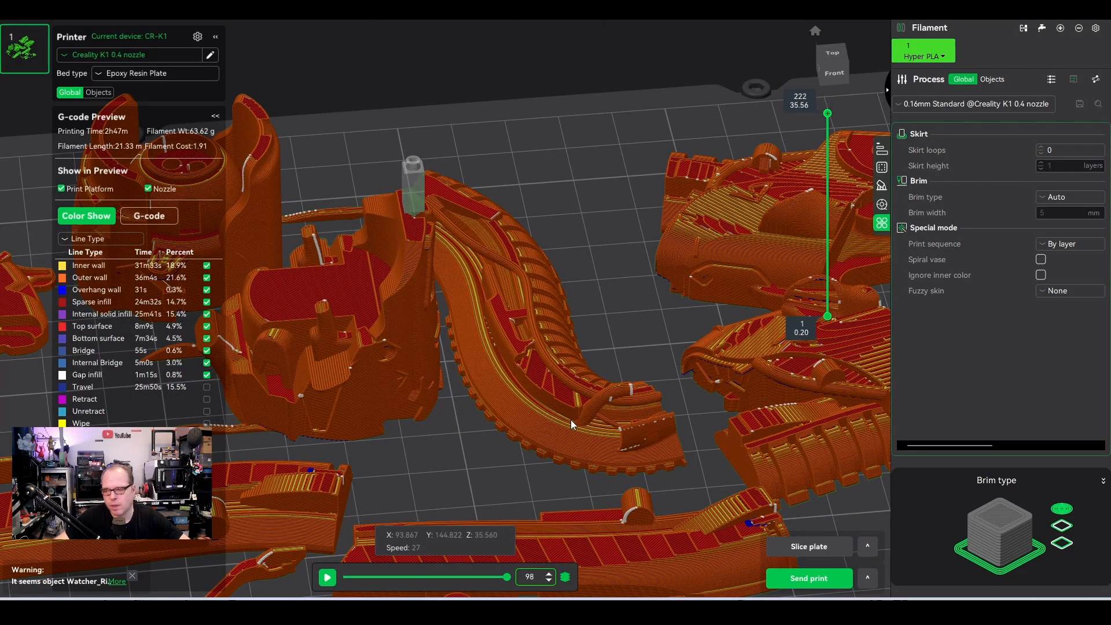
{"action": "mouse_move", "coordinate": [788, 567]}
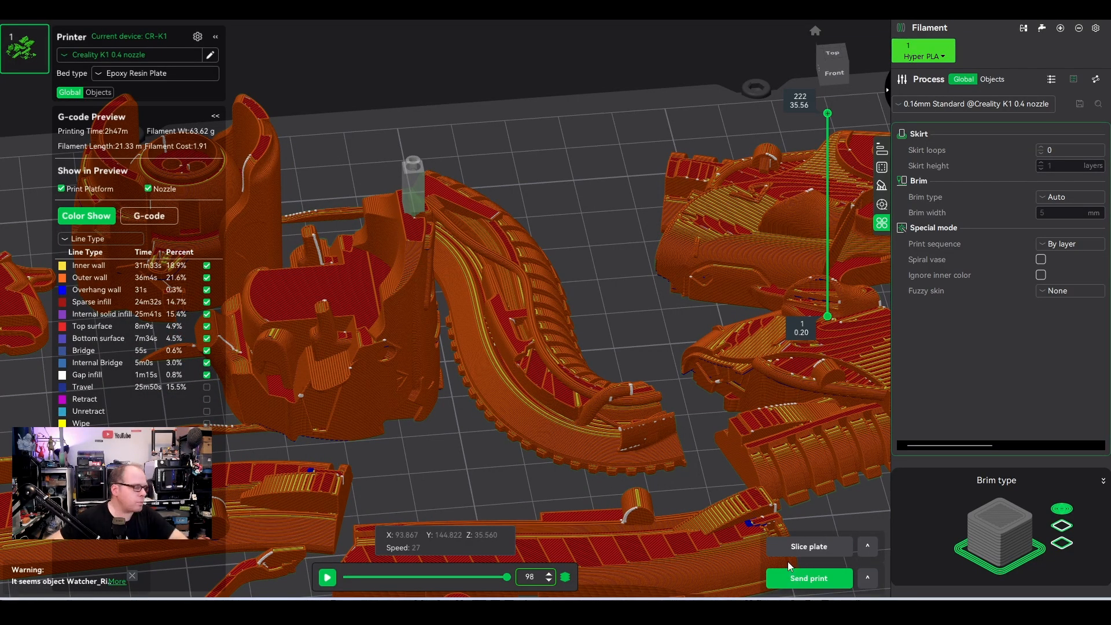